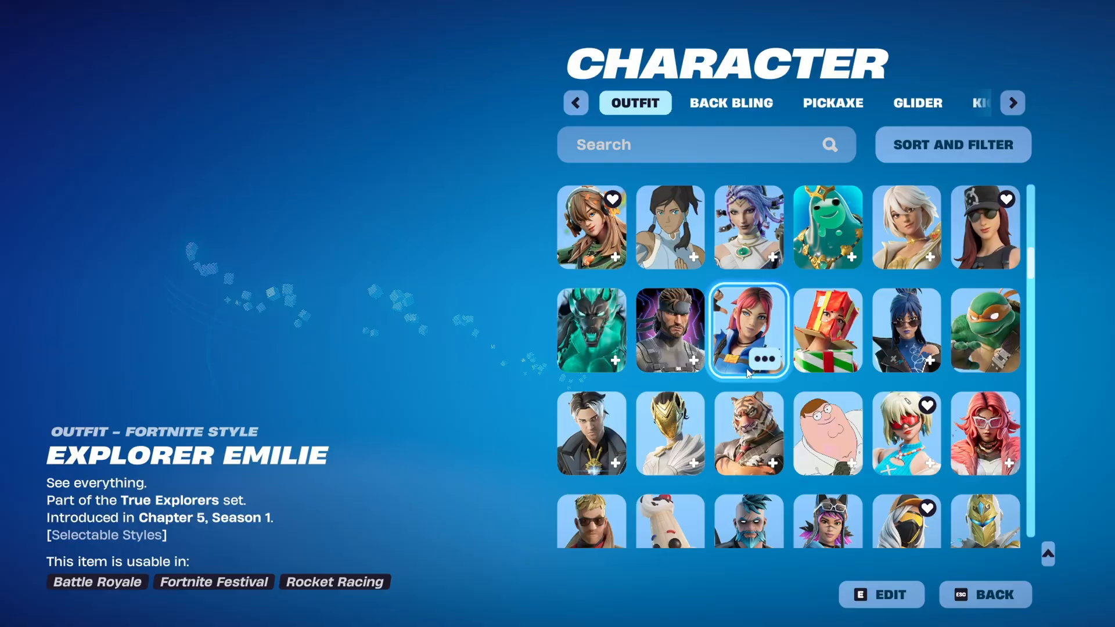
Step: Scroll the outfit collection, then go back to the Locker character loadout
{"action": "scroll", "scroll_direction": "down", "scroll_amount": 3}
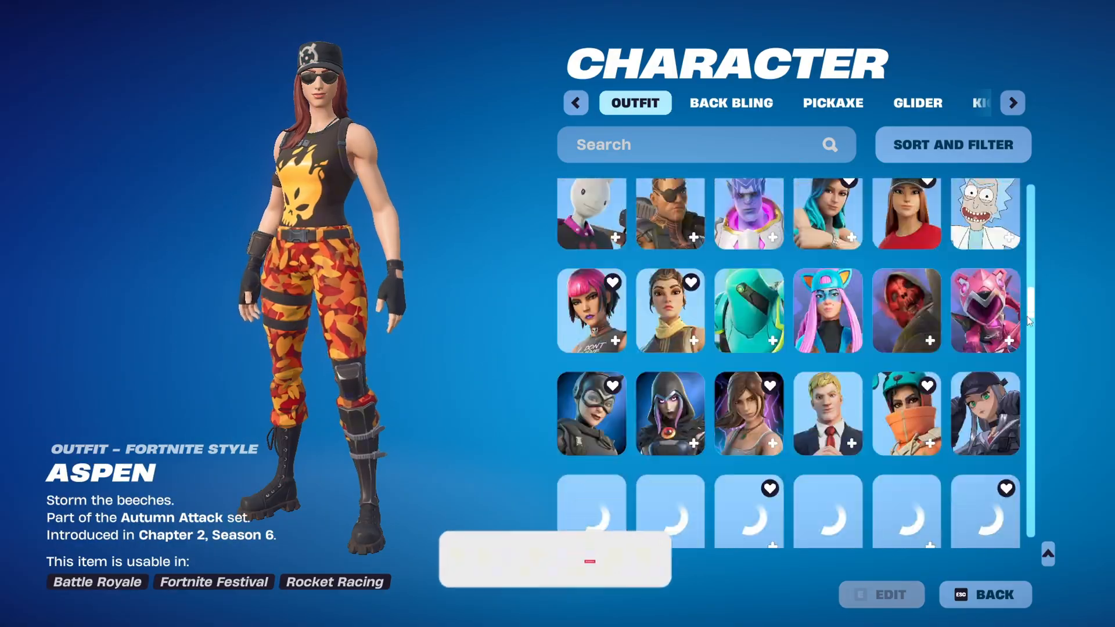
{"action": "left_click", "coordinate": [984, 595]}
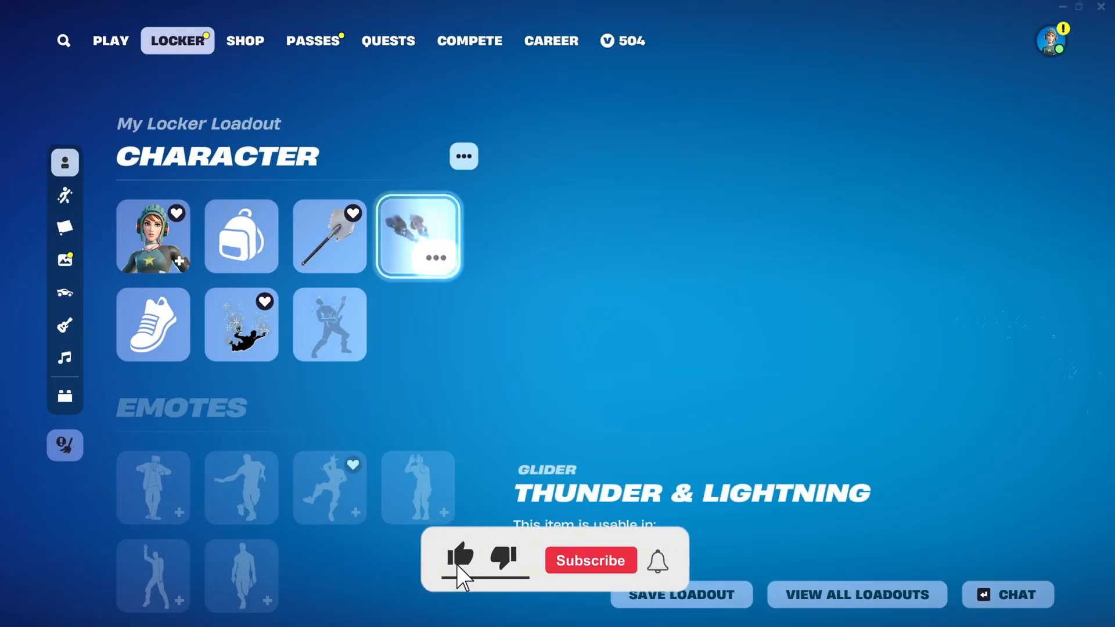
{"action": "left_click", "coordinate": [590, 560]}
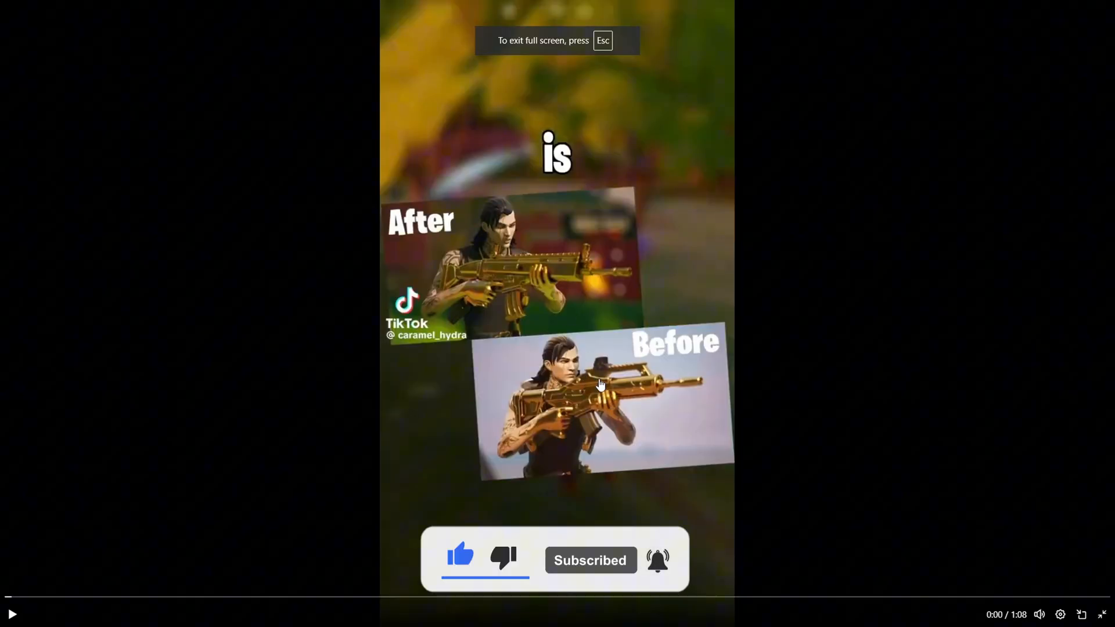
{"action": "mouse_move", "coordinate": [501, 240]}
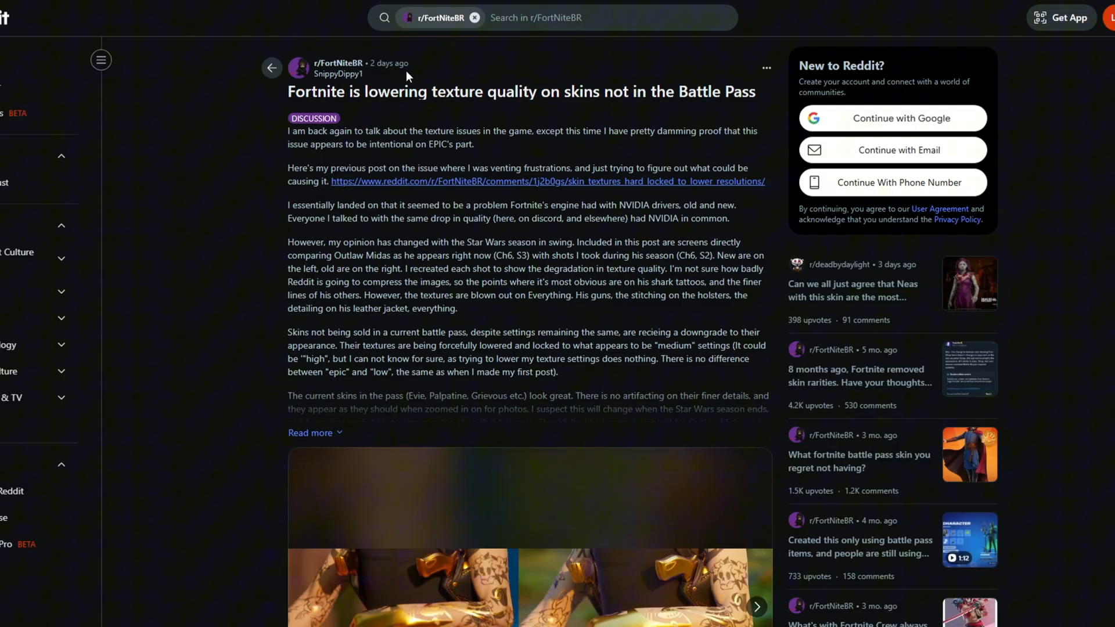
Step: Page through the r/FortNiteBR post's before-and-after texture comparison gallery
{"action": "scroll", "scroll_direction": "down", "scroll_amount": 3}
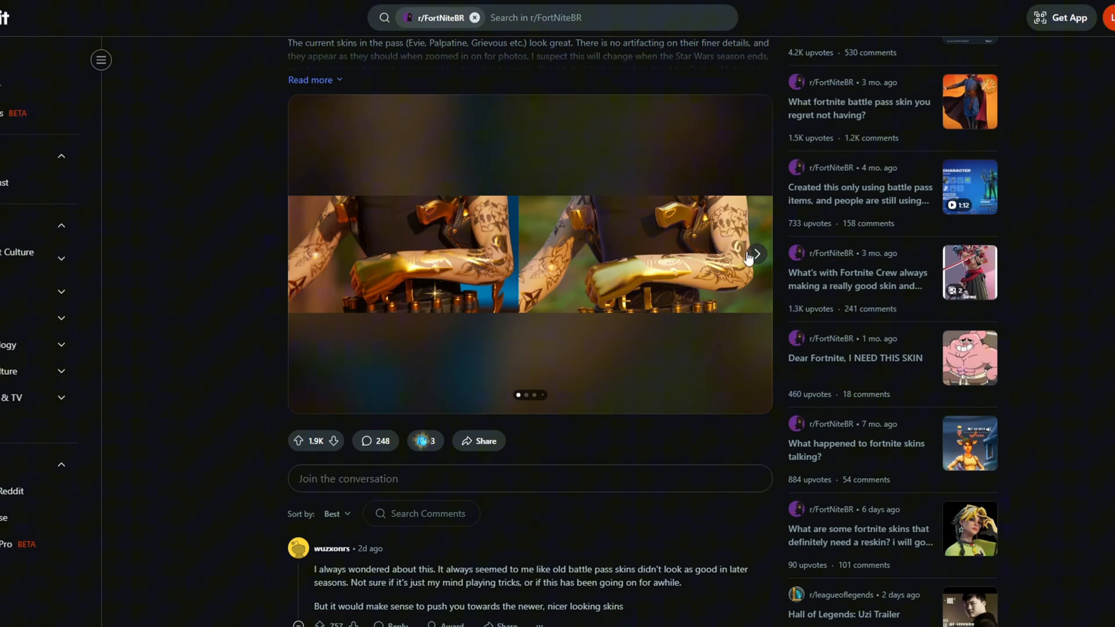
{"action": "left_click", "coordinate": [755, 254]}
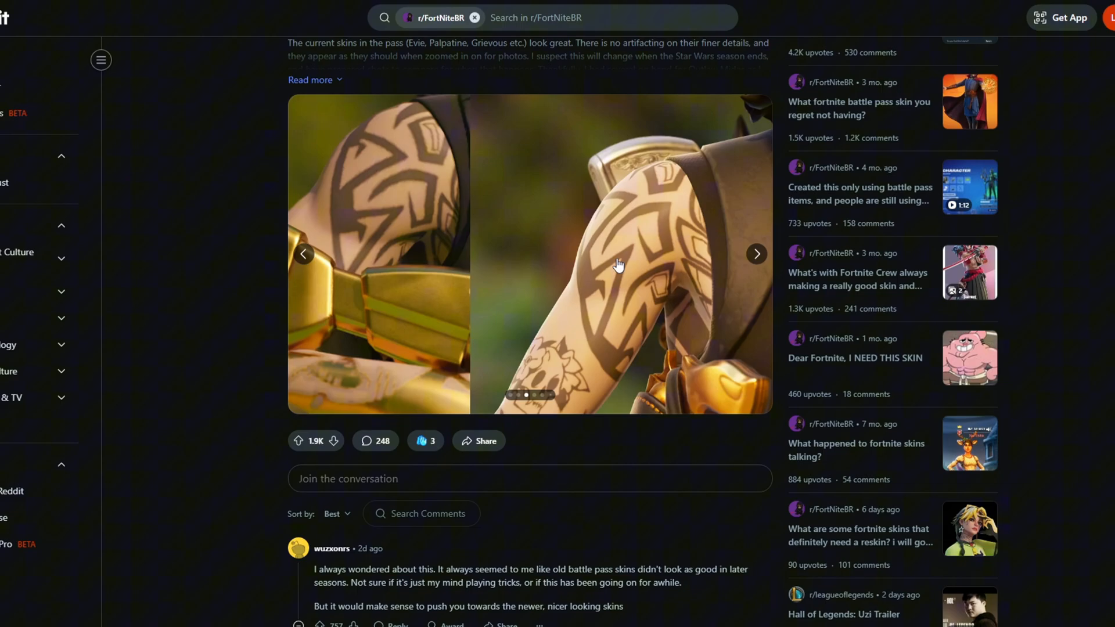
{"action": "left_click", "coordinate": [756, 253]}
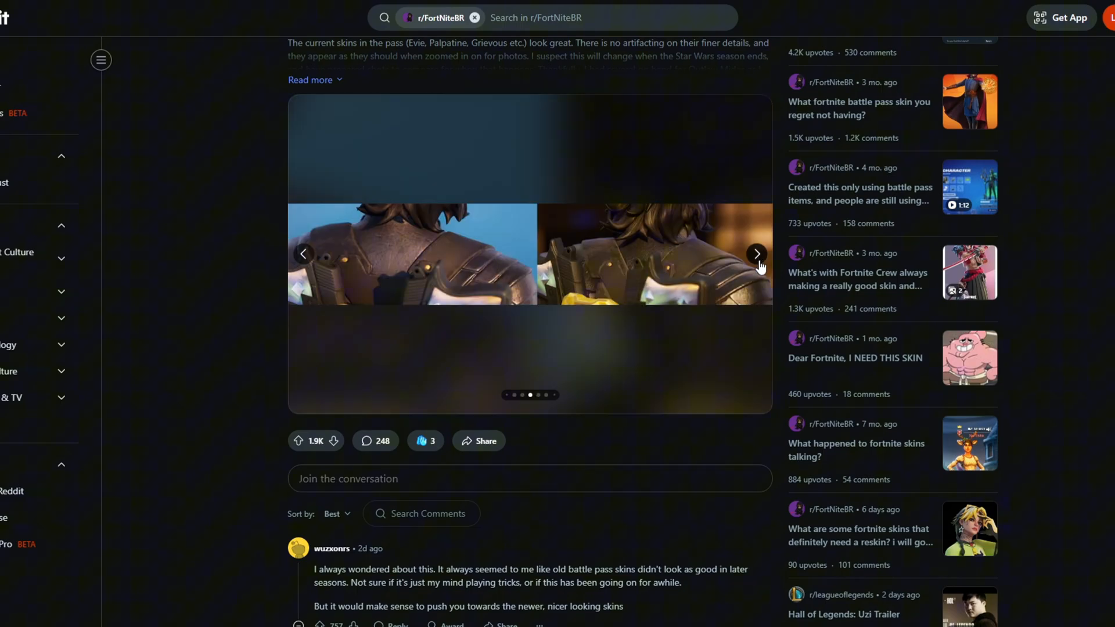
{"action": "left_click", "coordinate": [757, 254]}
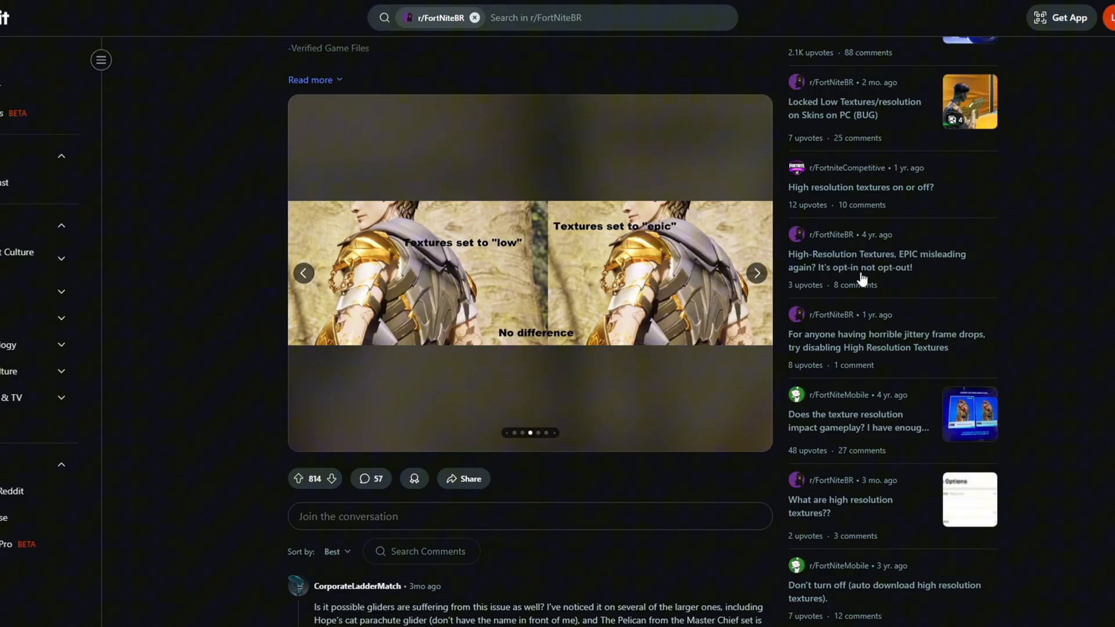
{"action": "mouse_move", "coordinate": [729, 263]}
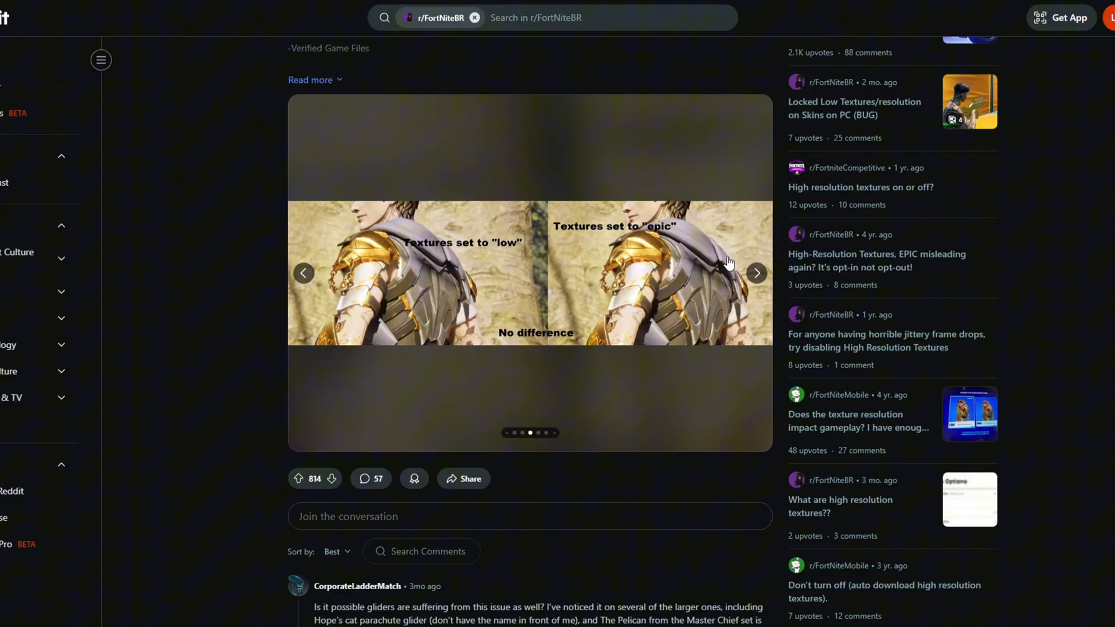
{"action": "mouse_move", "coordinate": [304, 273]}
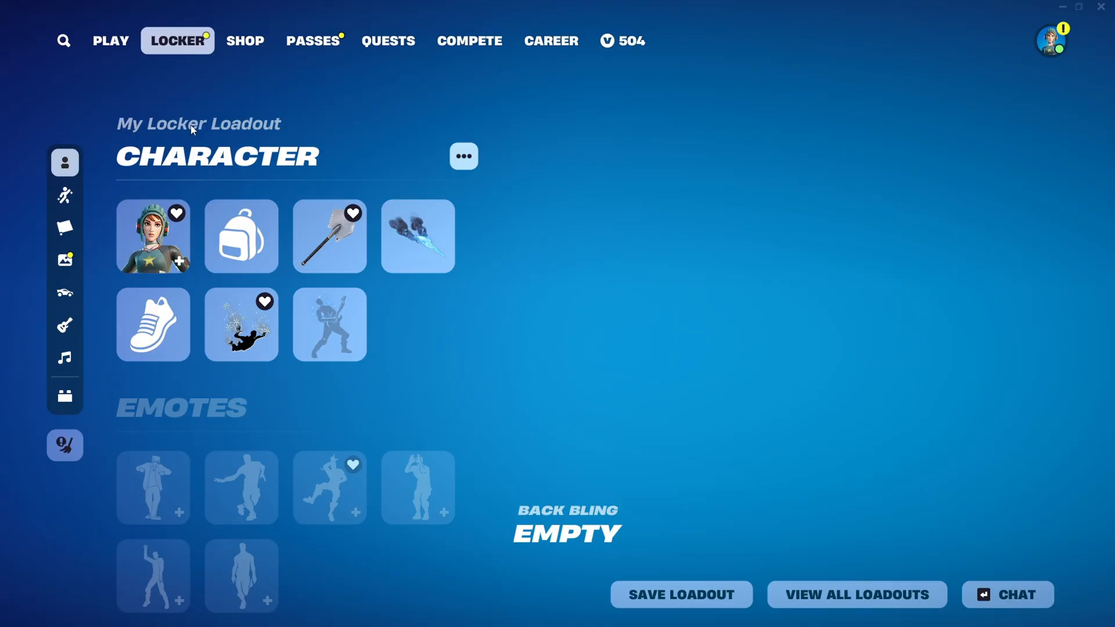
Step: Open the Outfit slot, scroll the outfit grid and preview the purple hooded outfit
{"action": "left_click", "coordinate": [152, 237]}
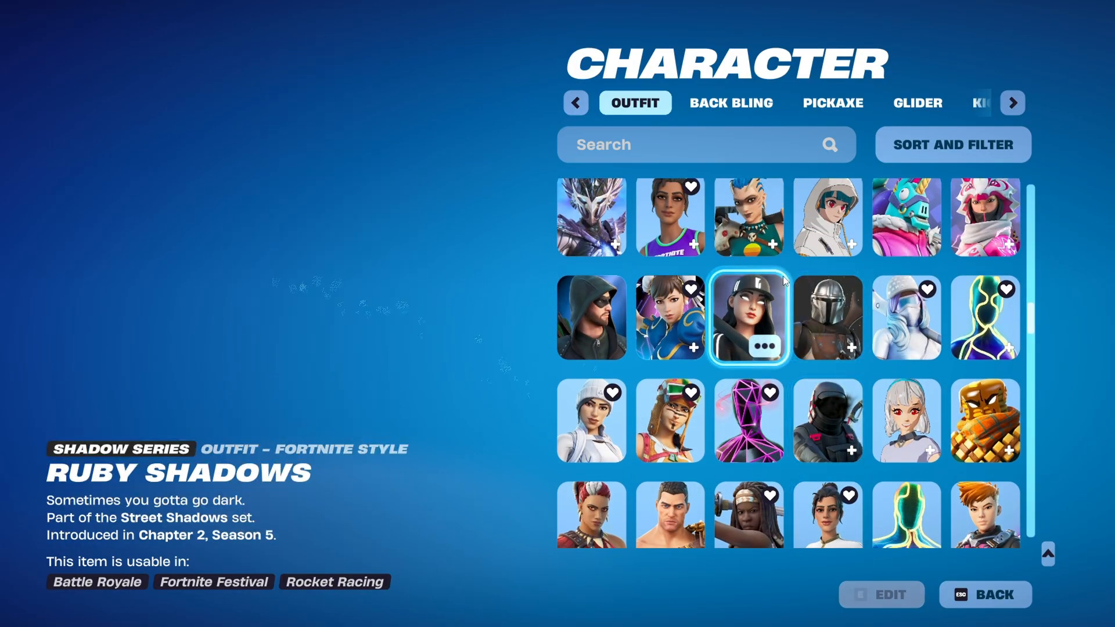
{"action": "scroll", "scroll_direction": "down", "scroll_amount": 3}
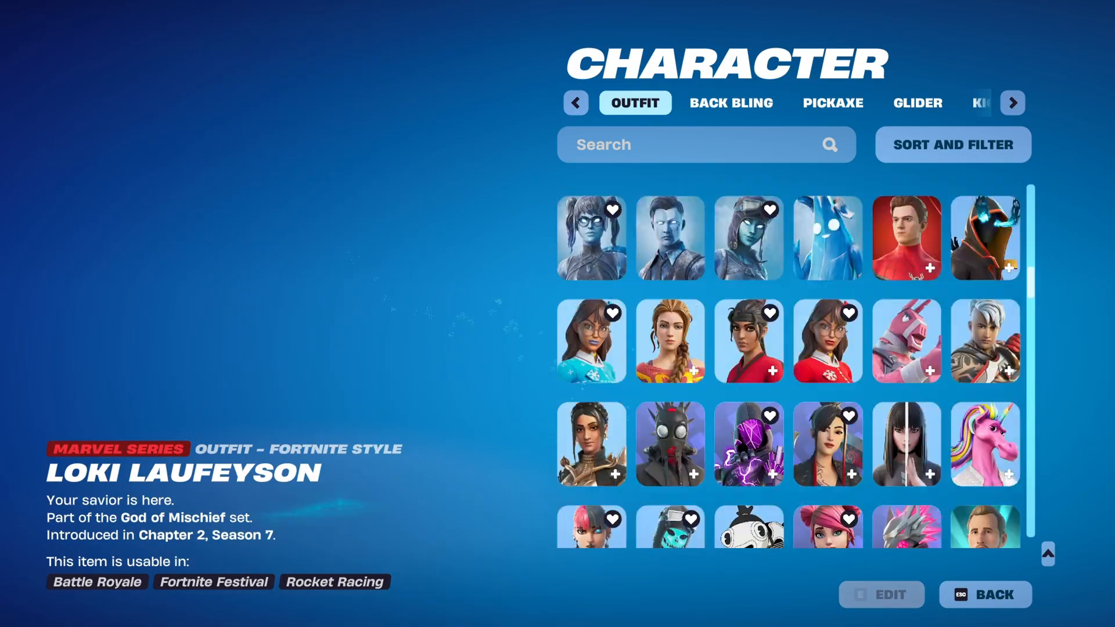
{"action": "scroll", "scroll_direction": "down", "scroll_amount": 3}
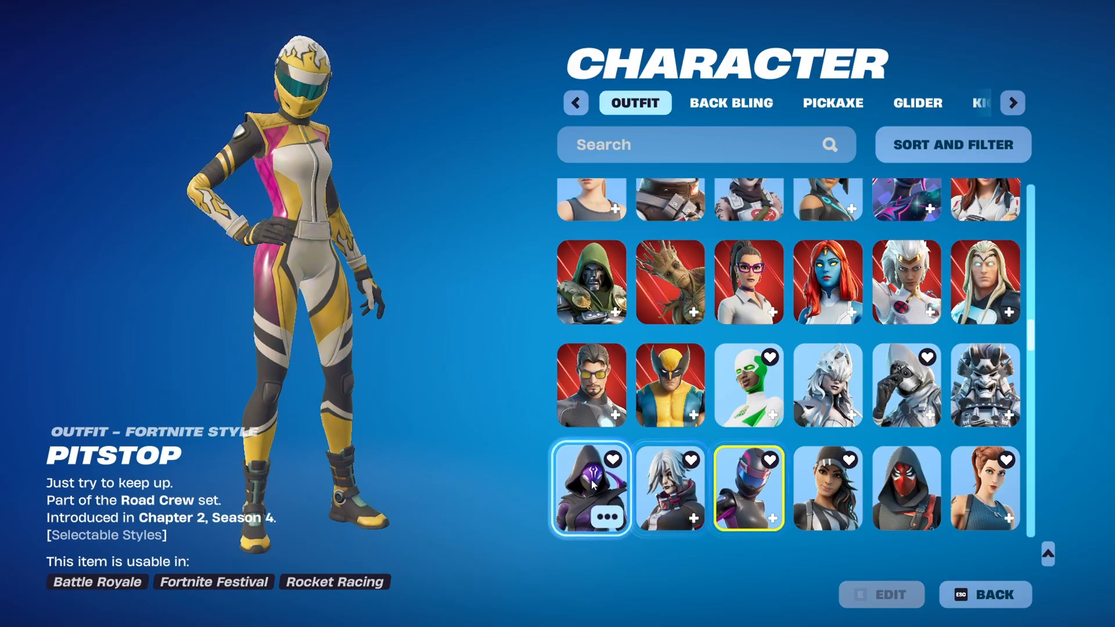
{"action": "left_click", "coordinate": [591, 488]}
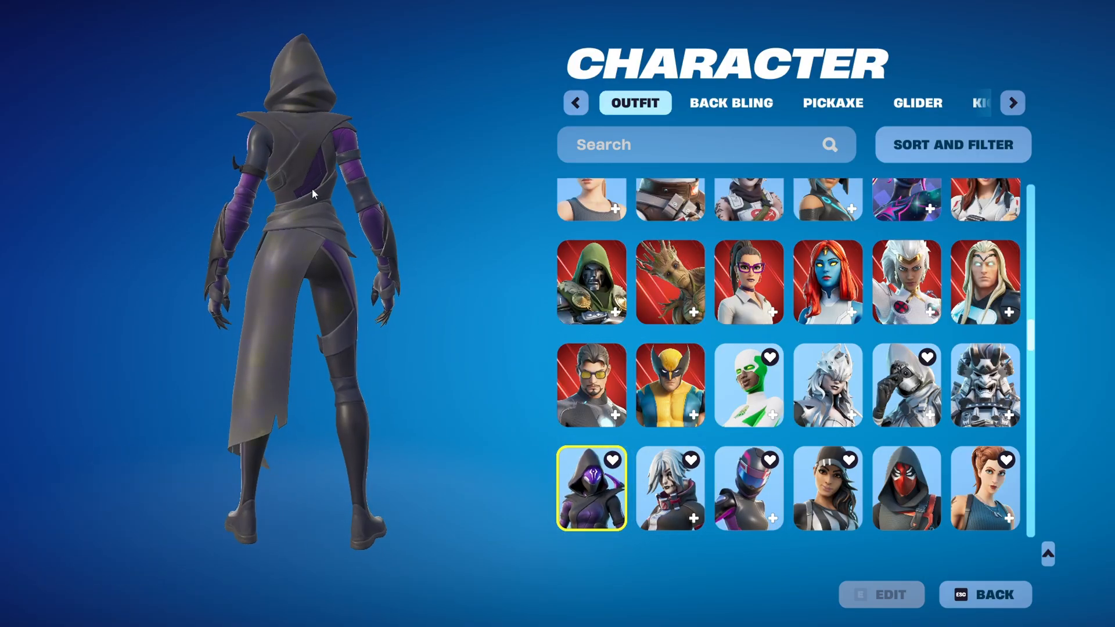
{"action": "left_click", "coordinate": [748, 384]}
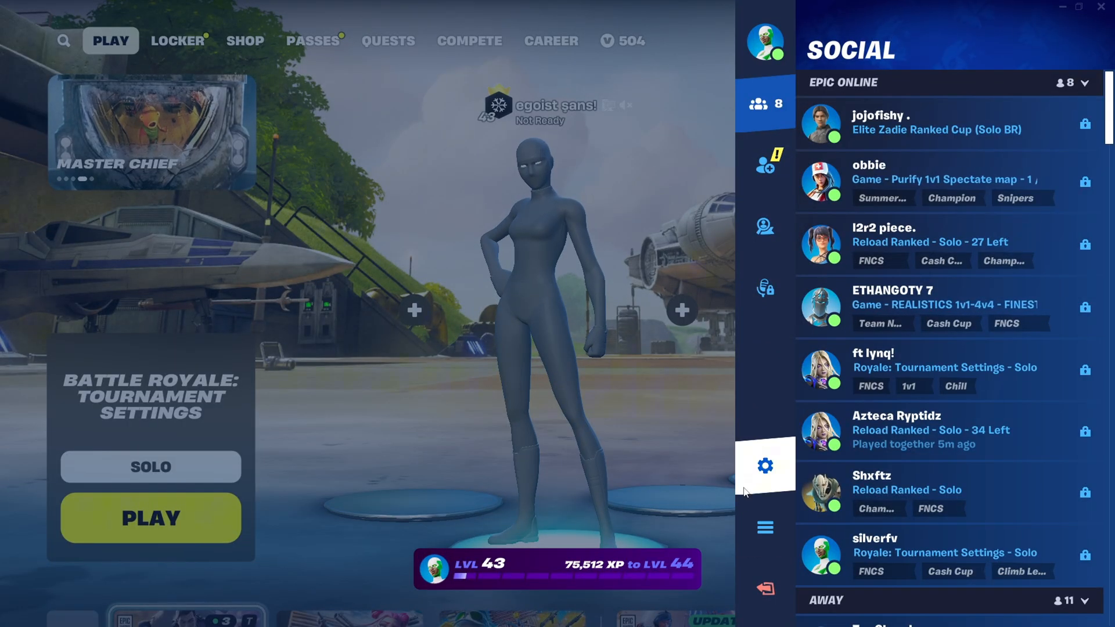
Step: In Video settings, try 1600x900 resolution, then return to 1920x1080
{"action": "left_click", "coordinate": [764, 466]}
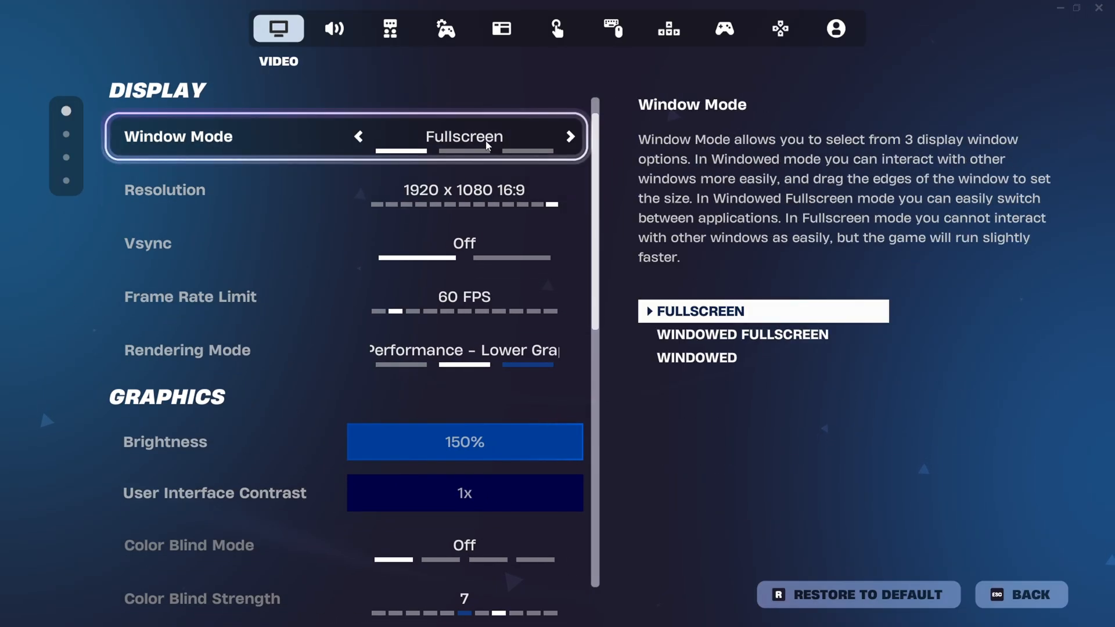
{"action": "left_click", "coordinate": [345, 190]}
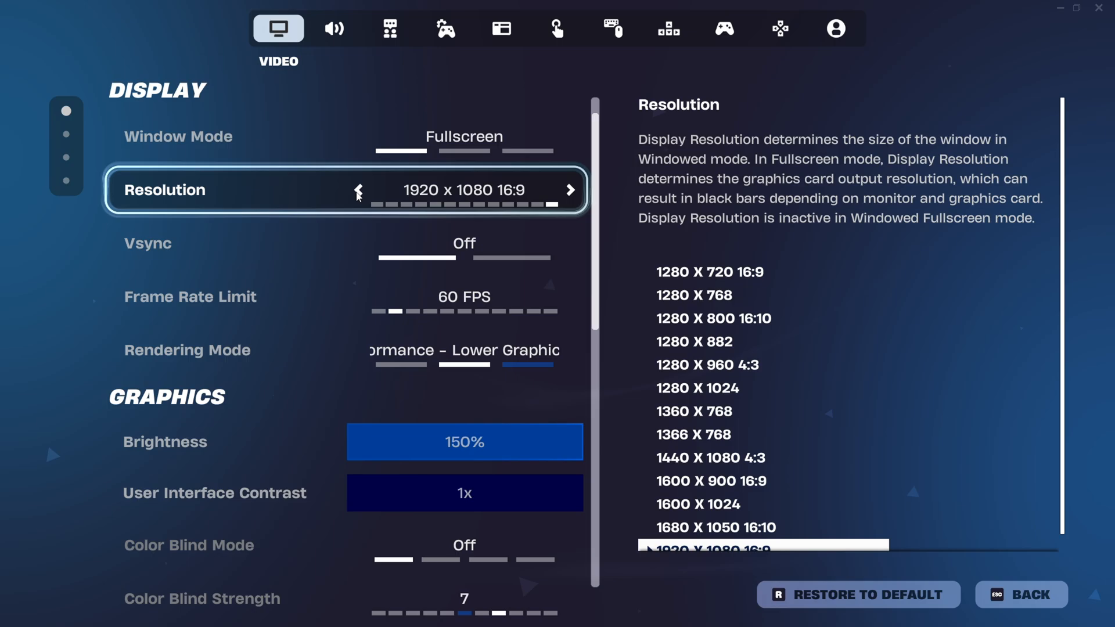
{"action": "left_click", "coordinate": [358, 190]}
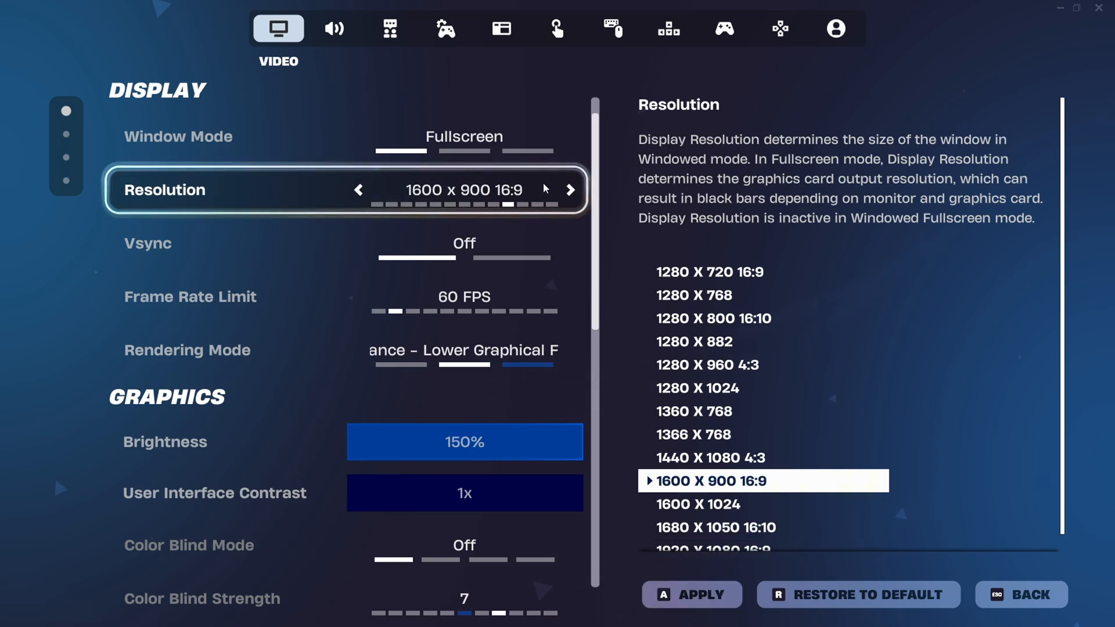
{"action": "left_click", "coordinate": [570, 190]}
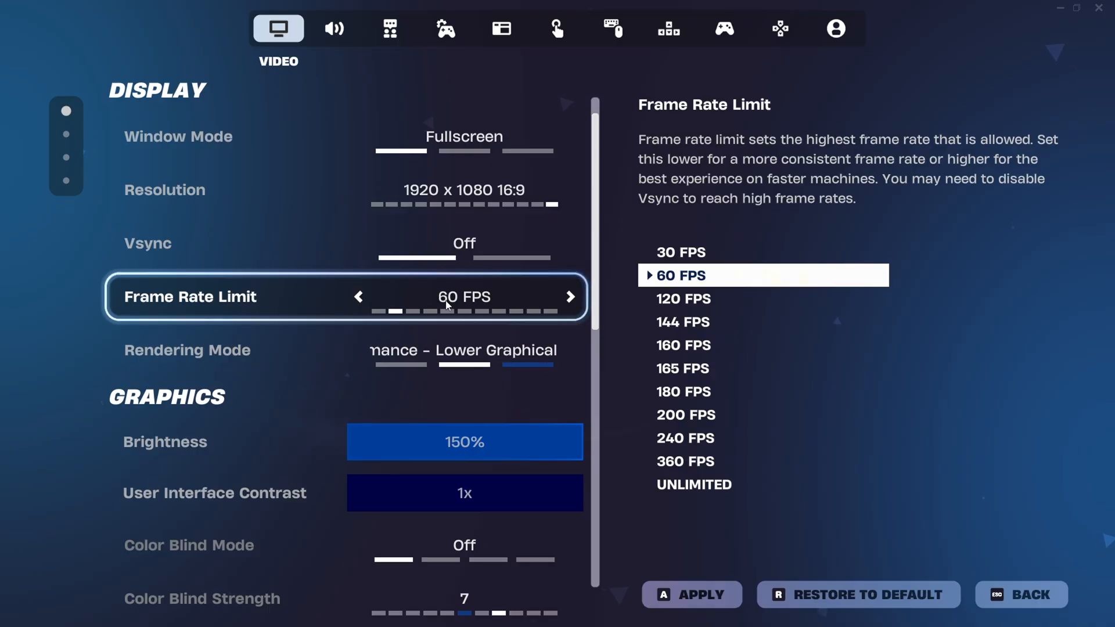
Step: Set View Distance to Far and Textures to Medium, and apply the changes
{"action": "scroll", "scroll_direction": "down", "scroll_amount": 3}
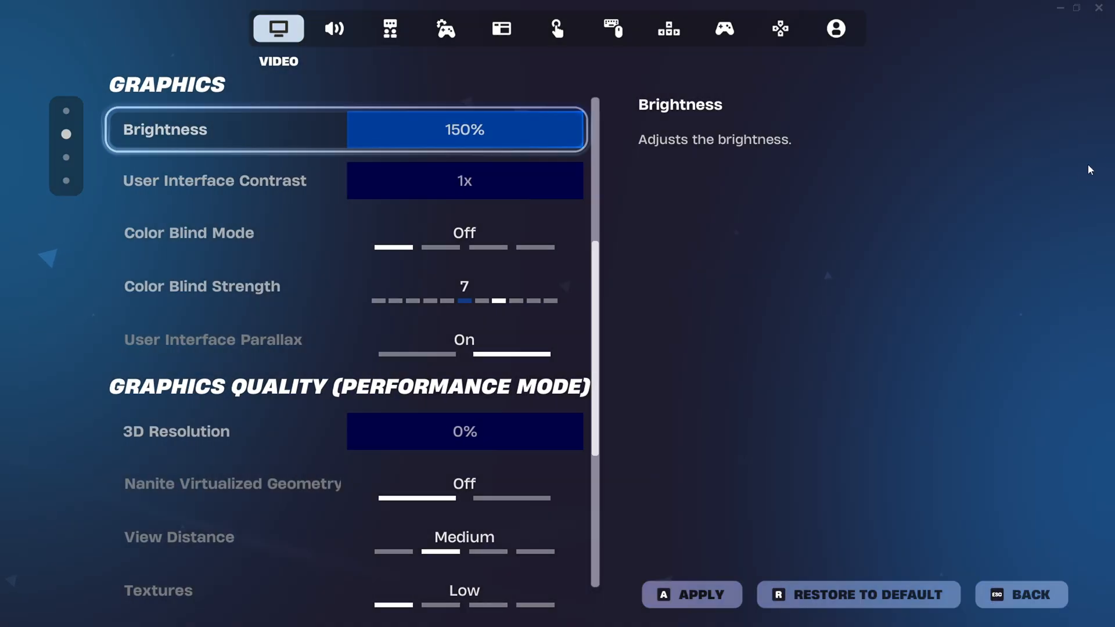
{"action": "scroll", "scroll_direction": "down", "scroll_amount": 3}
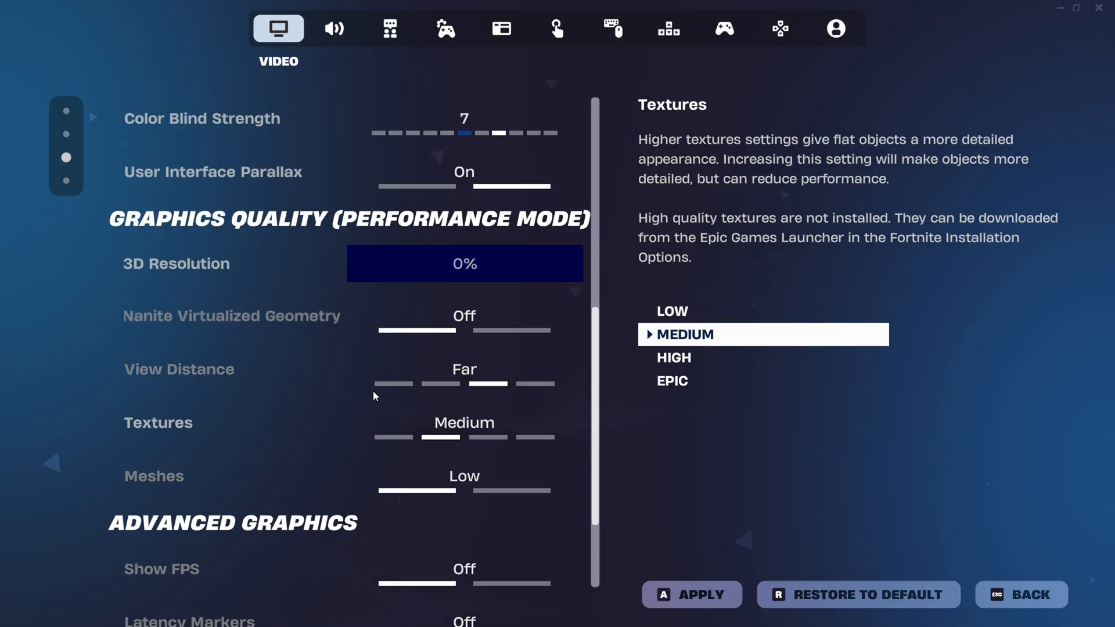
{"action": "left_click", "coordinate": [202, 118]}
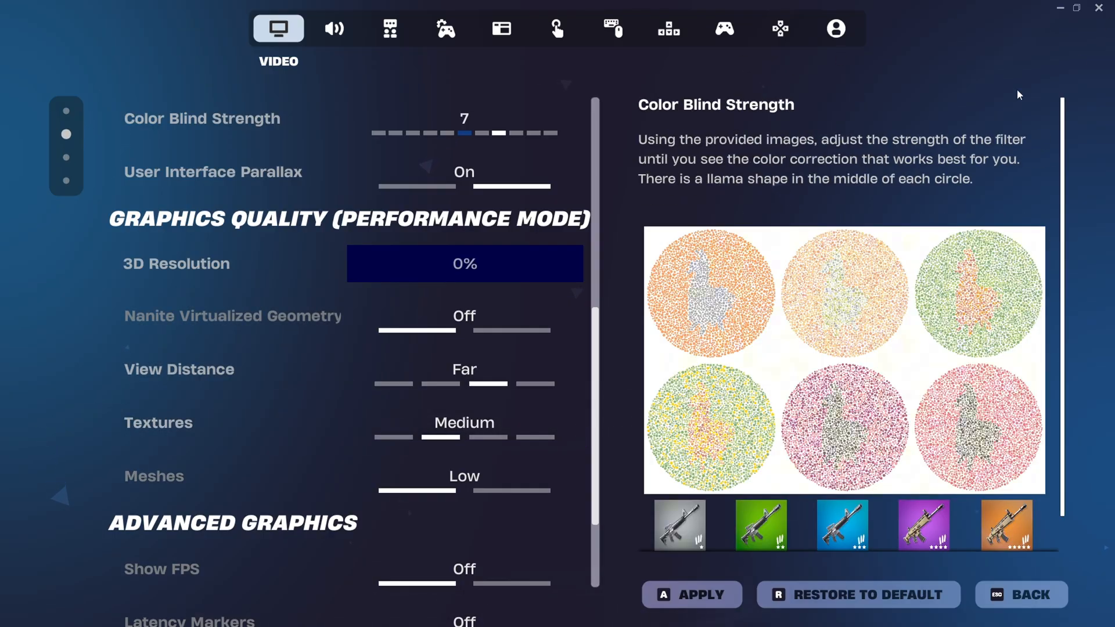
{"action": "scroll", "scroll_direction": "down", "scroll_amount": 3}
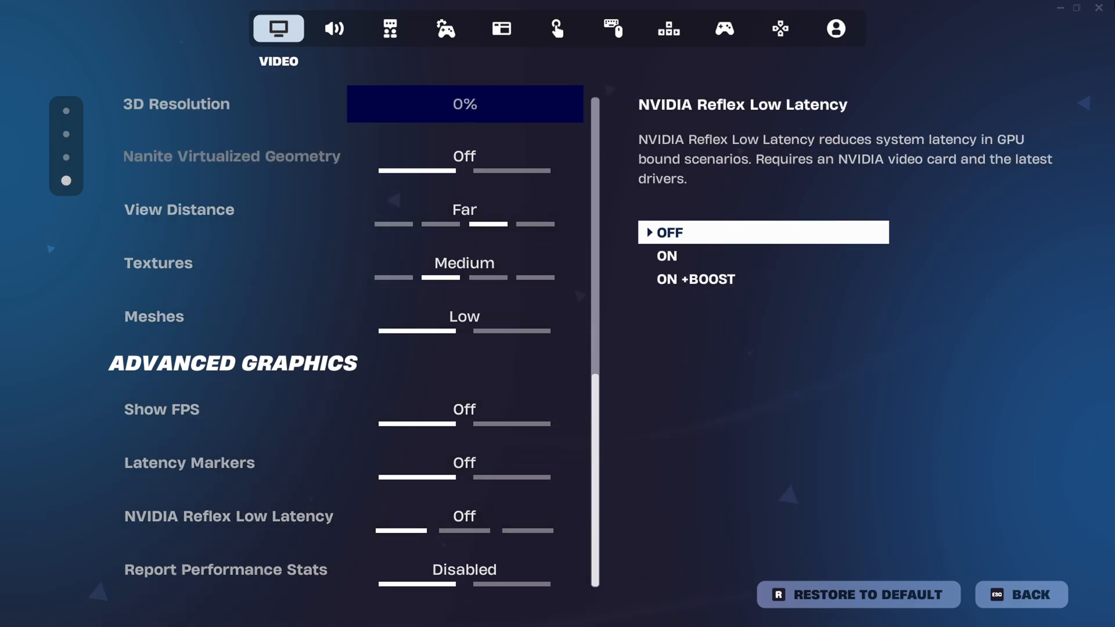
{"action": "left_click", "coordinate": [334, 29]}
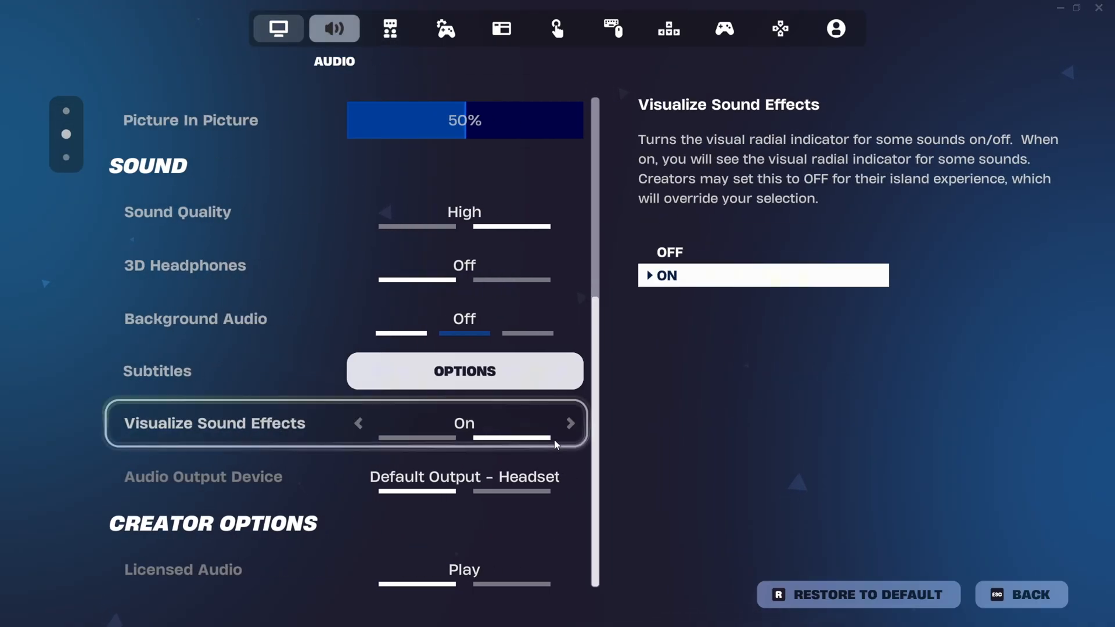
{"action": "left_click", "coordinate": [446, 29]}
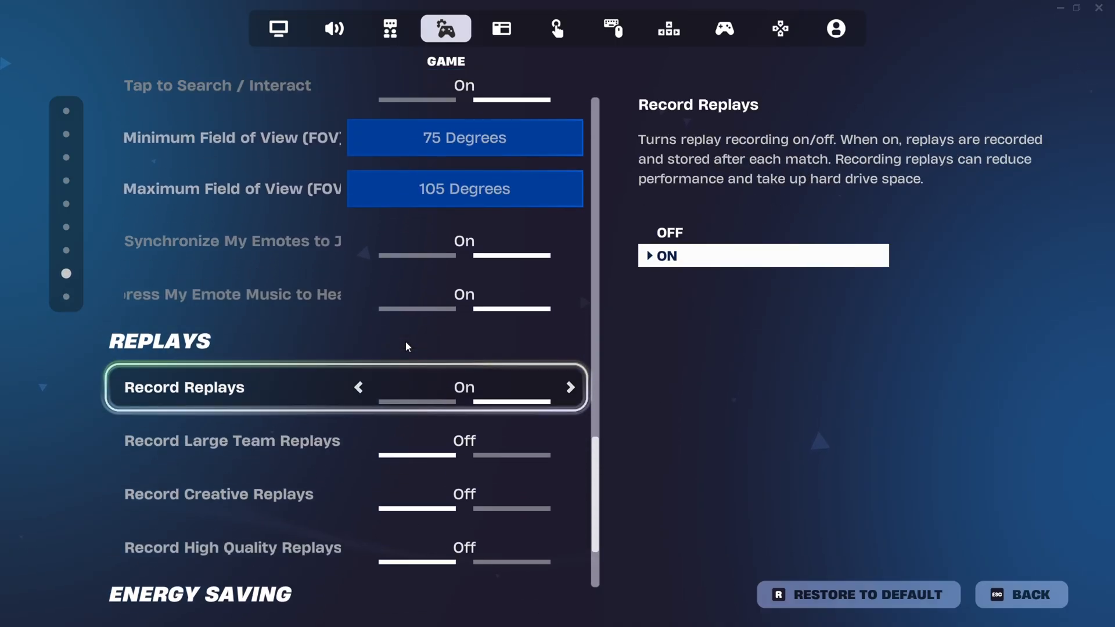
{"action": "scroll", "scroll_direction": "up", "scroll_amount": 3}
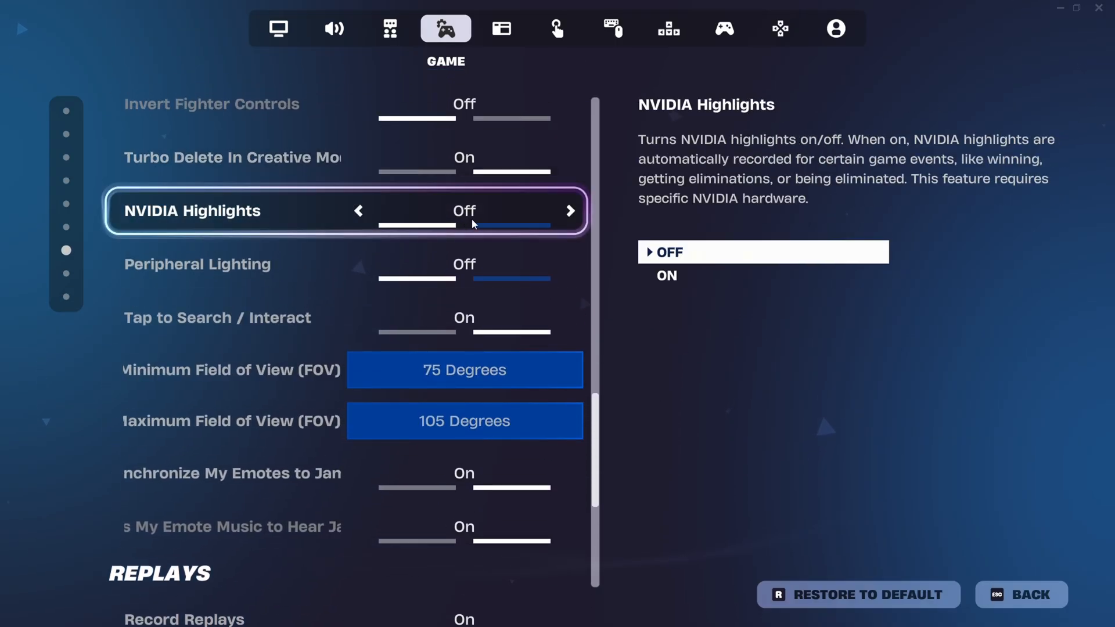
{"action": "scroll", "scroll_direction": "up", "scroll_amount": 3}
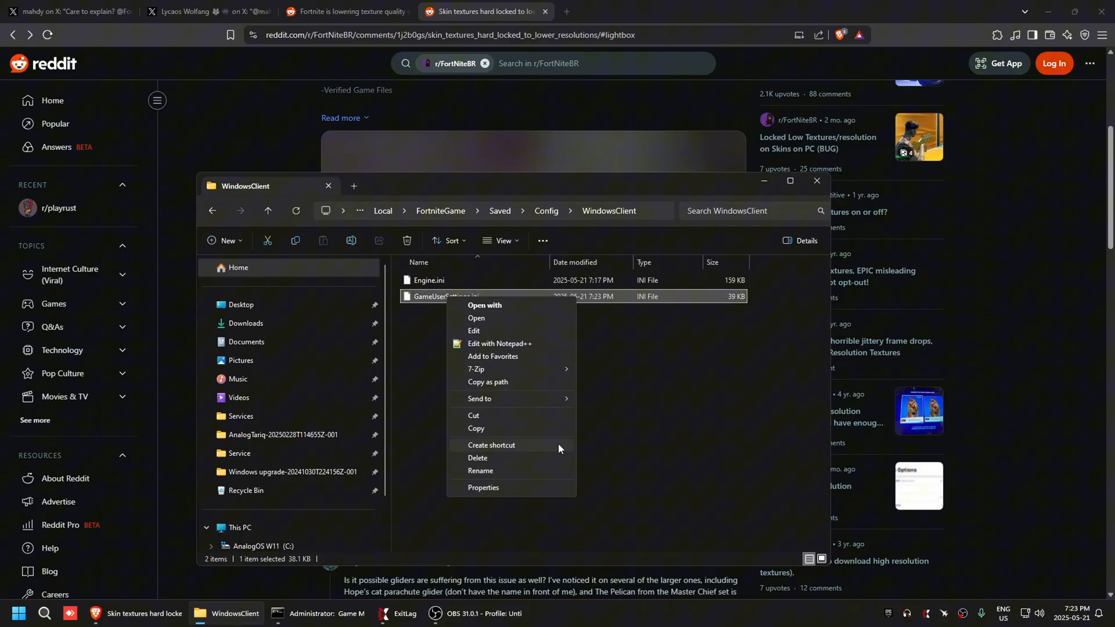
Step: Edit GameUserSettings.ini with Notepad++ and maximize the editor window
{"action": "left_click", "coordinate": [499, 343]}
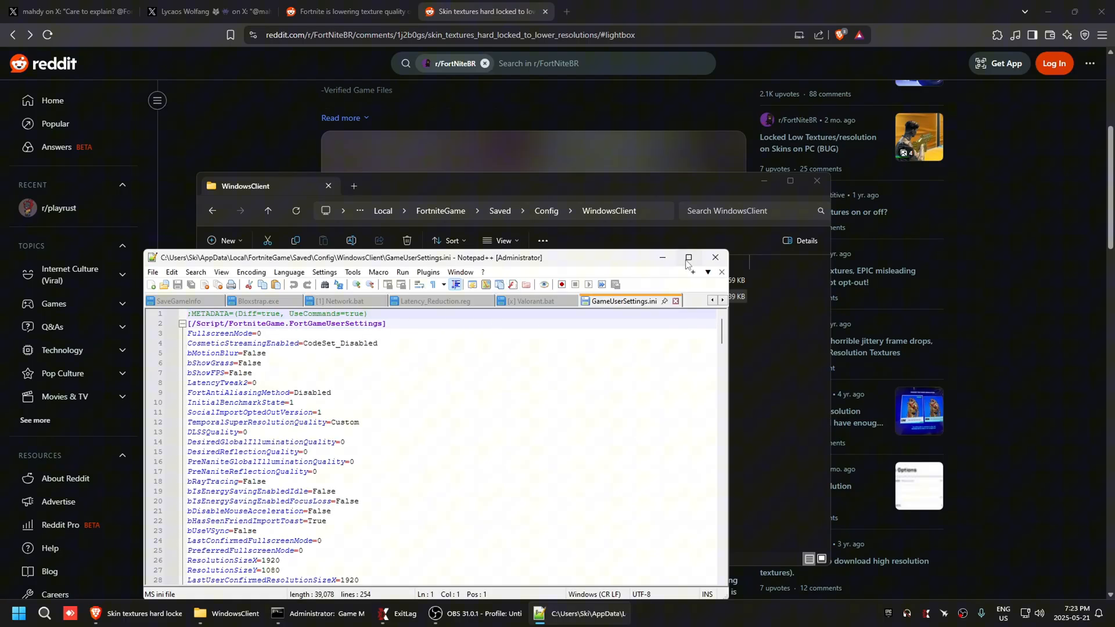
{"action": "left_click", "coordinate": [687, 257]}
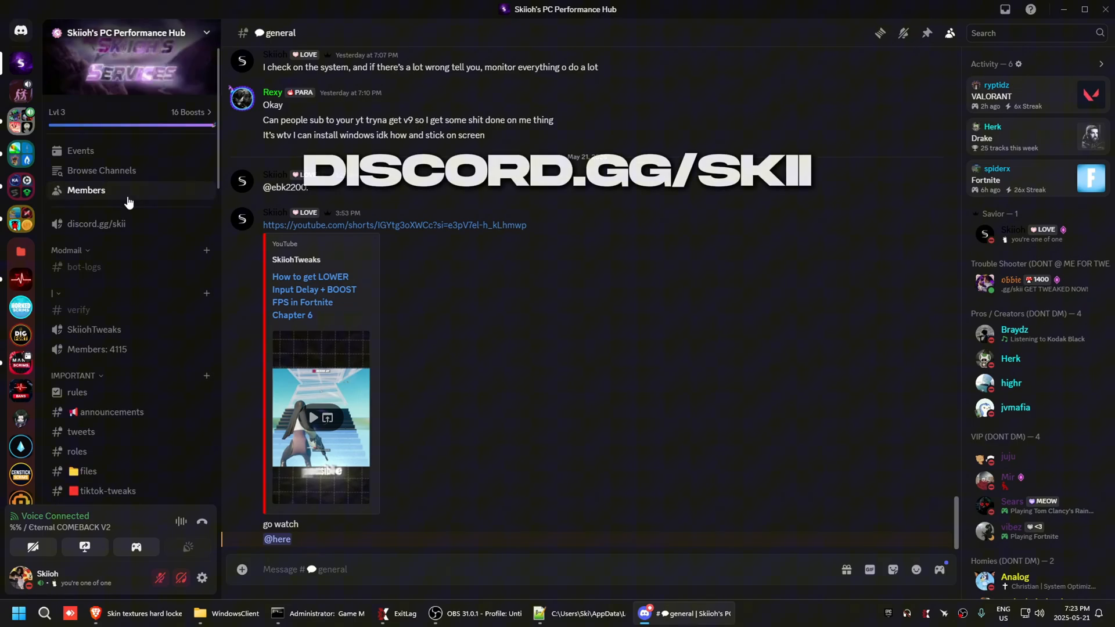
{"action": "mouse_move", "coordinate": [419, 230]}
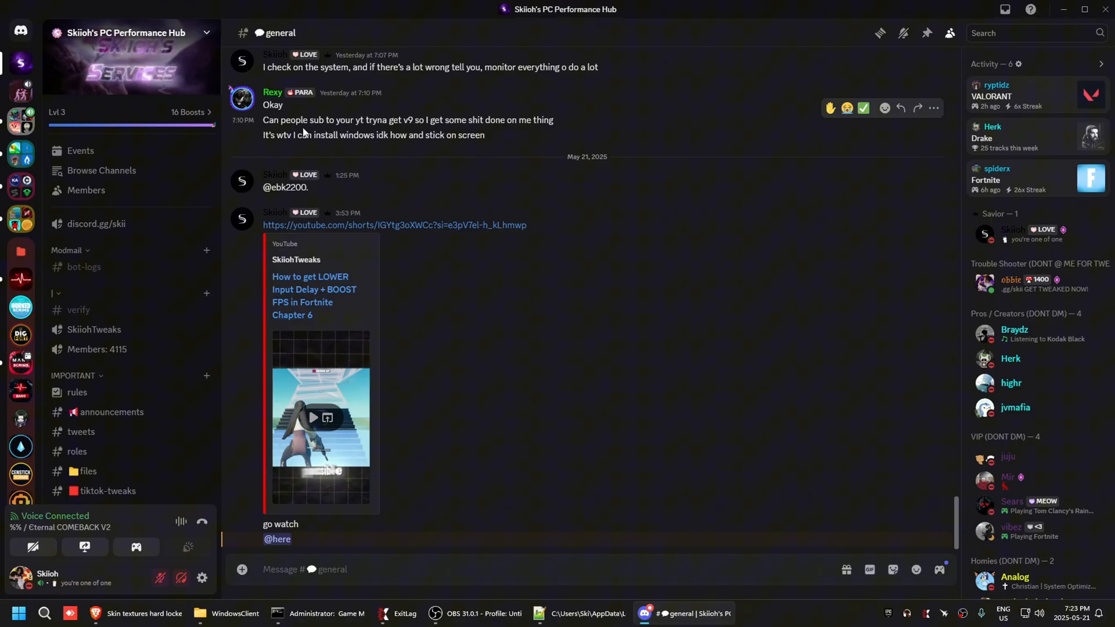
{"action": "mouse_move", "coordinate": [294, 233]}
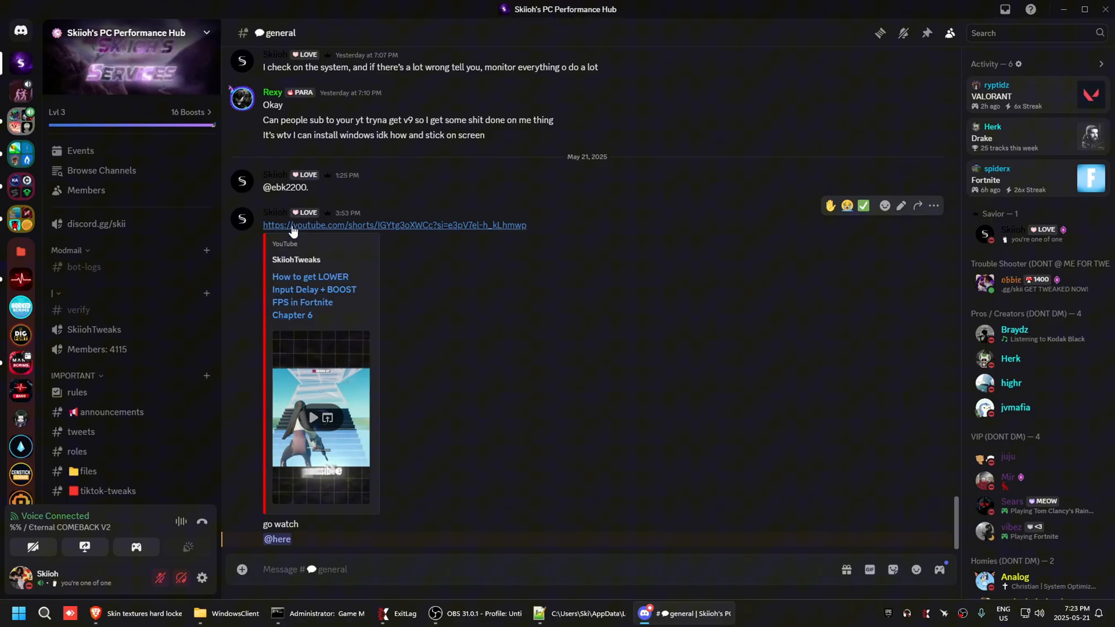
Step: Browse #files and #purchase-tweak, then follow the Tweaking Information document link
{"action": "scroll", "scroll_direction": "down", "scroll_amount": 3}
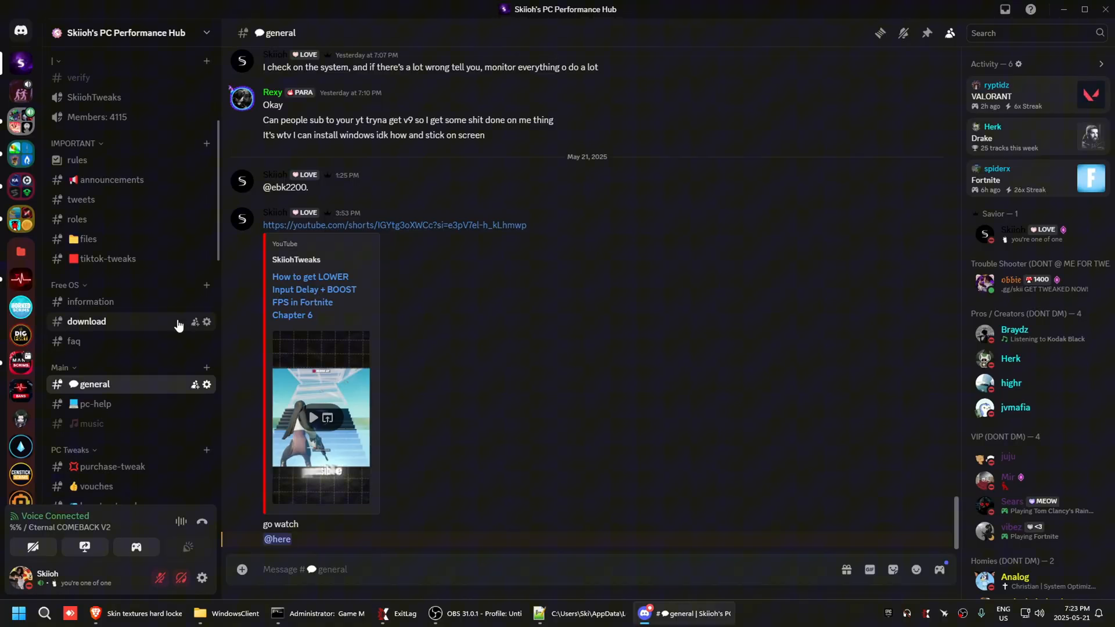
{"action": "left_click", "coordinate": [88, 238]}
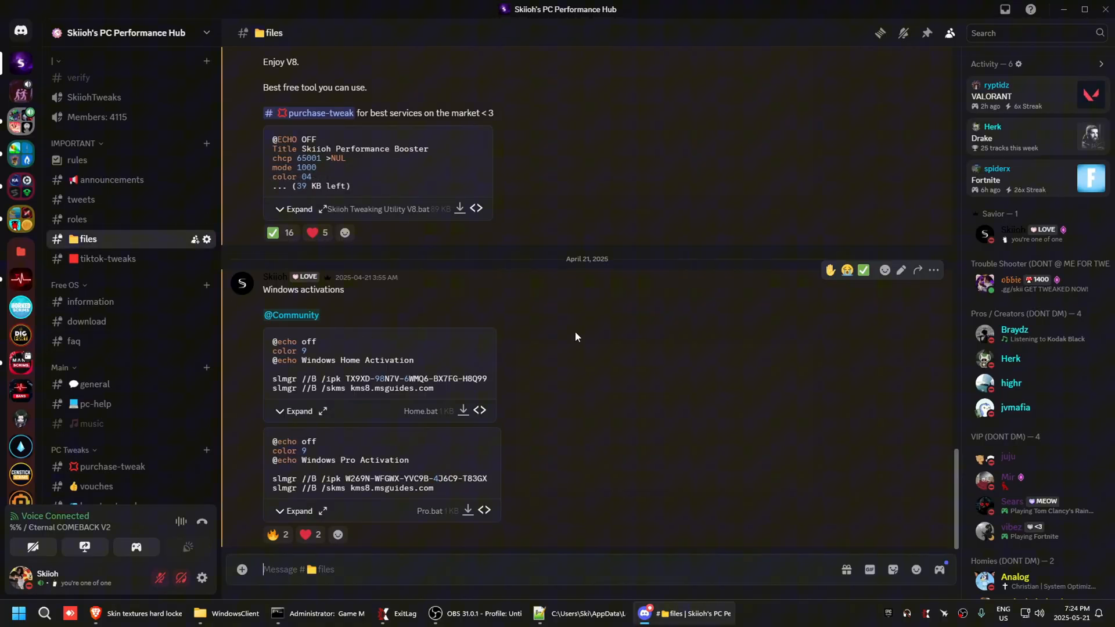
{"action": "mouse_move", "coordinate": [425, 343]}
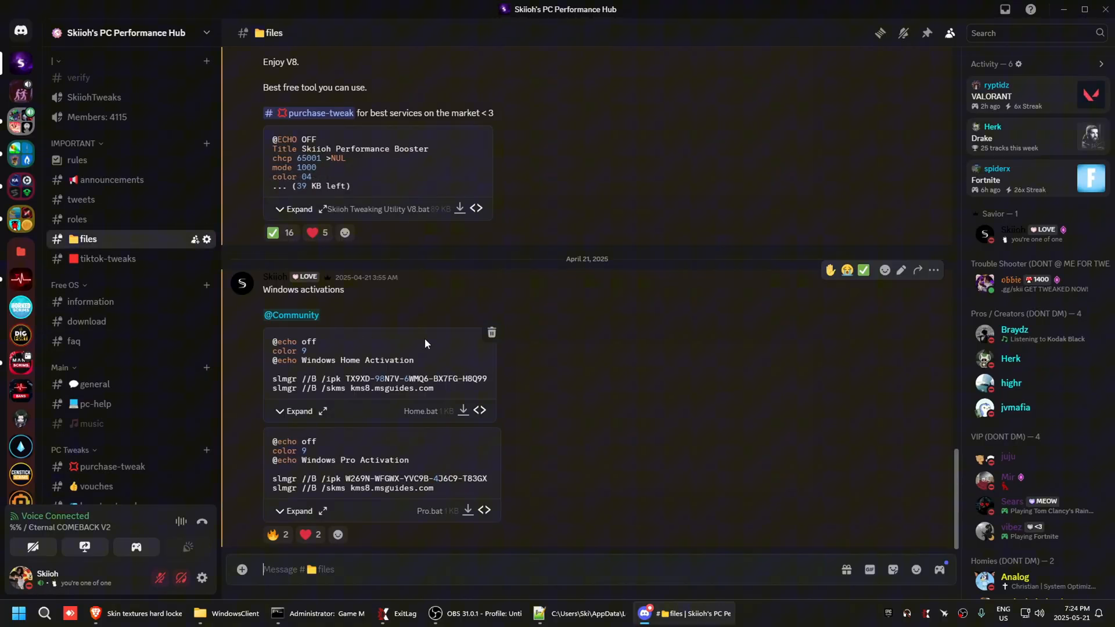
{"action": "scroll", "scroll_direction": "down", "scroll_amount": 3}
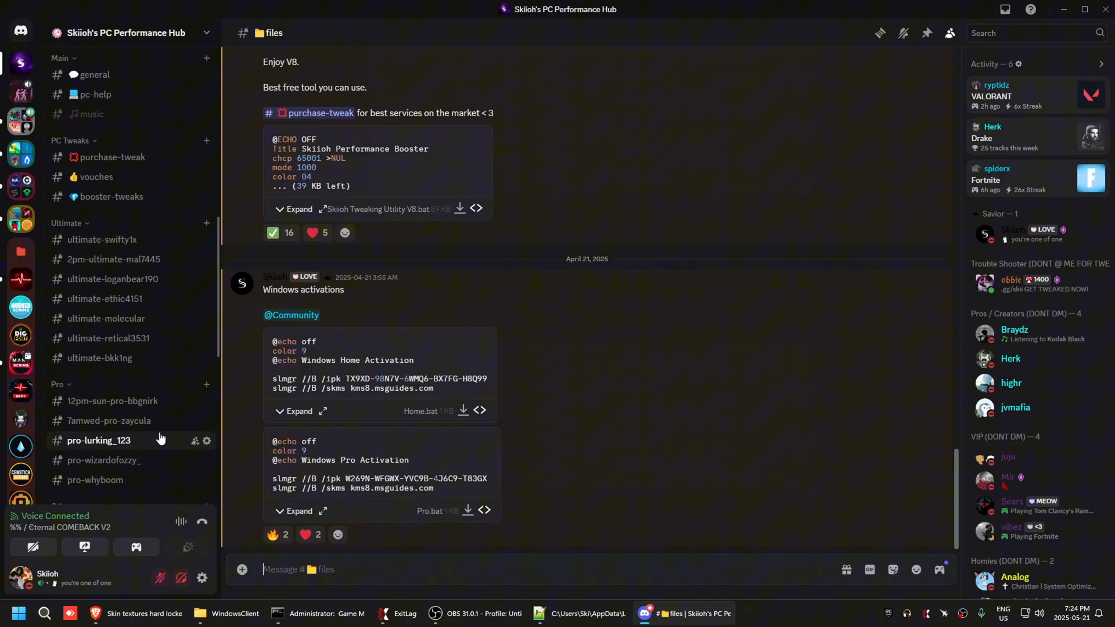
{"action": "scroll", "scroll_direction": "up", "scroll_amount": 3}
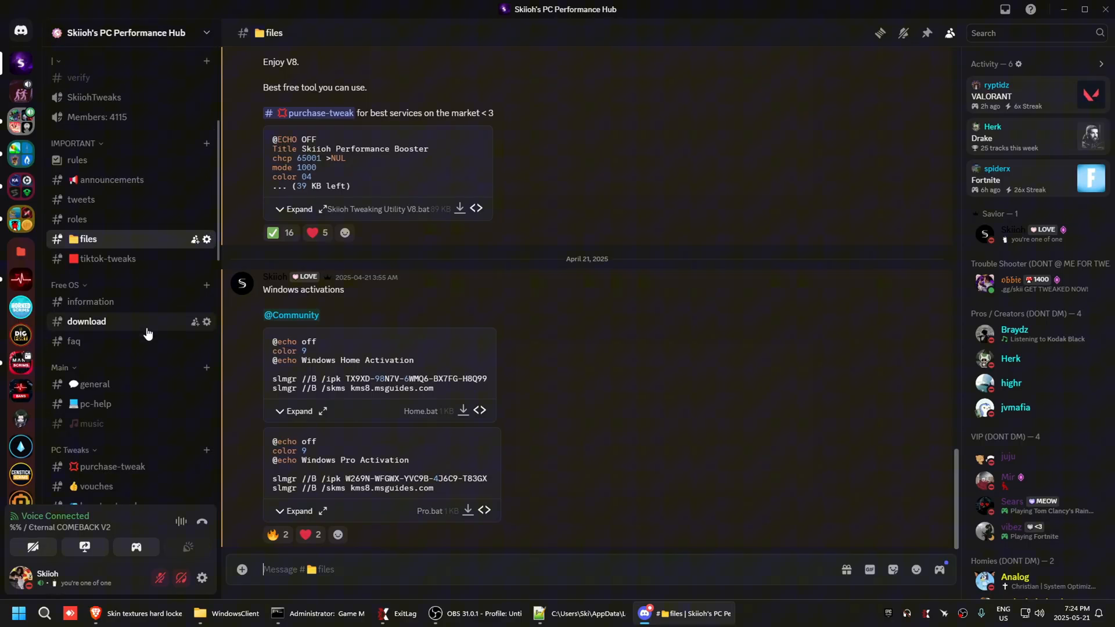
{"action": "left_click", "coordinate": [112, 467]}
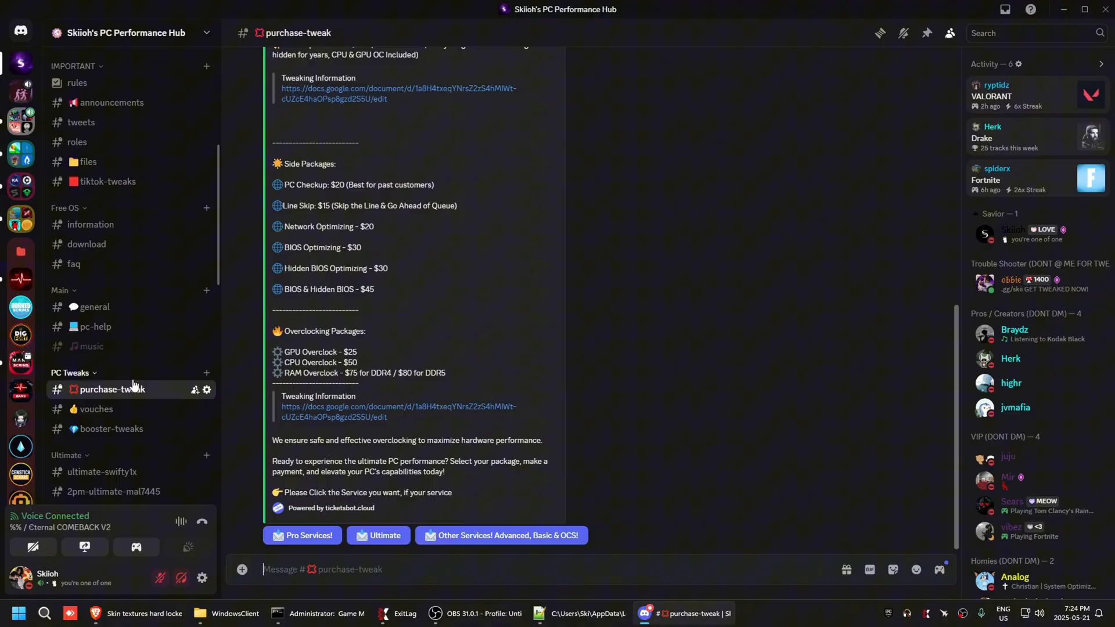
{"action": "left_click", "coordinate": [398, 93]}
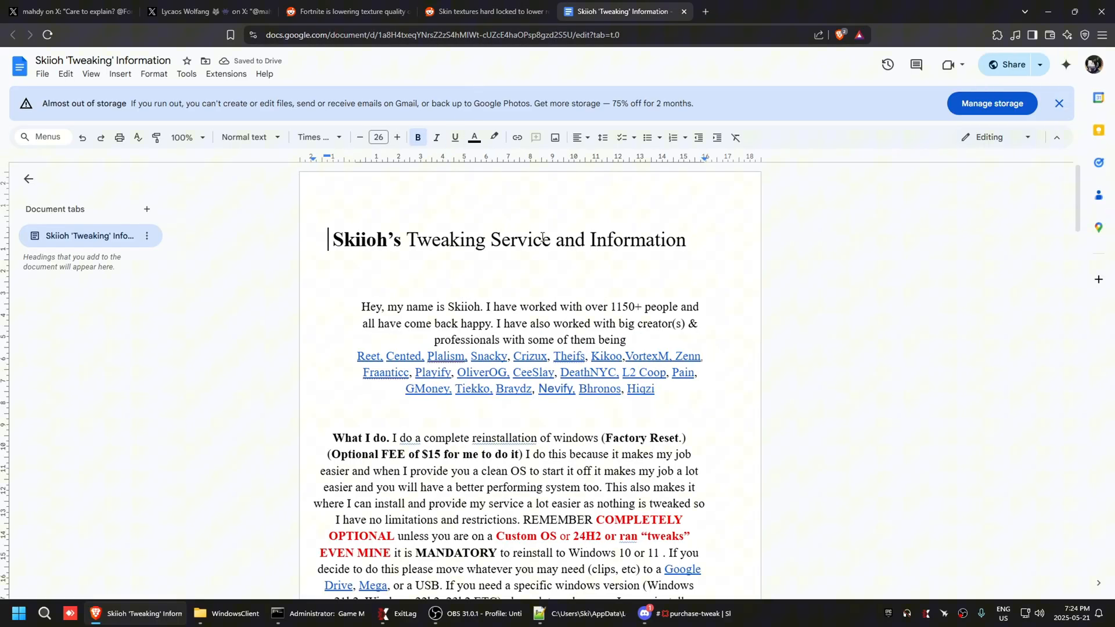
Step: Scroll through the Skiioh Tweaking Information Google Doc
{"action": "scroll", "scroll_direction": "down", "scroll_amount": 3}
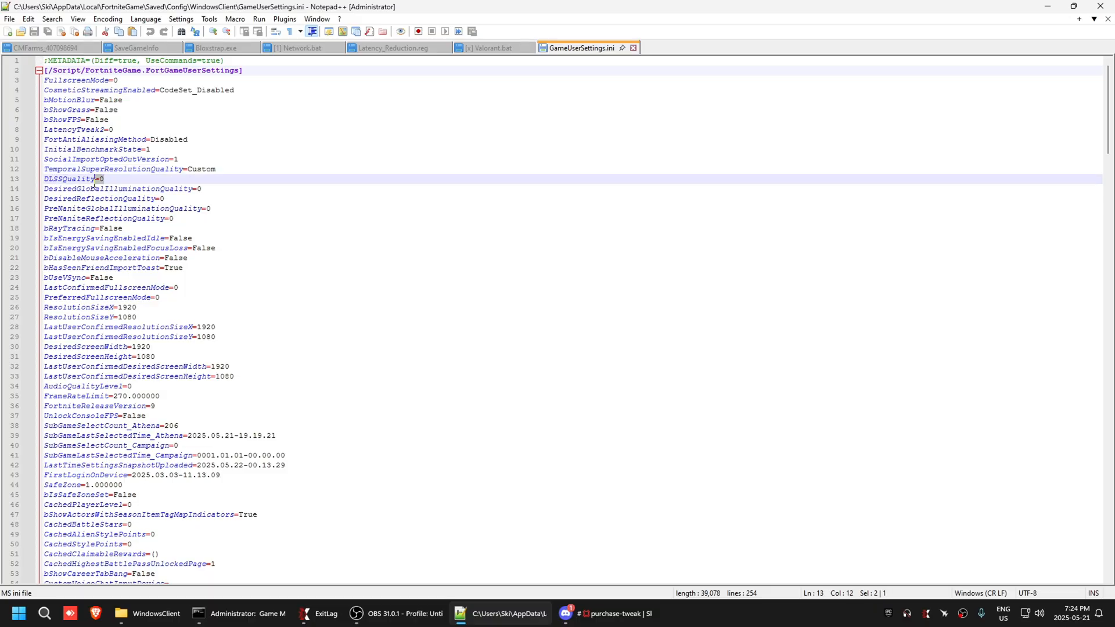
Step: Change sg.FoliageQuality from 2 to 0 under [ScalabilityGroups] and save the file
{"action": "left_click", "coordinate": [212, 209]}
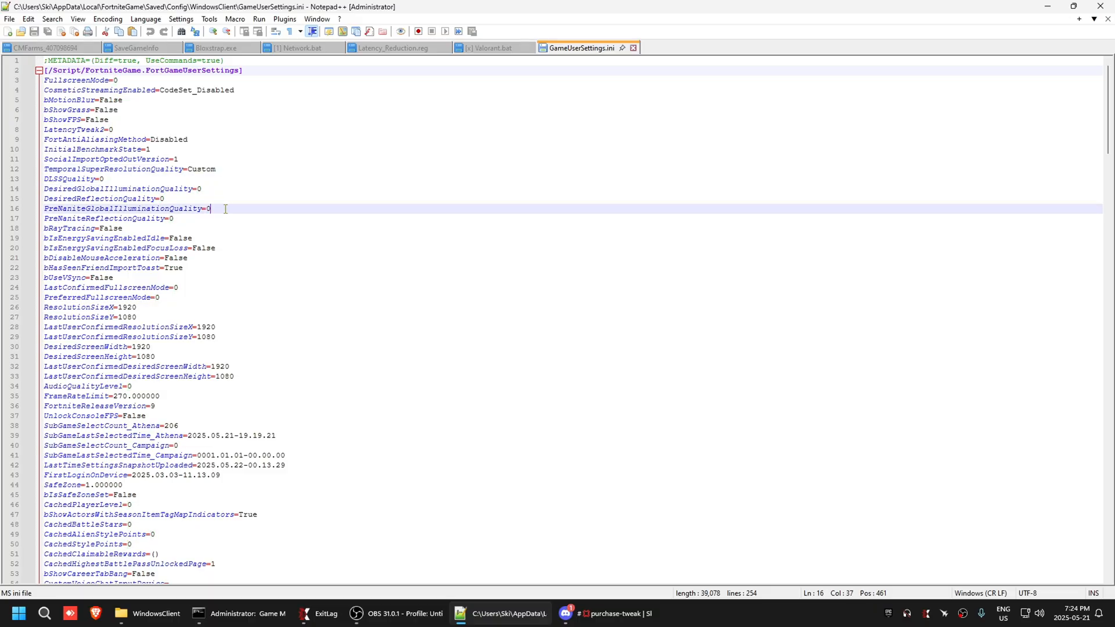
{"action": "mouse_move", "coordinate": [158, 178]}
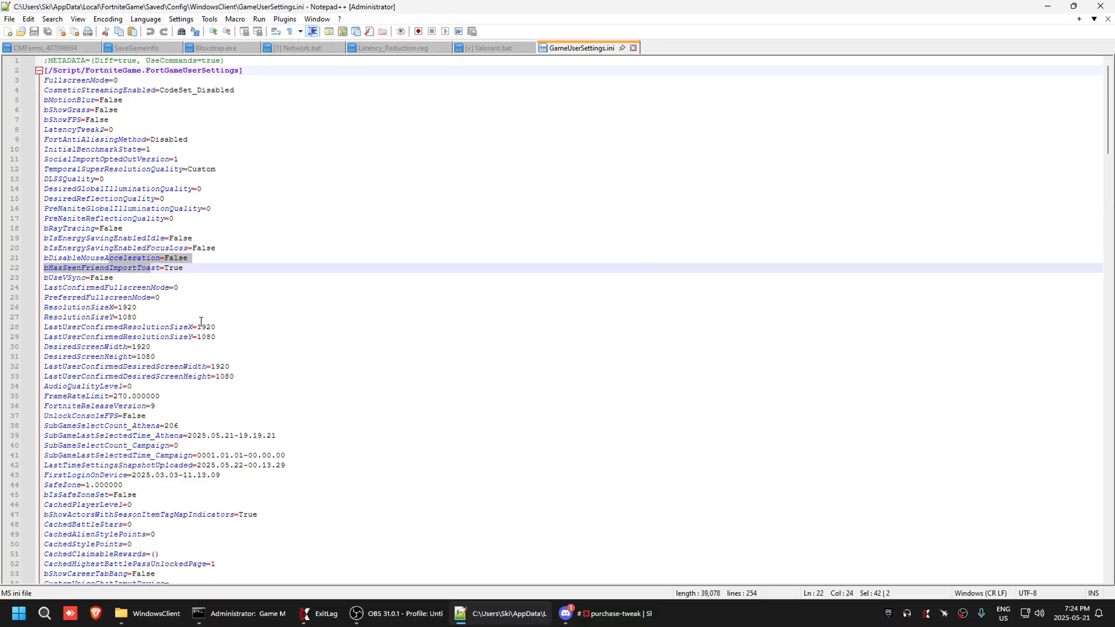
{"action": "mouse_move", "coordinate": [171, 315]}
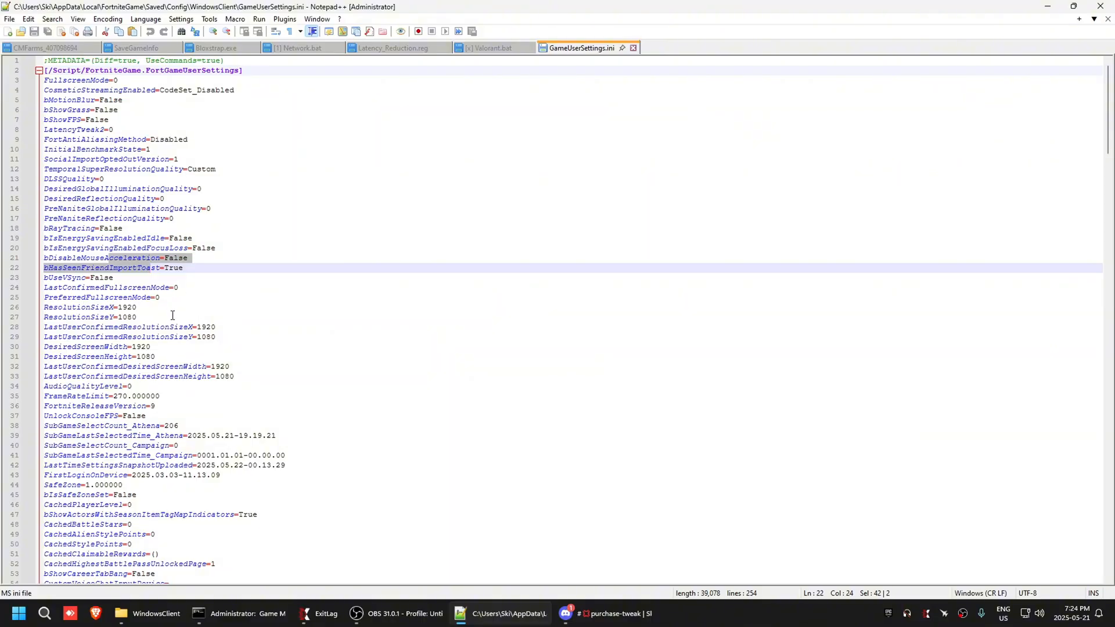
{"action": "scroll", "scroll_direction": "down", "scroll_amount": 3}
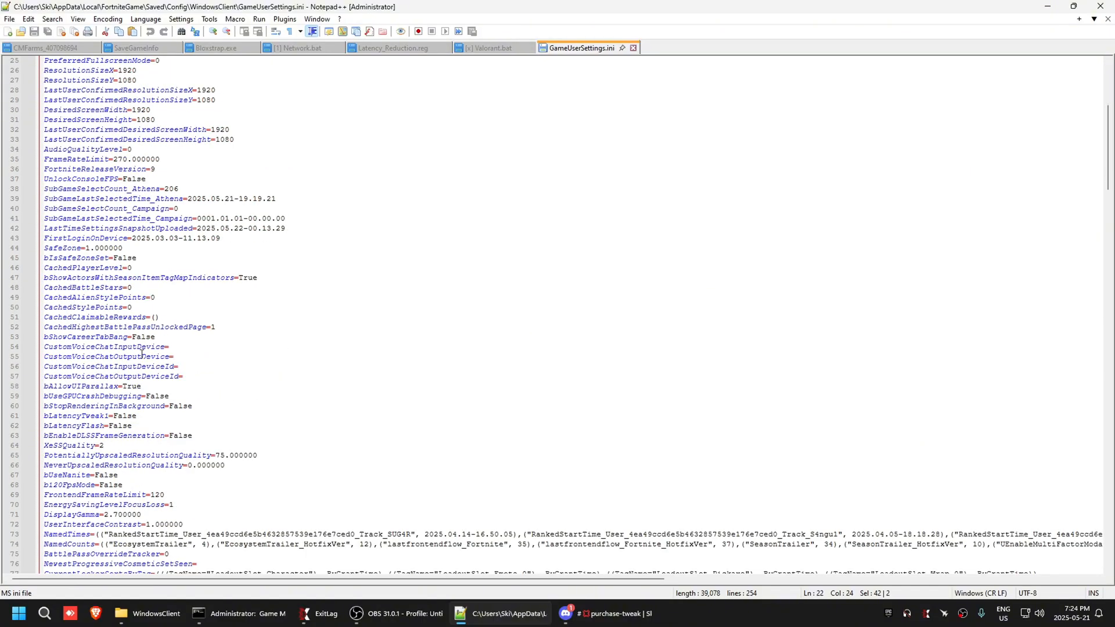
{"action": "scroll", "scroll_direction": "down", "scroll_amount": 3}
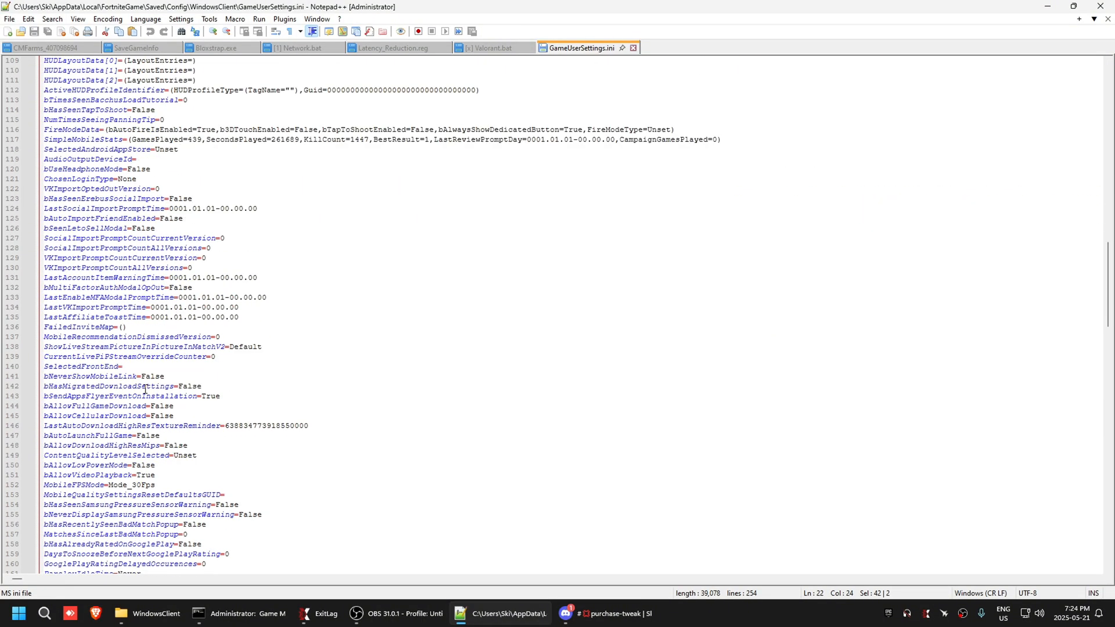
{"action": "scroll", "scroll_direction": "down", "scroll_amount": 3}
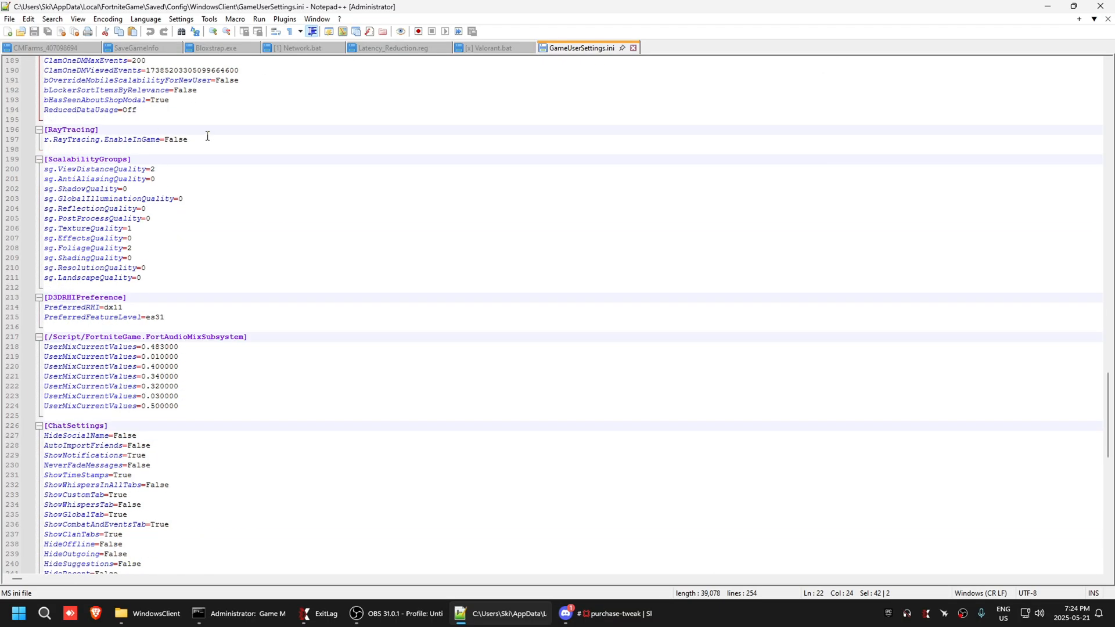
{"action": "left_click", "coordinate": [155, 169]}
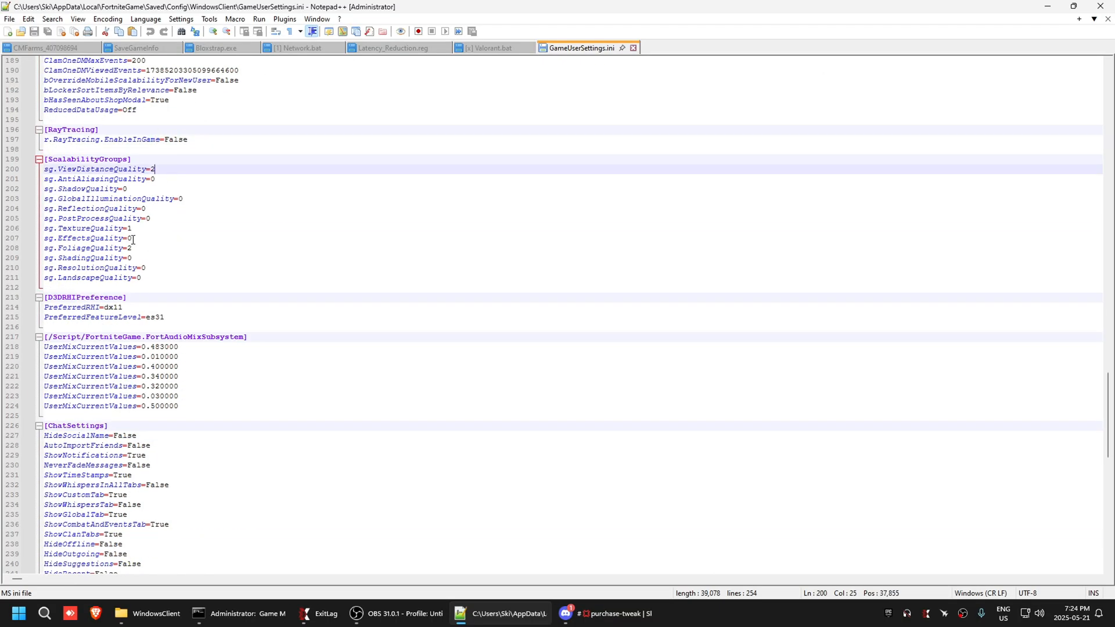
{"action": "left_click", "coordinate": [130, 229]}
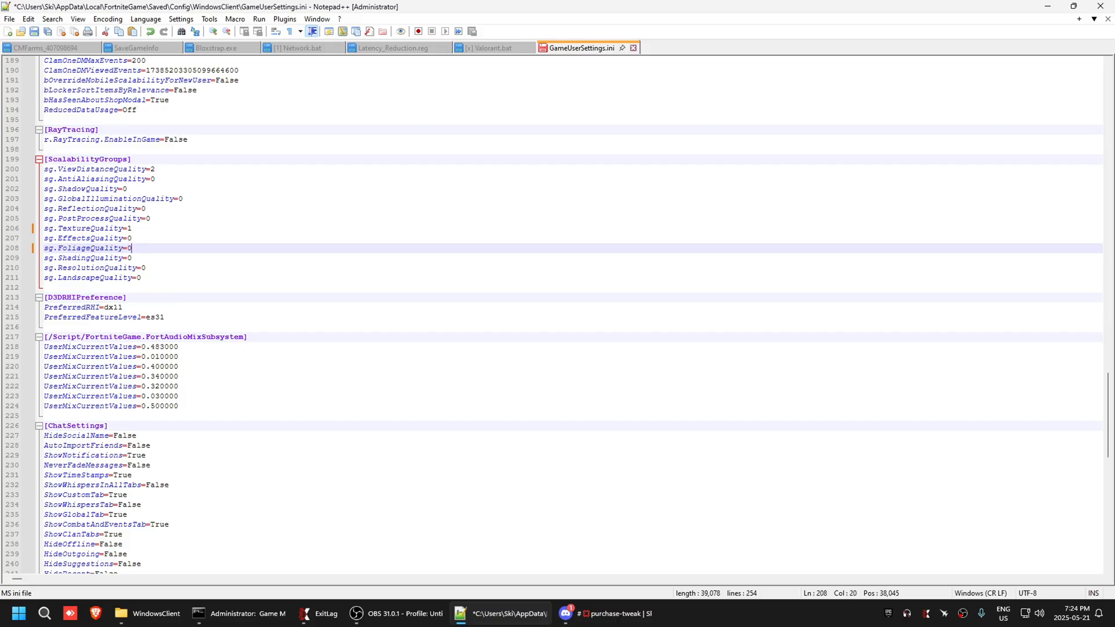
{"action": "mouse_move", "coordinate": [229, 370]}
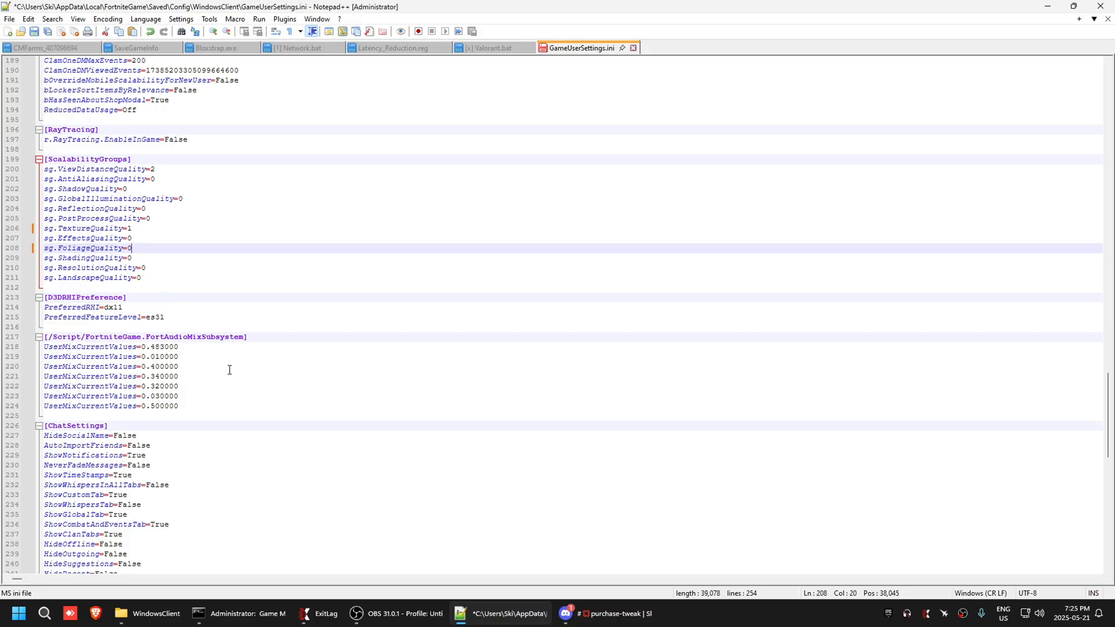
{"action": "scroll", "scroll_direction": "up", "scroll_amount": 3}
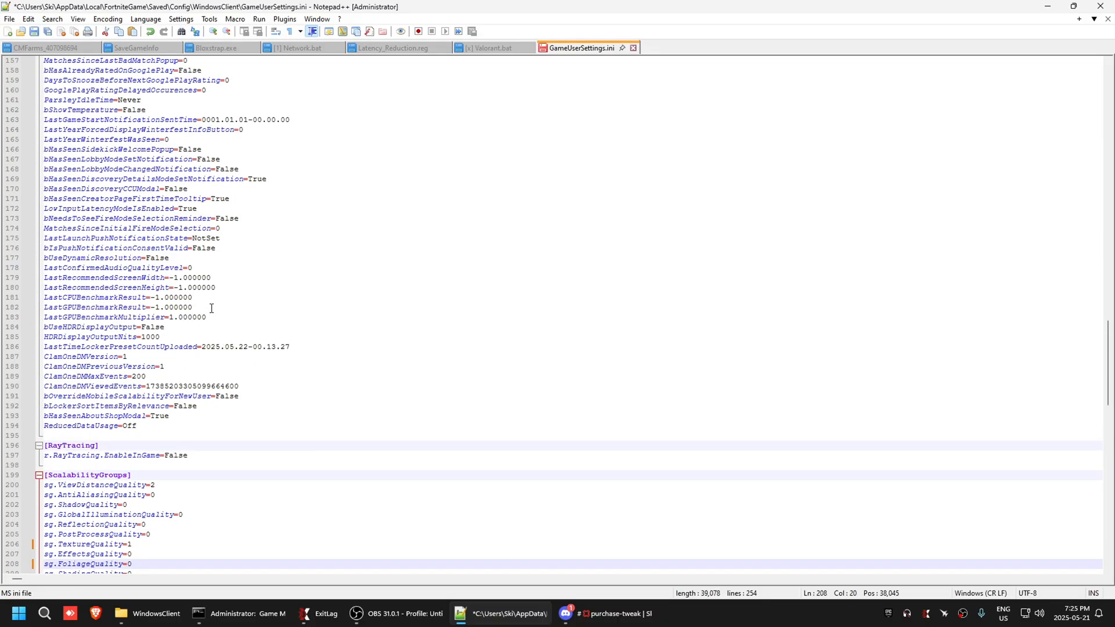
{"action": "scroll", "scroll_direction": "up", "scroll_amount": 3}
{"action": "type", "text": "Fra"}
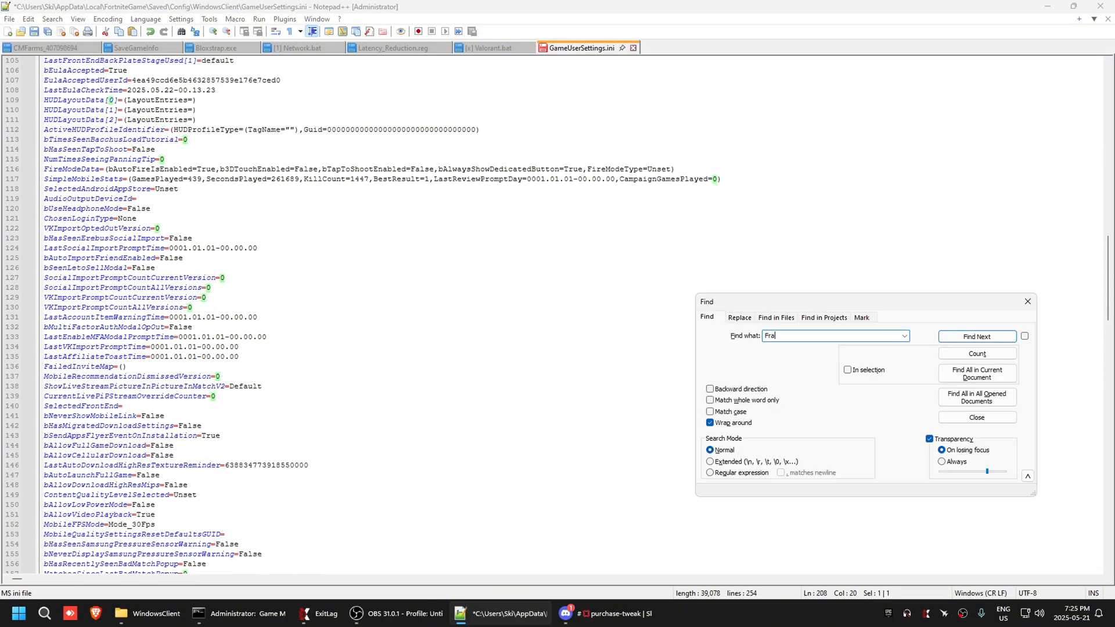
Step: Search GameUserSettings.ini for FrameRate, then Save As under a new name
{"action": "left_click", "coordinate": [976, 336]}
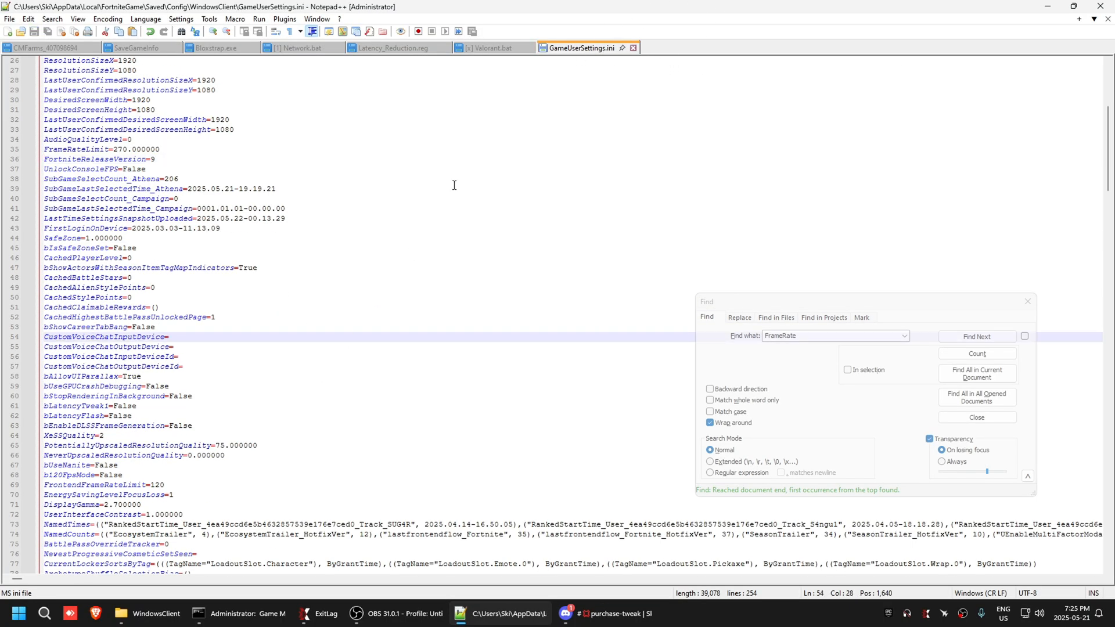
{"action": "left_click", "coordinate": [976, 337]}
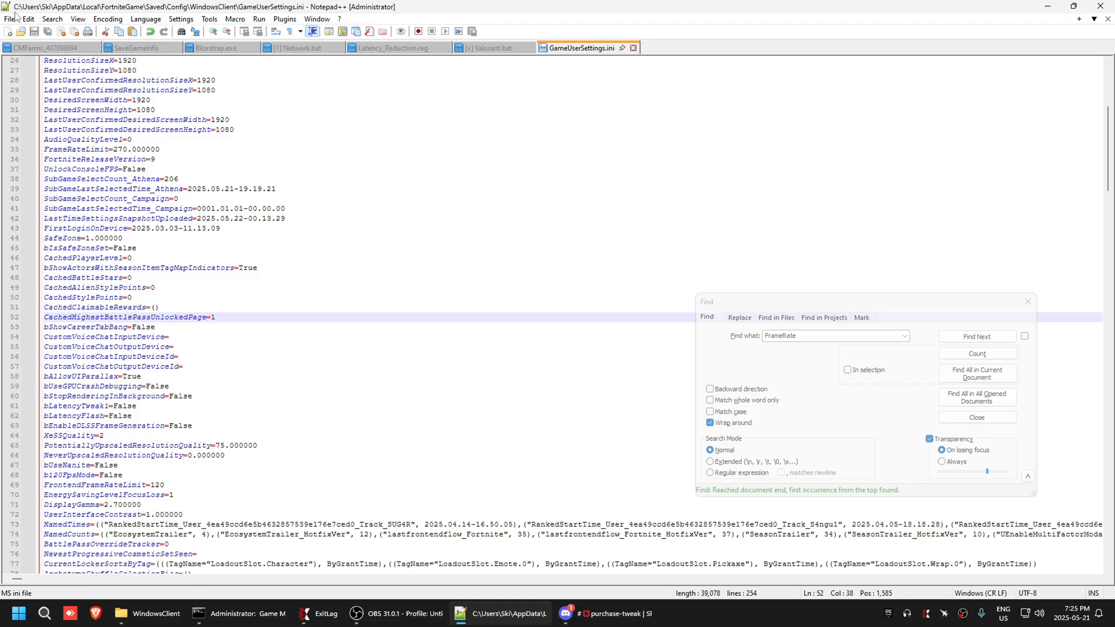
{"action": "left_click", "coordinate": [9, 19]}
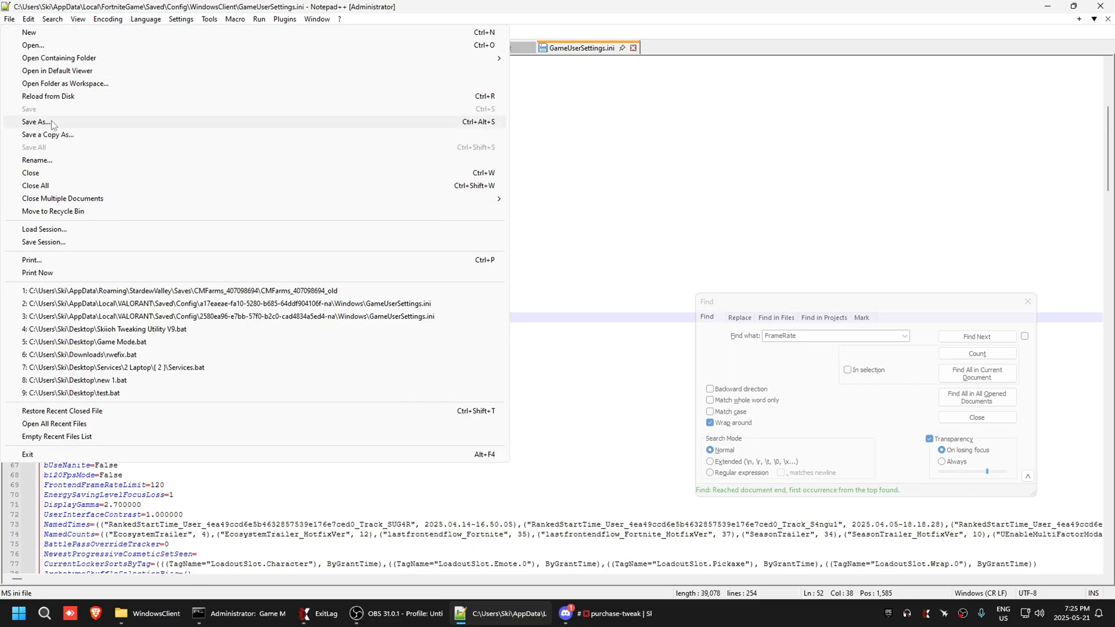
{"action": "left_click", "coordinate": [35, 121]}
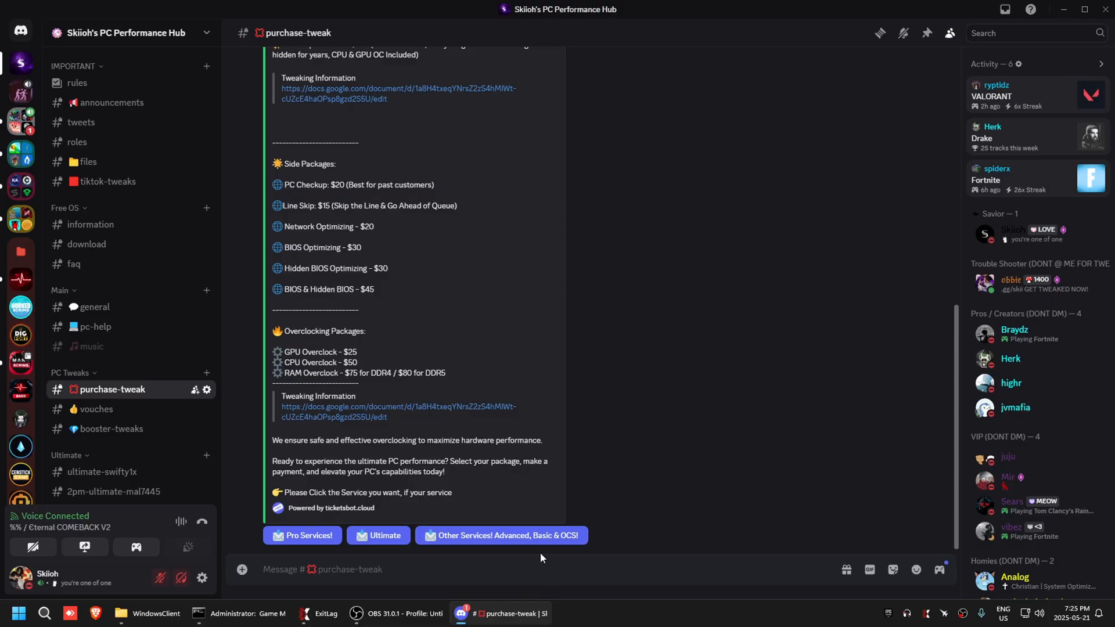
Step: Switch to #files, then open %localappdata% toward Fortnite's WindowsClient config folder
{"action": "left_click", "coordinate": [87, 162]}
{"action": "type", "text": "%localappdata%"}
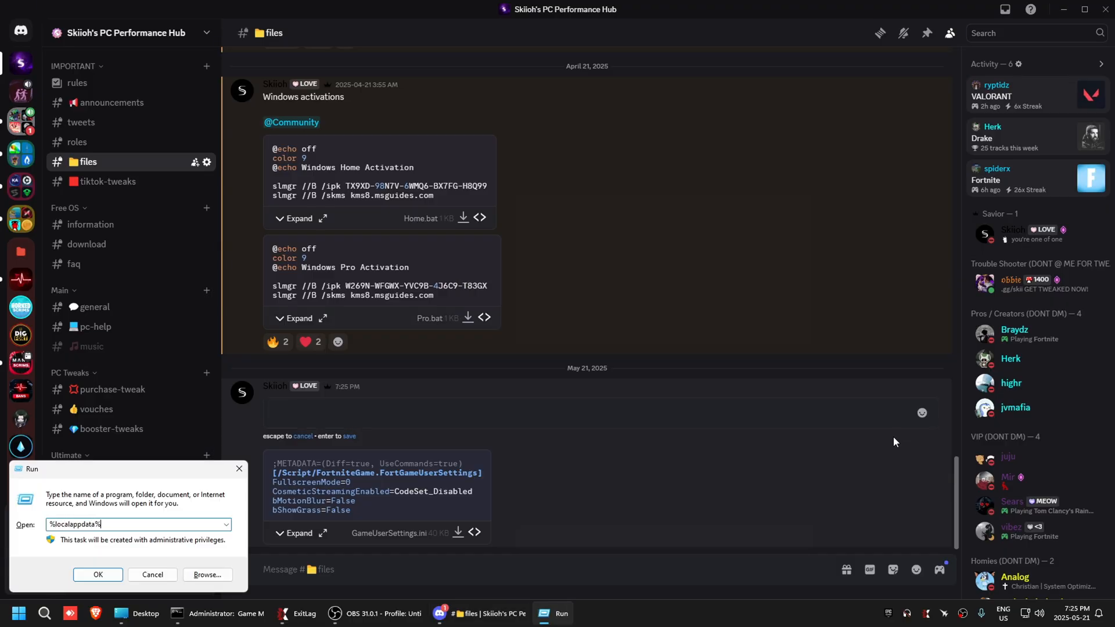
{"action": "left_click", "coordinate": [97, 575]}
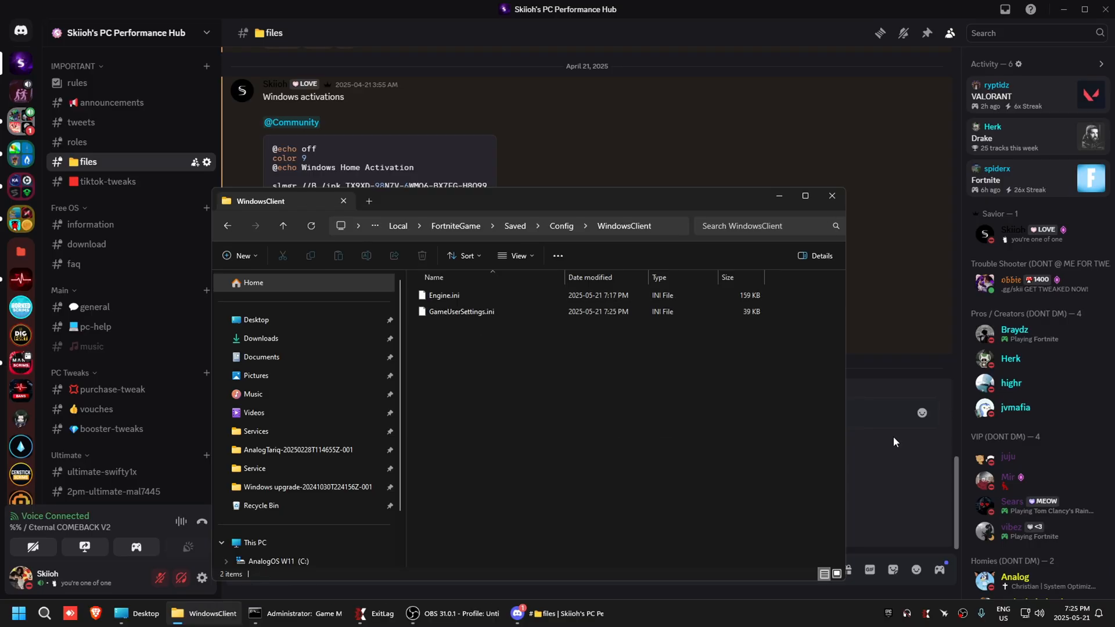
{"action": "left_click", "coordinate": [254, 305]}
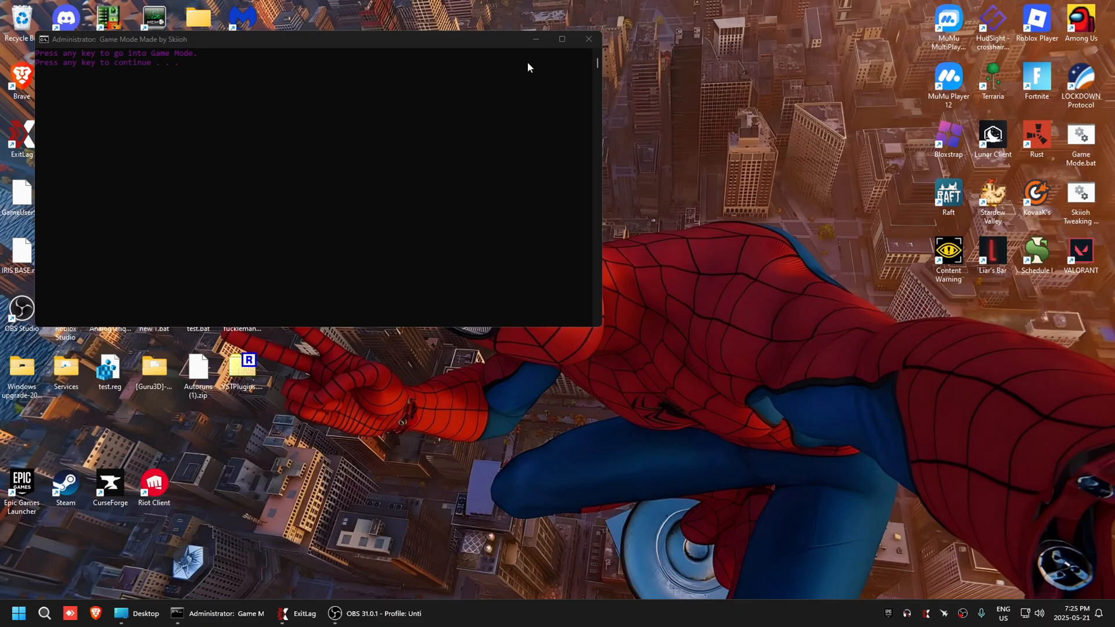
Step: Minimize the Game Mode console, launch Epic Games Launcher as administrator and show its account menu
{"action": "left_click", "coordinate": [587, 39]}
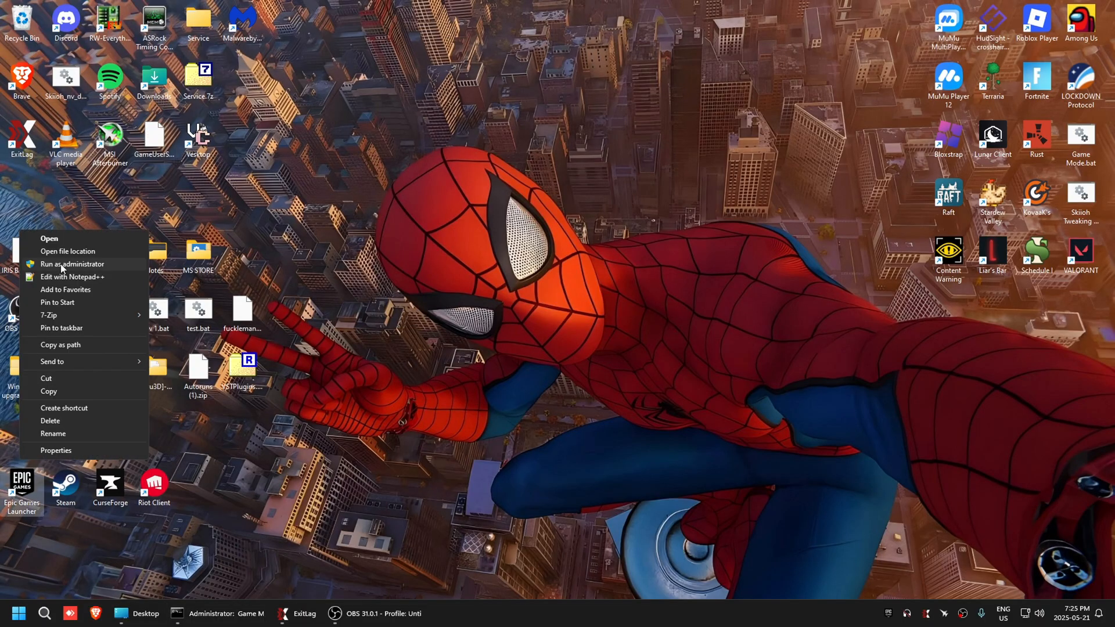
{"action": "left_click", "coordinate": [71, 264]}
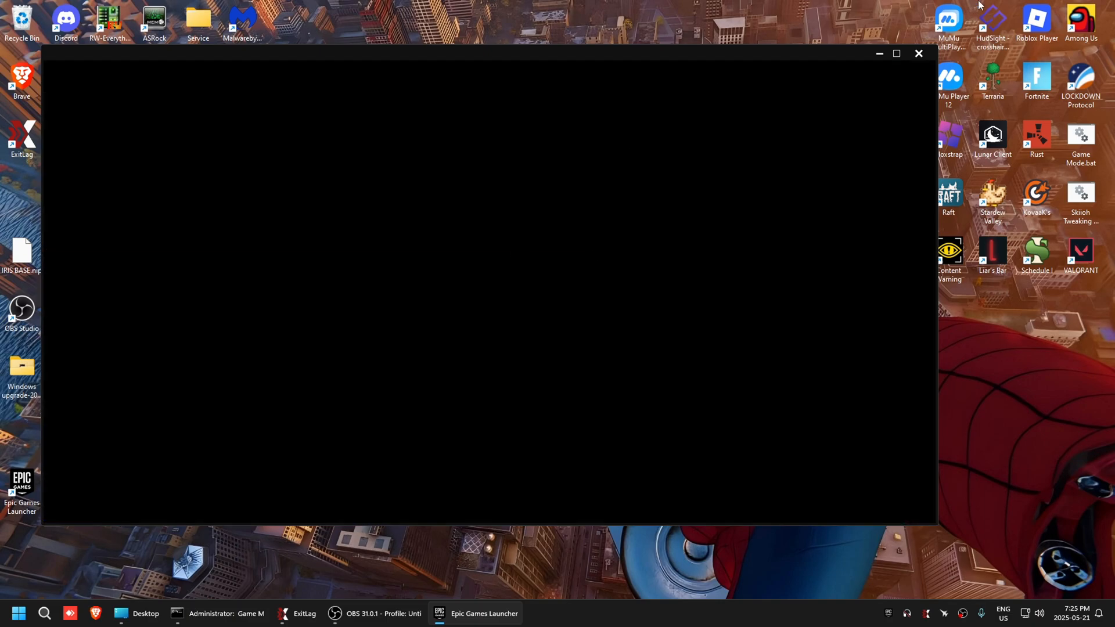
{"action": "left_click", "coordinate": [894, 89]}
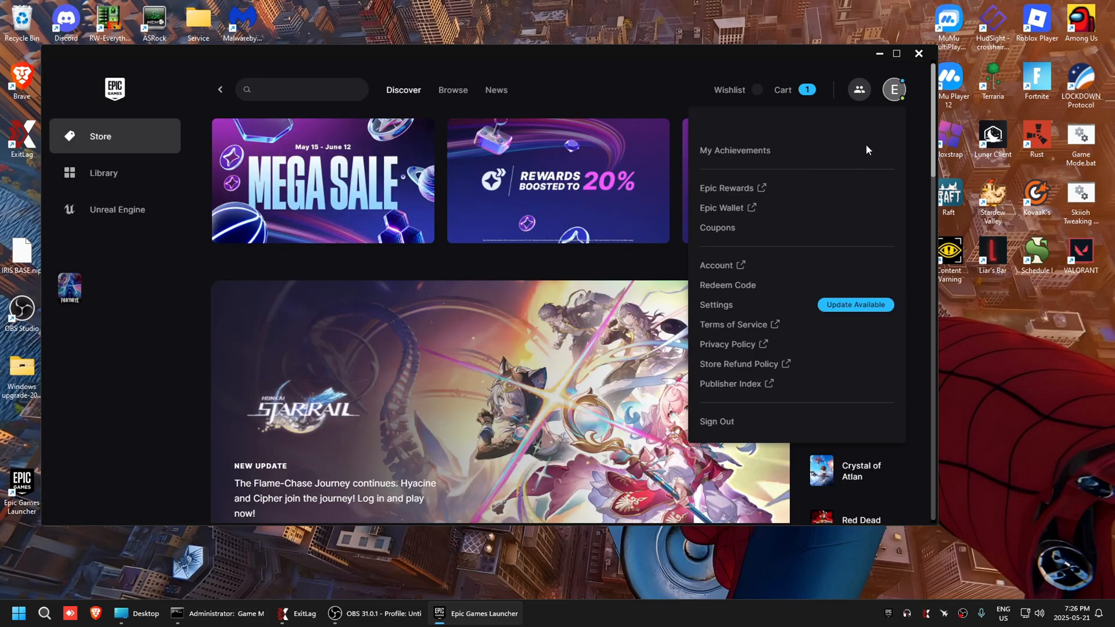
Step: In launcher Settings, enter Fortnite arguments -NOTEXTURESTREAMING -NOFORCEFEEDBACK -NOSPLASH
{"action": "left_click", "coordinate": [716, 304]}
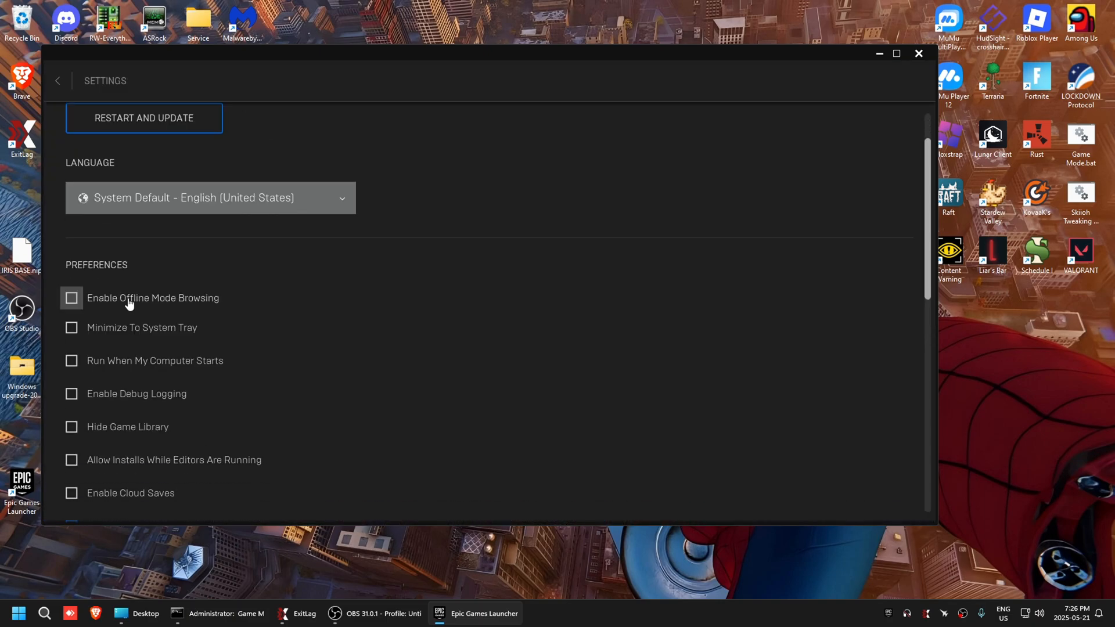
{"action": "scroll", "scroll_direction": "down", "scroll_amount": 3}
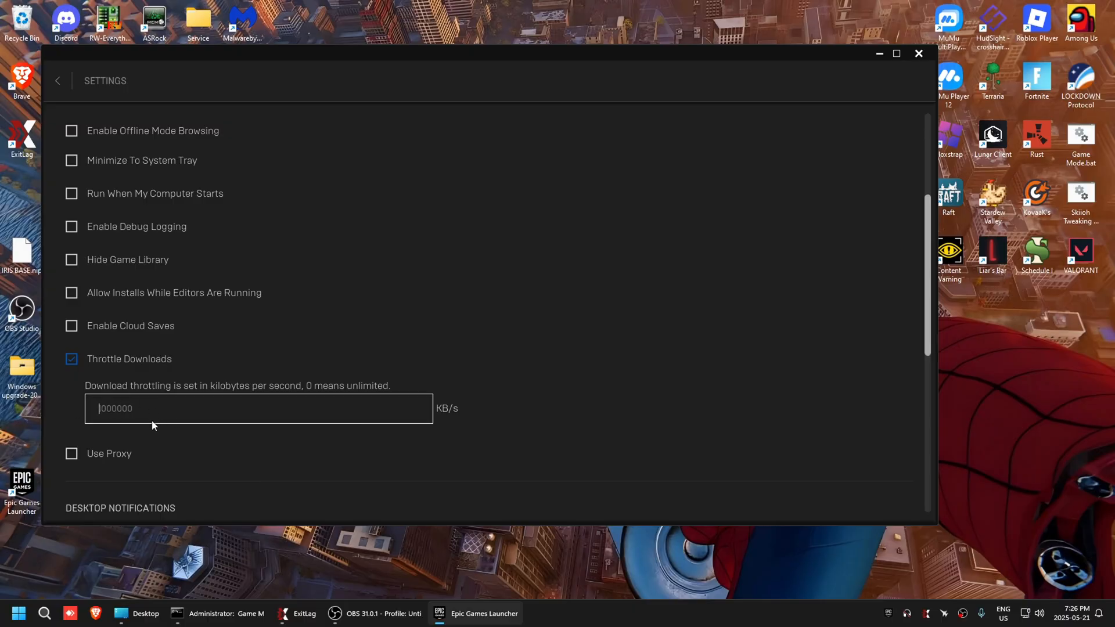
{"action": "scroll", "scroll_direction": "down", "scroll_amount": 3}
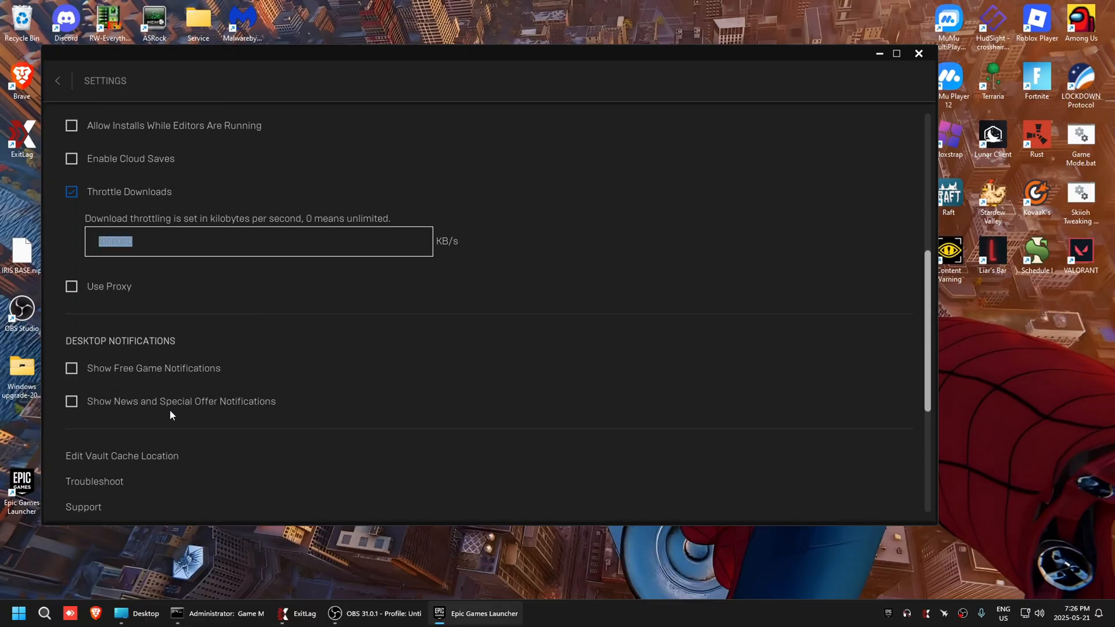
{"action": "scroll", "scroll_direction": "down", "scroll_amount": 3}
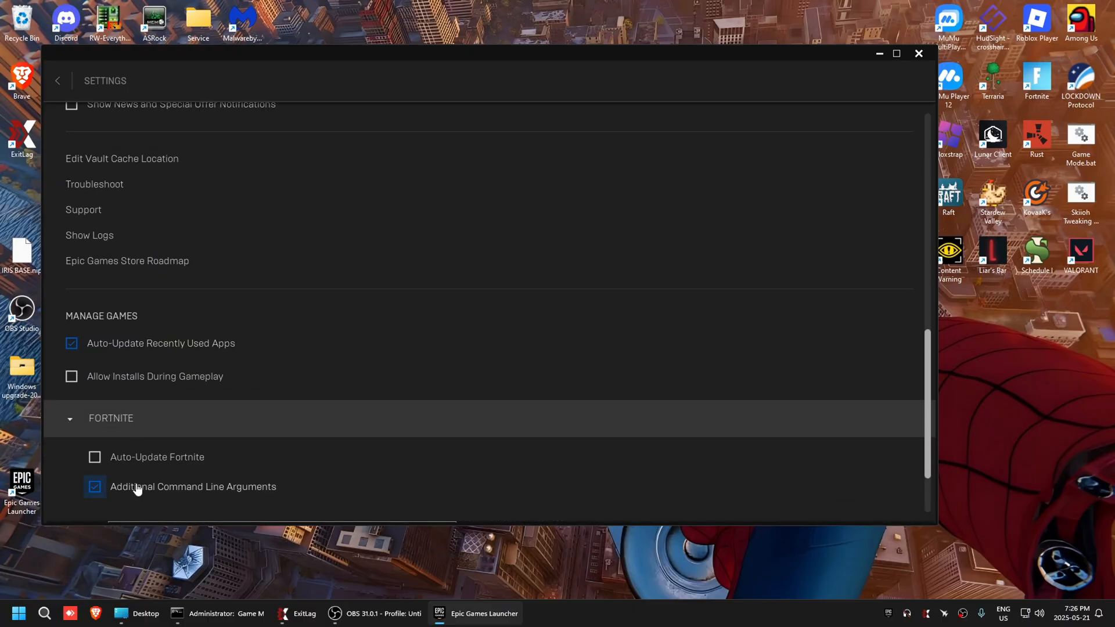
{"action": "scroll", "scroll_direction": "down", "scroll_amount": 3}
{"action": "type", "text": "-NOTEXTURESTREAMING -NOFO"}
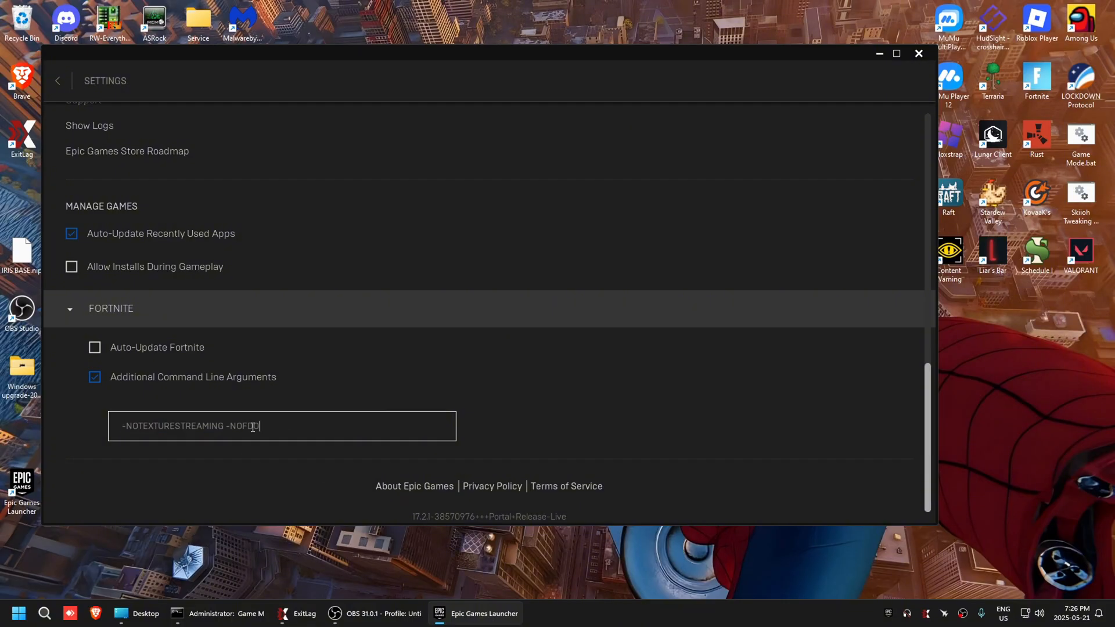
{"action": "type", "text": "RCEFEED"}
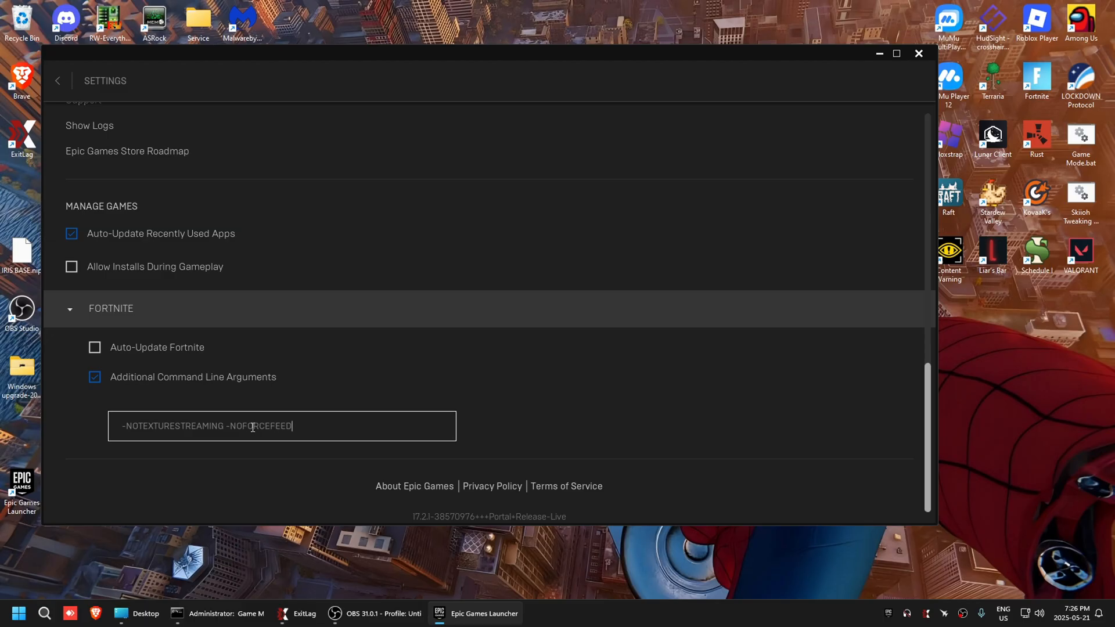
{"action": "type", "text": "BACK -NOS"}
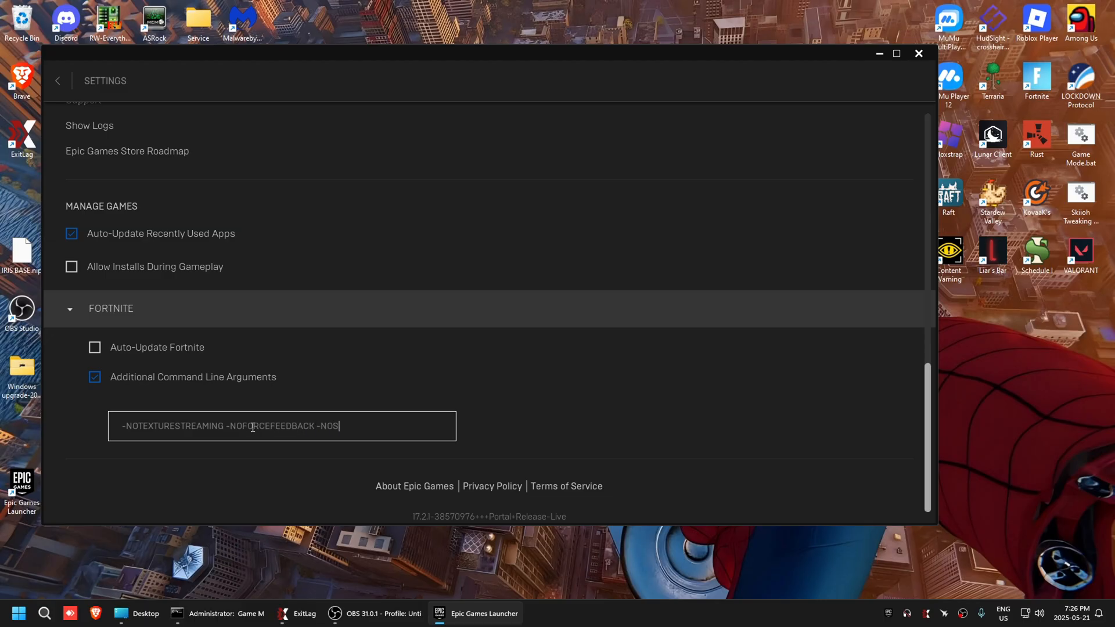
{"action": "type", "text": "PLASH"}
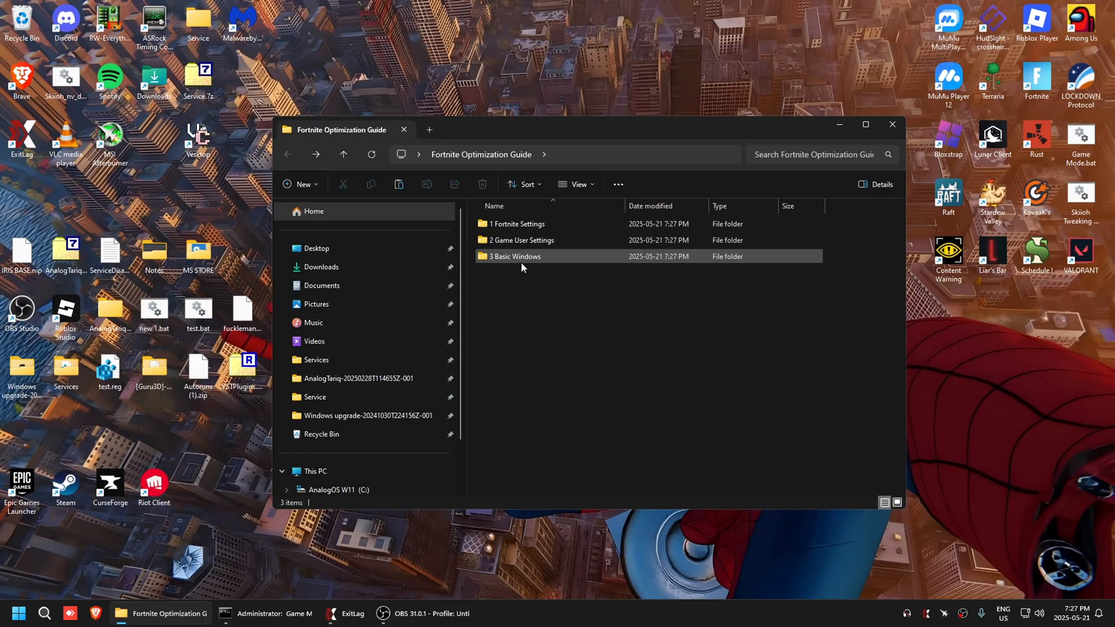
Step: Open the guide's 3 Basic Windows folder and bring up the Turn on HAGS shortcut's actions
{"action": "double_click", "coordinate": [515, 256]}
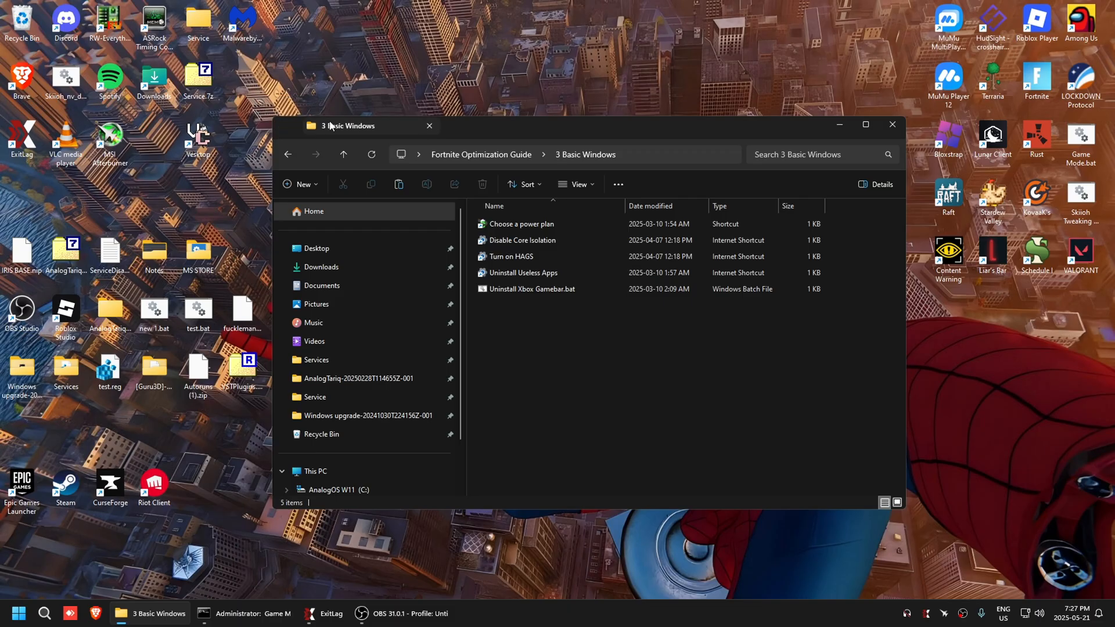
{"action": "left_click", "coordinate": [467, 613]}
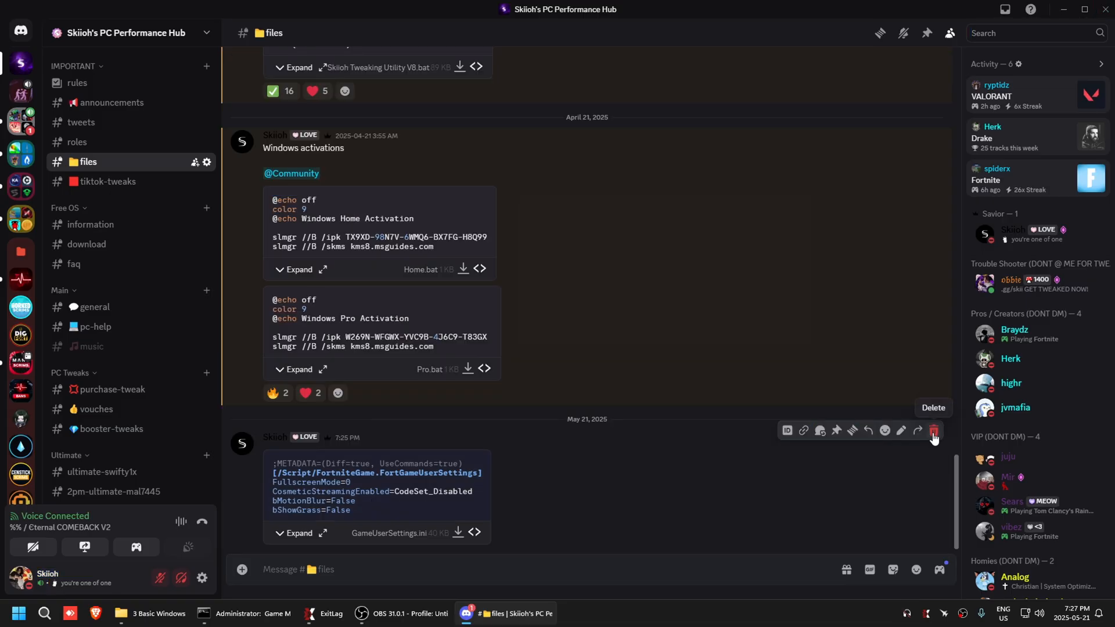
{"action": "left_click", "coordinate": [150, 614]}
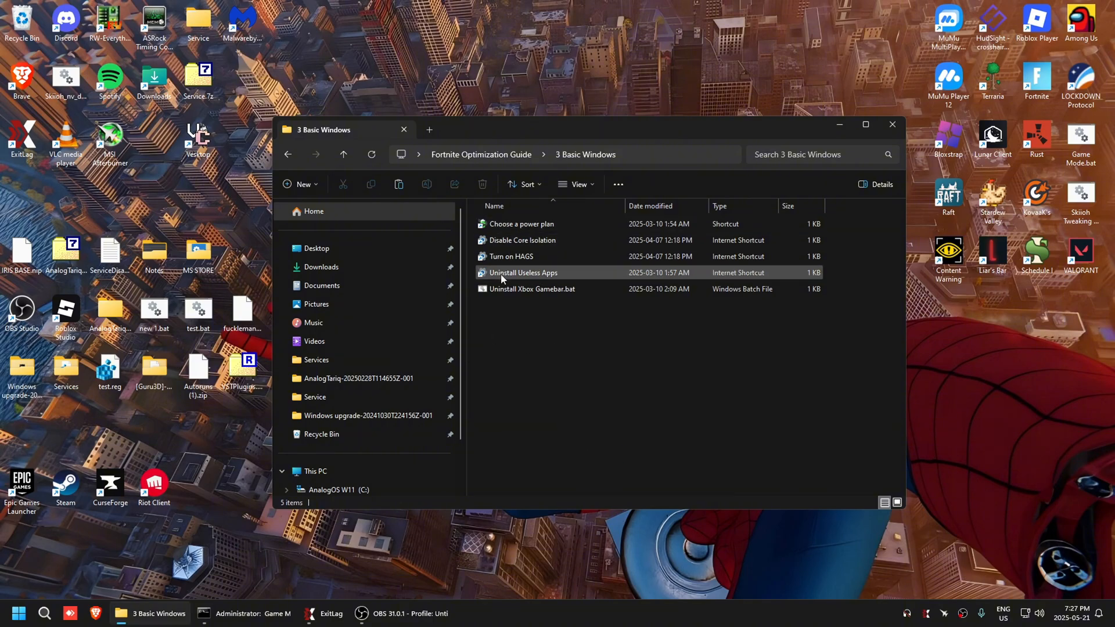
{"action": "right_click", "coordinate": [522, 272]}
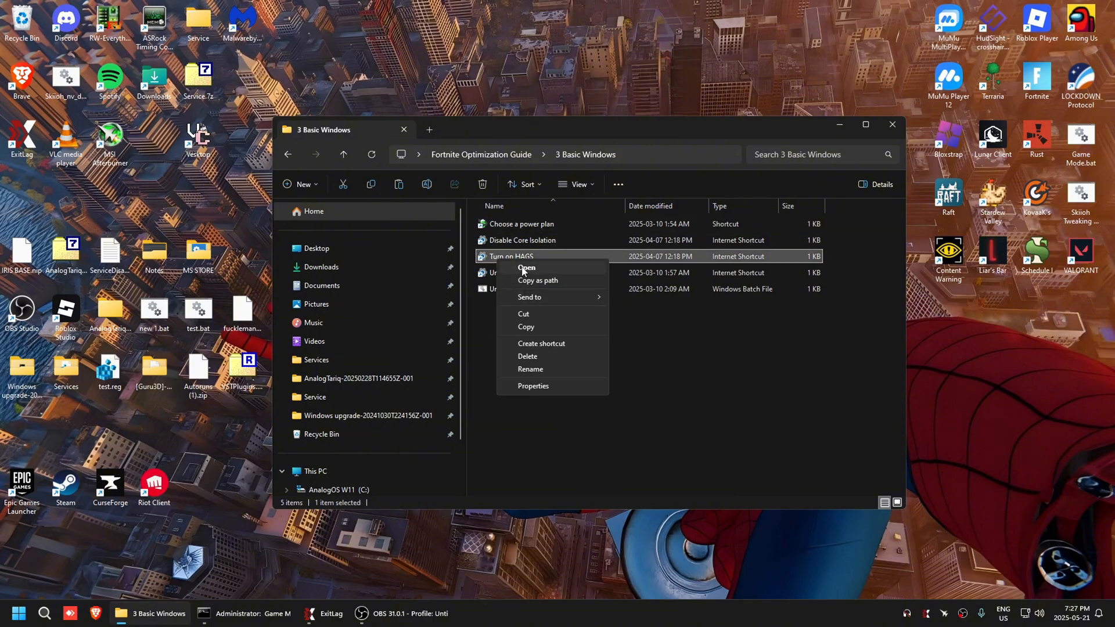
Step: Open the Turn on HAGS shortcut and switch hardware-accelerated GPU scheduling Off
{"action": "left_click", "coordinate": [526, 269]}
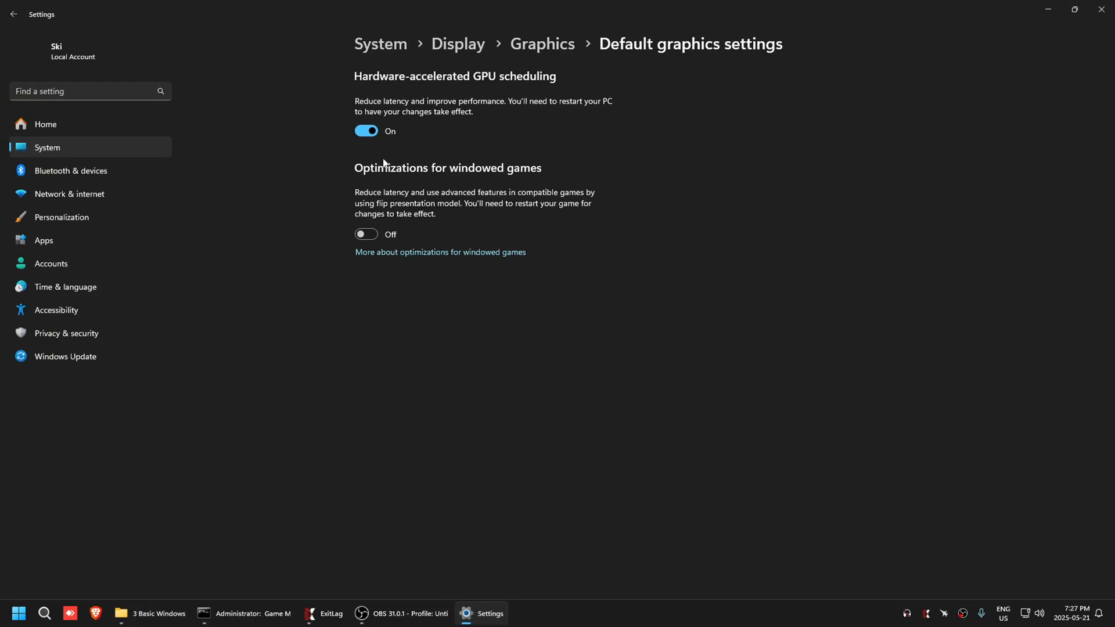
{"action": "mouse_move", "coordinate": [422, 134]}
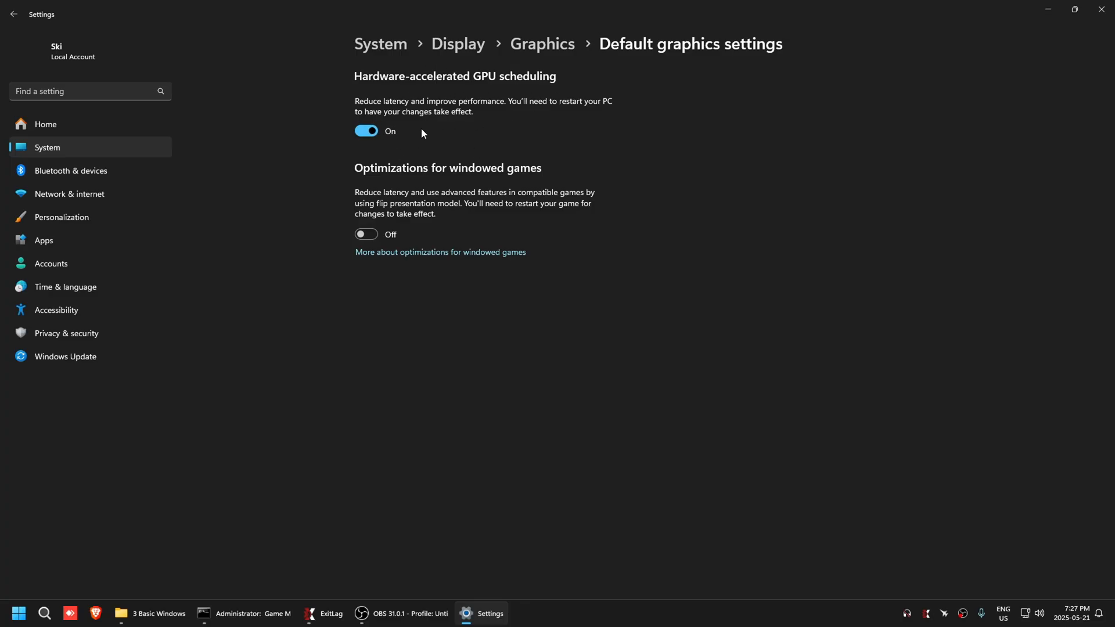
{"action": "mouse_move", "coordinate": [443, 200]}
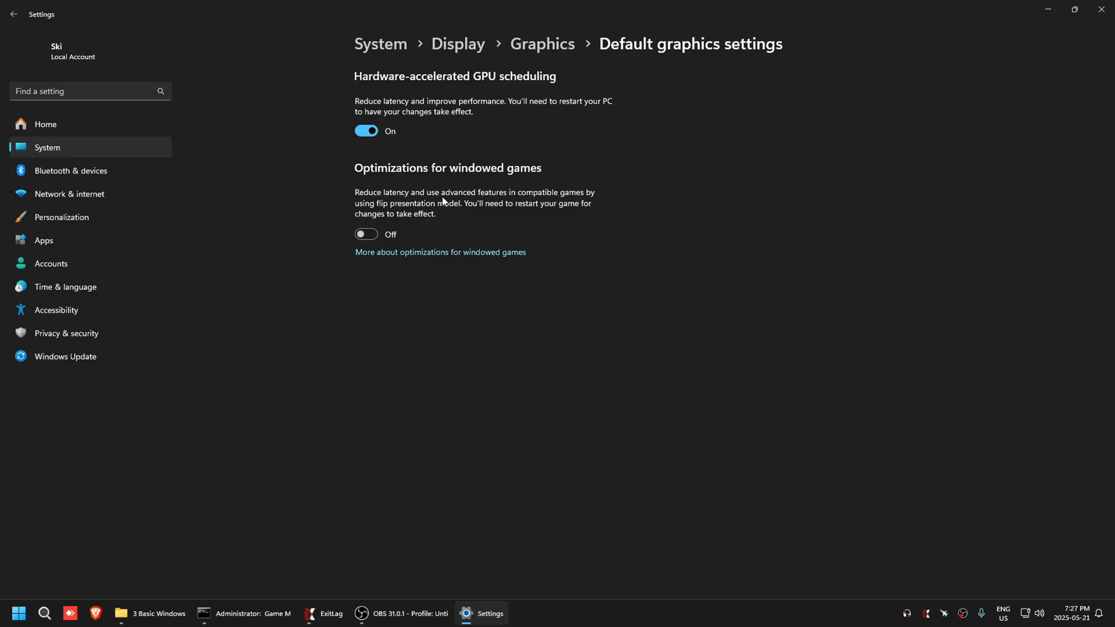
{"action": "mouse_move", "coordinate": [301, 227]}
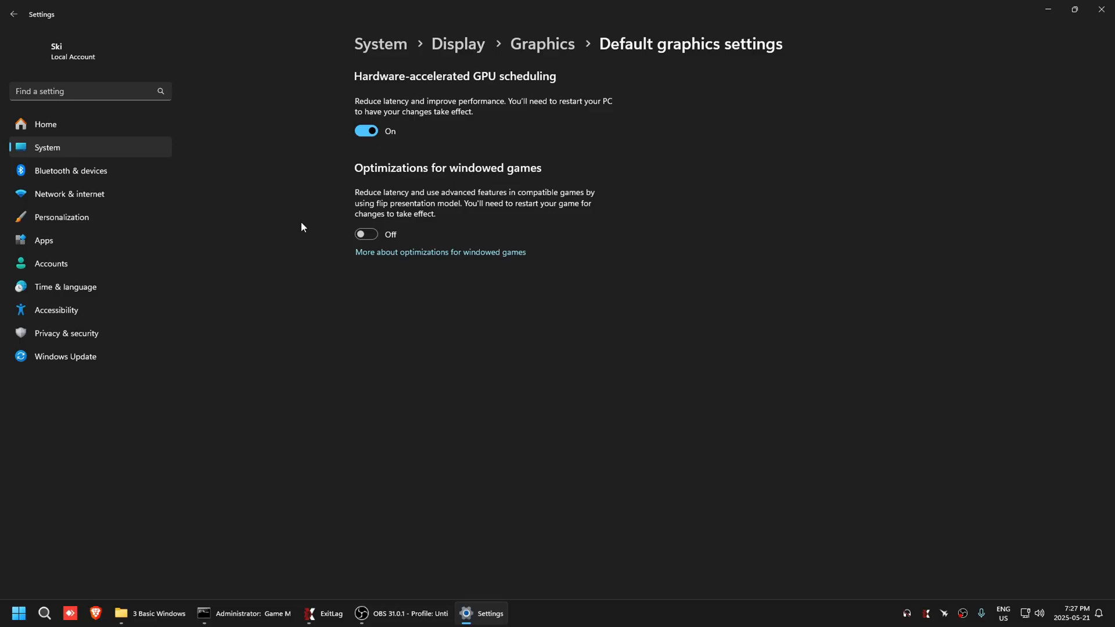
{"action": "mouse_move", "coordinate": [434, 190]}
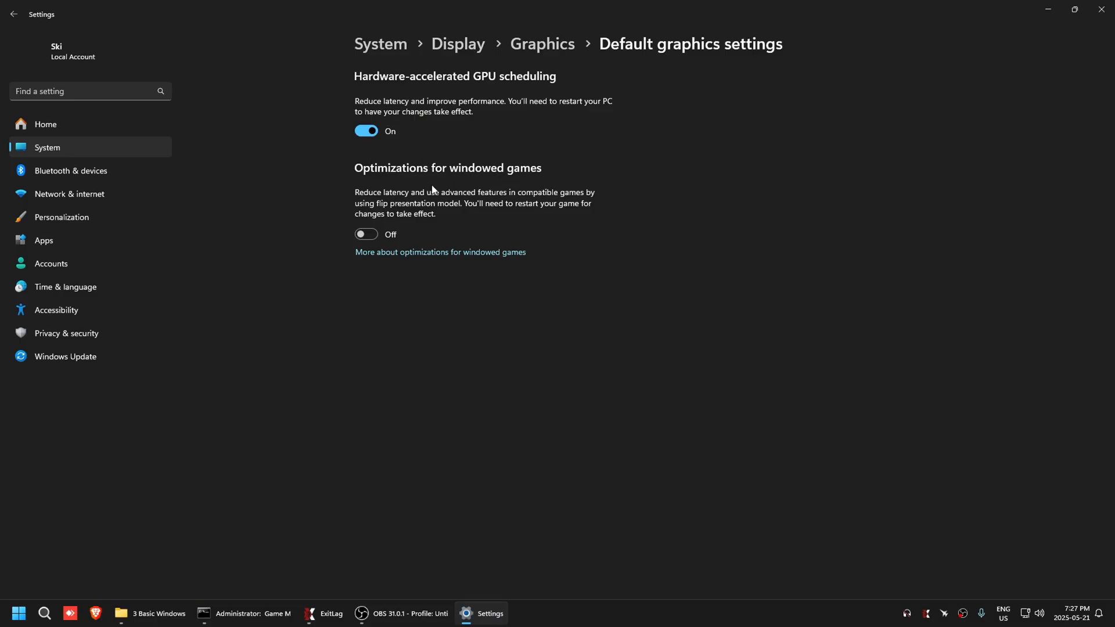
{"action": "left_click", "coordinate": [367, 131]}
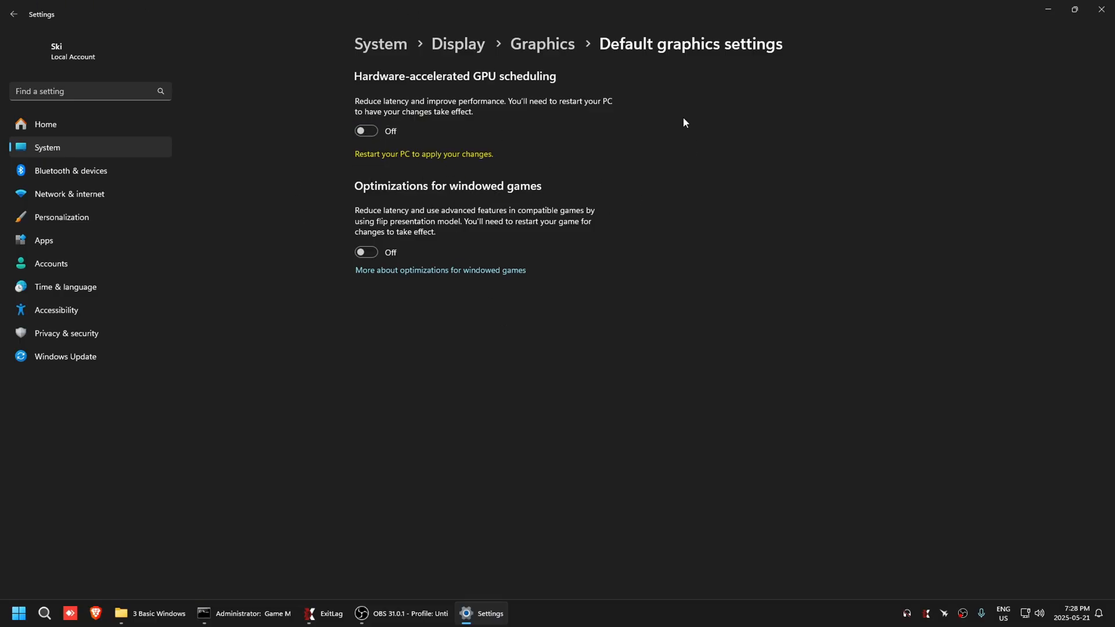
{"action": "right_click", "coordinate": [523, 272]}
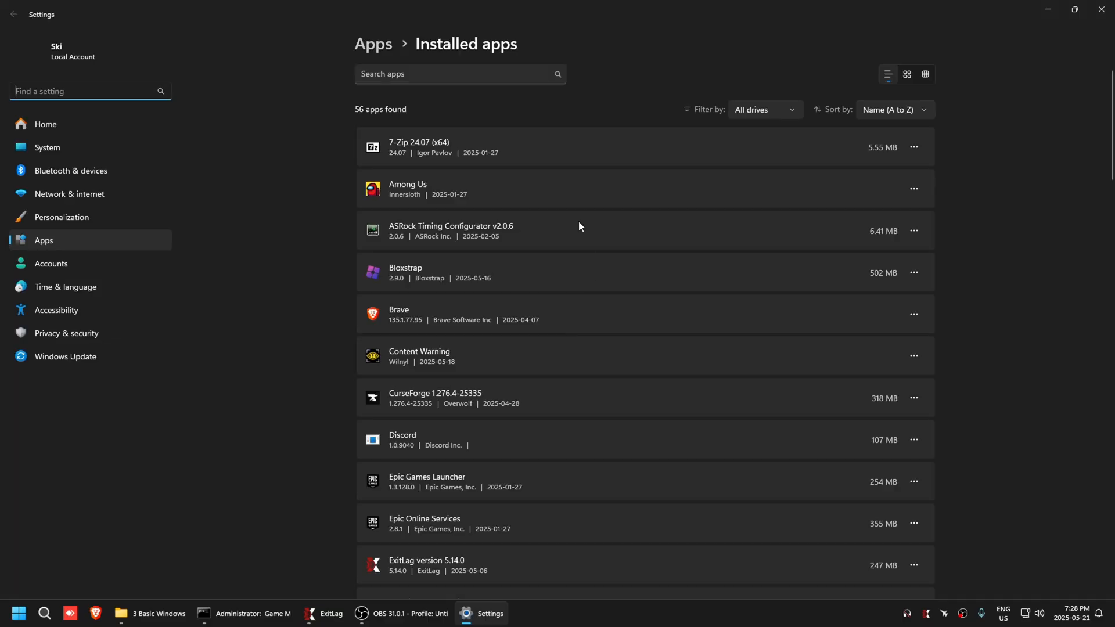
Step: Find HxD Hex Editor 2.5 in Installed apps, confirm its removal and dismiss the success message
{"action": "scroll", "scroll_direction": "down", "scroll_amount": 3}
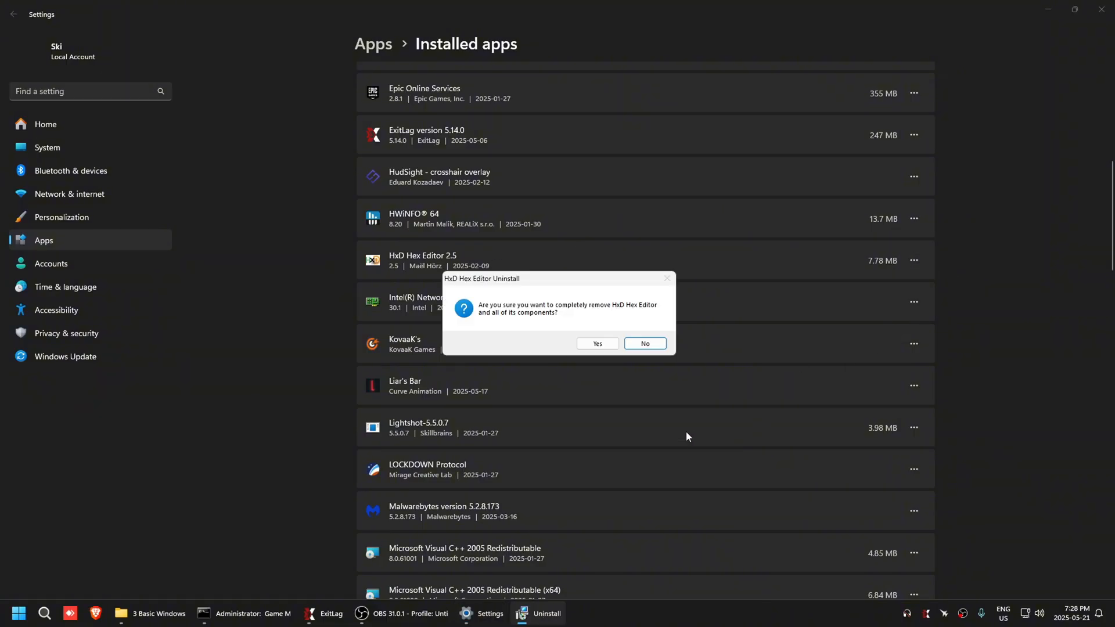
{"action": "left_click", "coordinate": [597, 344]}
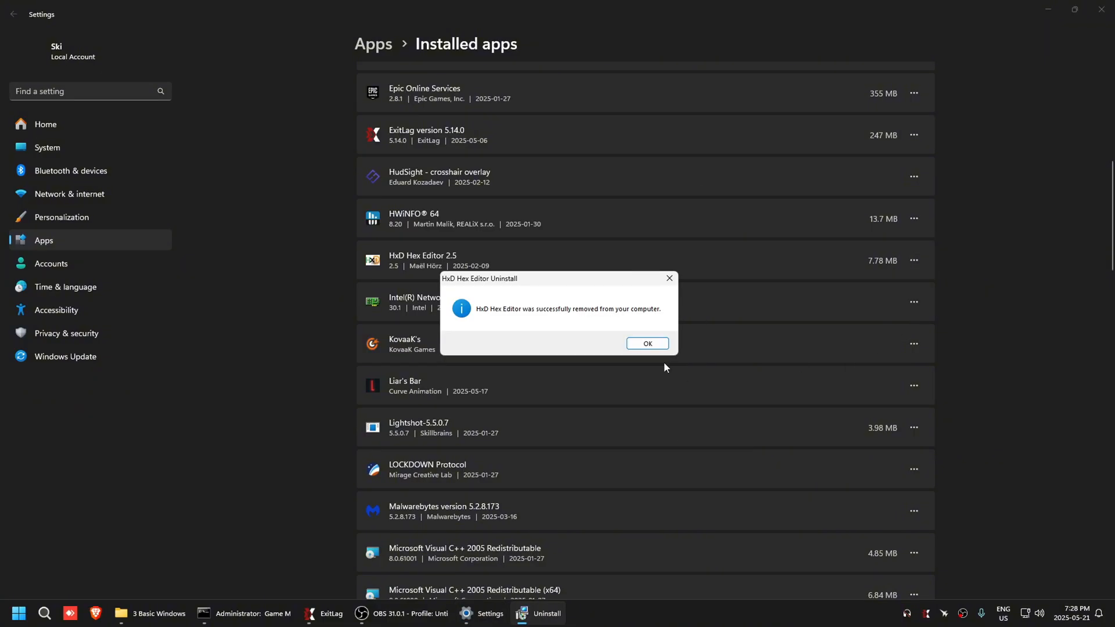
{"action": "left_click", "coordinate": [645, 343]}
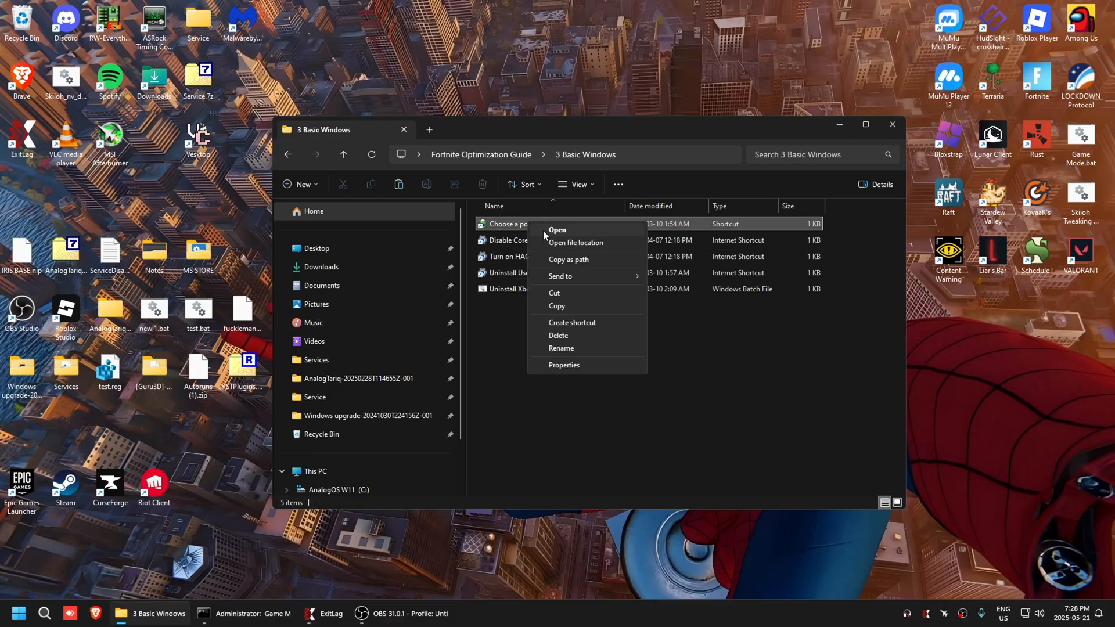
{"action": "left_click", "coordinate": [557, 229]}
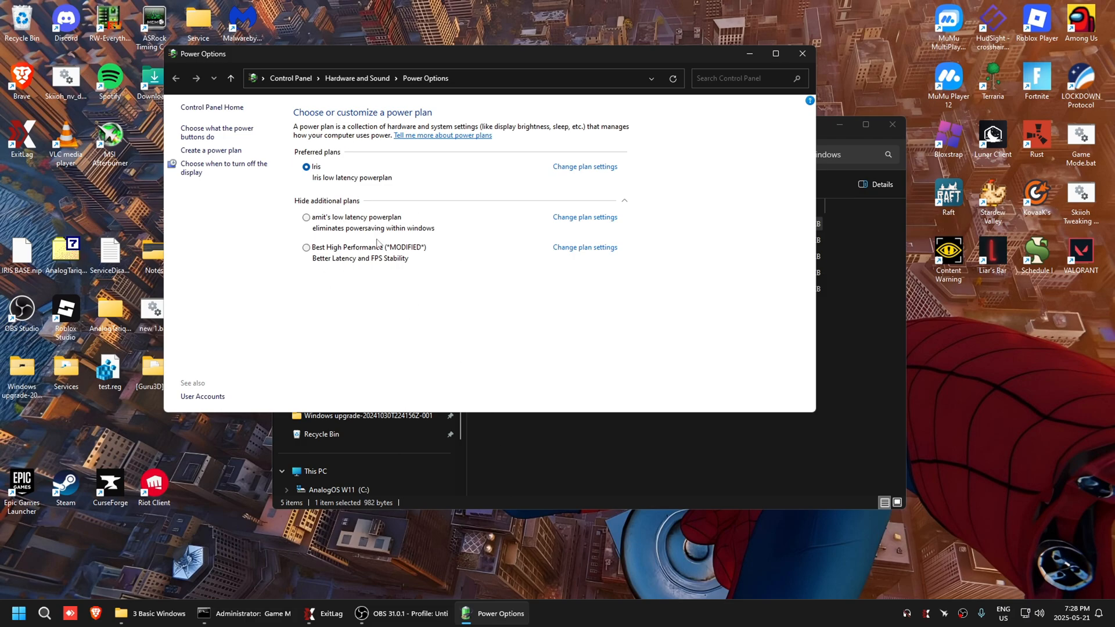
{"action": "mouse_move", "coordinate": [807, 67]}
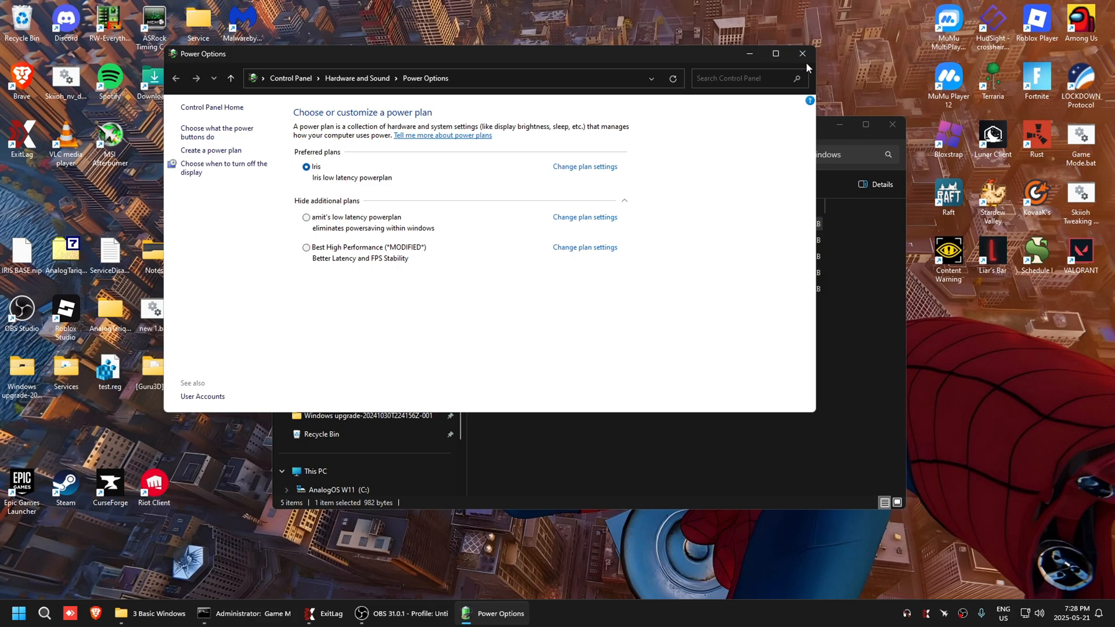
{"action": "left_click", "coordinate": [802, 54]}
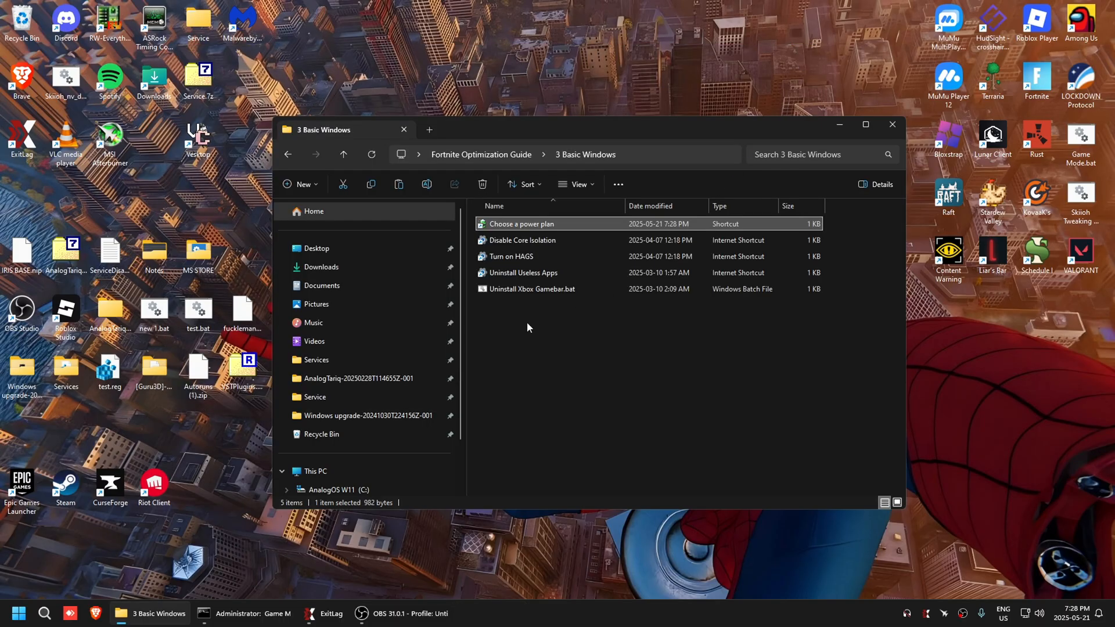
{"action": "mouse_move", "coordinate": [540, 278]}
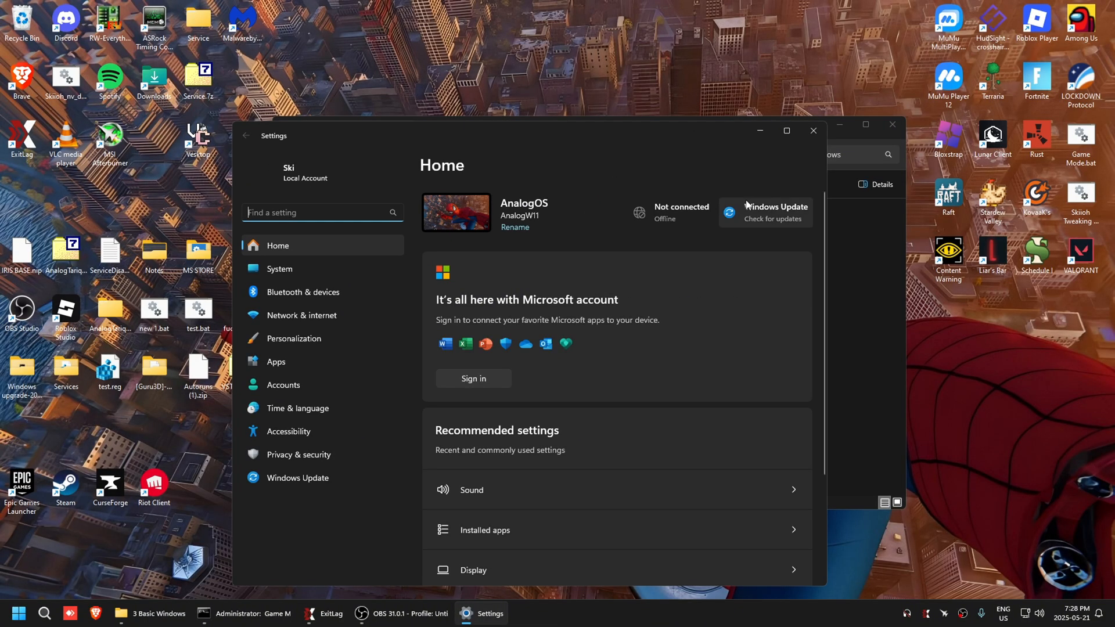
Step: Close Settings, preview Uninstall Xbox Gamebar.bat, run it as administrator, close cmd and go back
{"action": "left_click", "coordinate": [158, 613]}
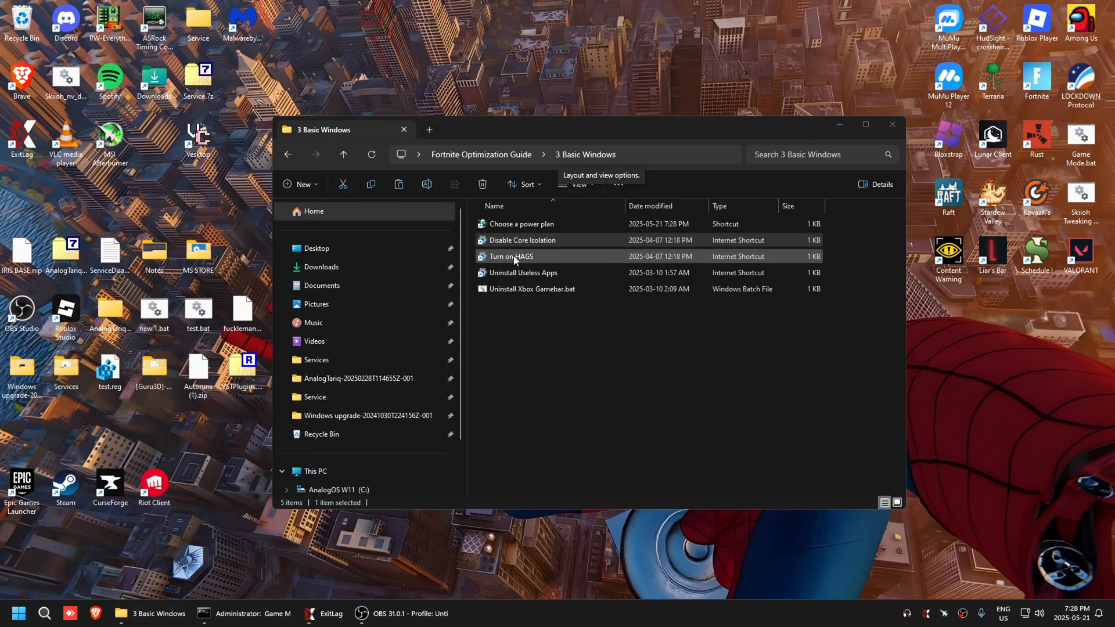
{"action": "double_click", "coordinate": [532, 288]}
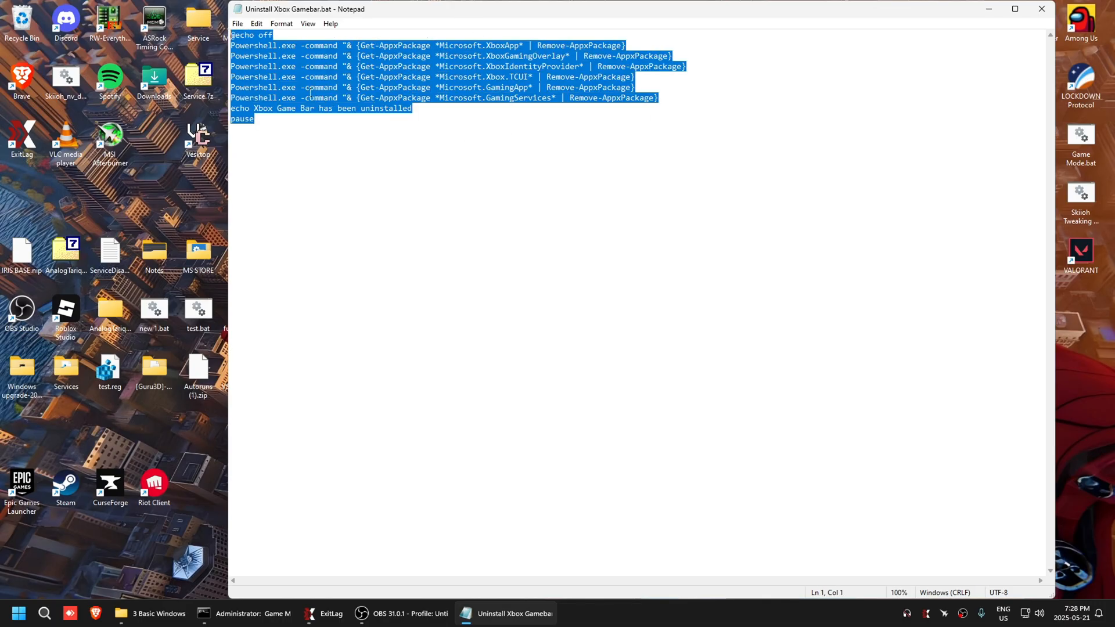
{"action": "right_click", "coordinate": [532, 289]}
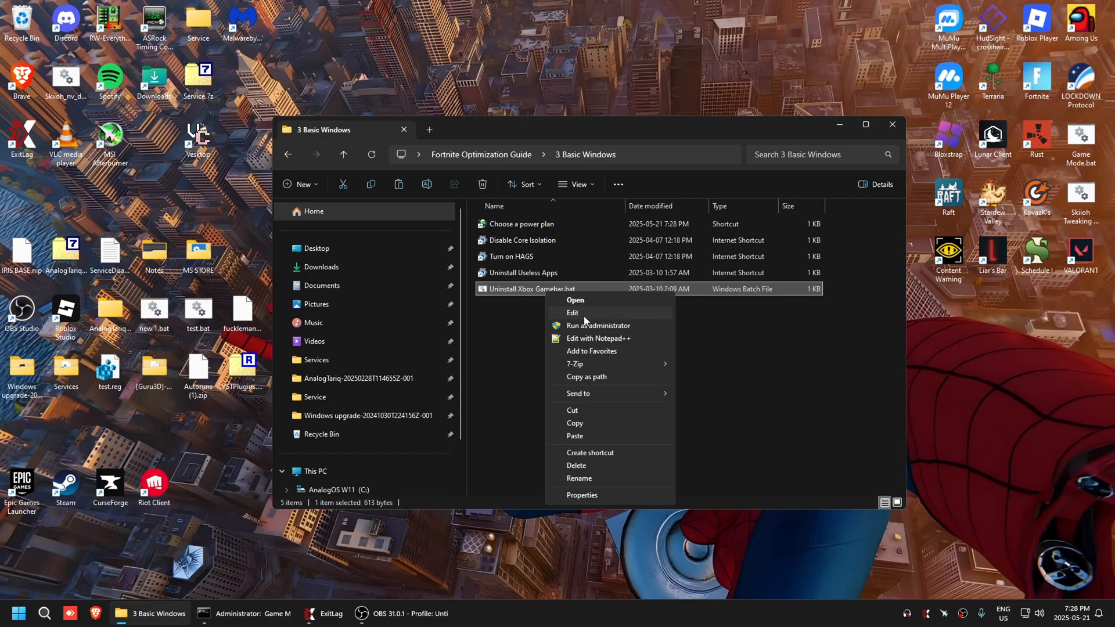
{"action": "left_click", "coordinate": [599, 326]}
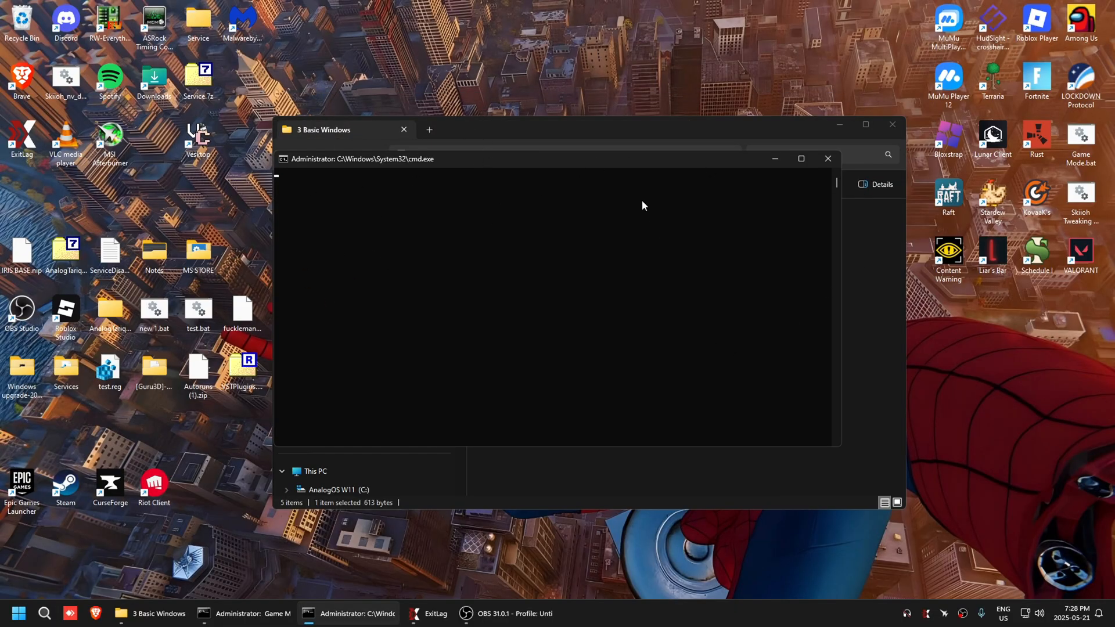
{"action": "left_click", "coordinate": [827, 158]}
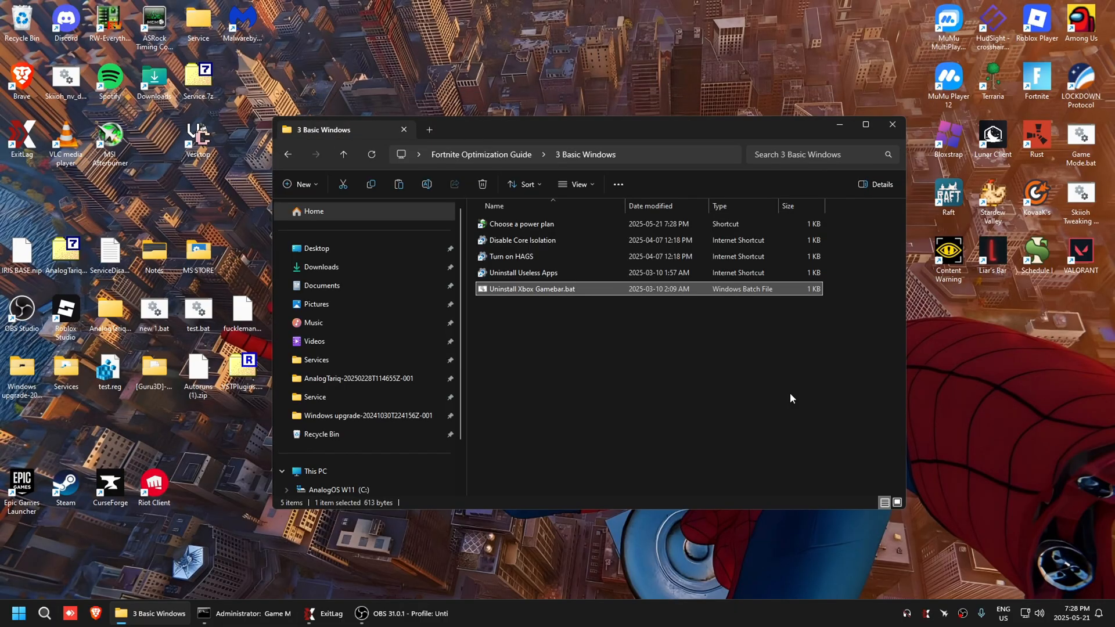
{"action": "left_click", "coordinate": [343, 154]}
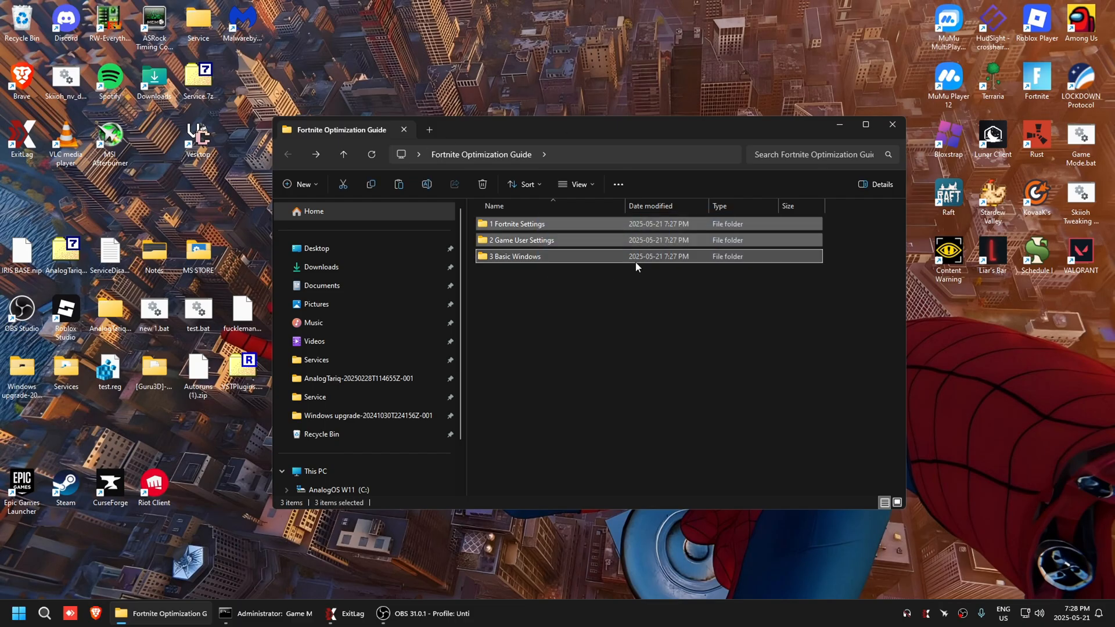
Step: Save a new Notepad++ note as 'WATCH TEH VIDEO' in Fortnite Optimization Guide > 1 Fortnite Settings
{"action": "double_click", "coordinate": [516, 223]}
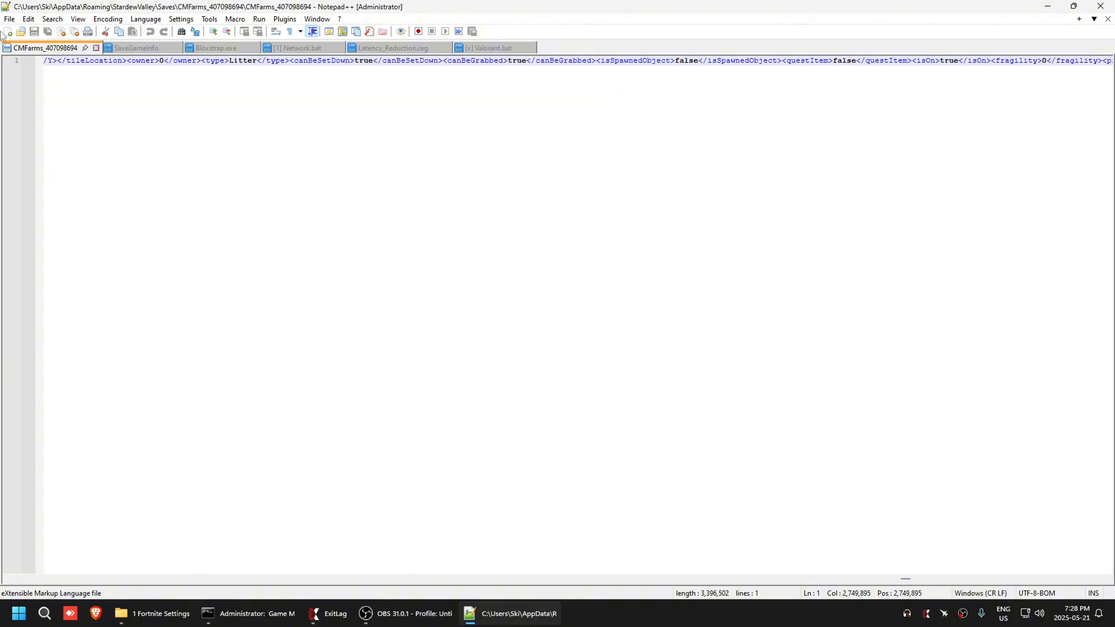
{"action": "left_click", "coordinate": [611, 613]}
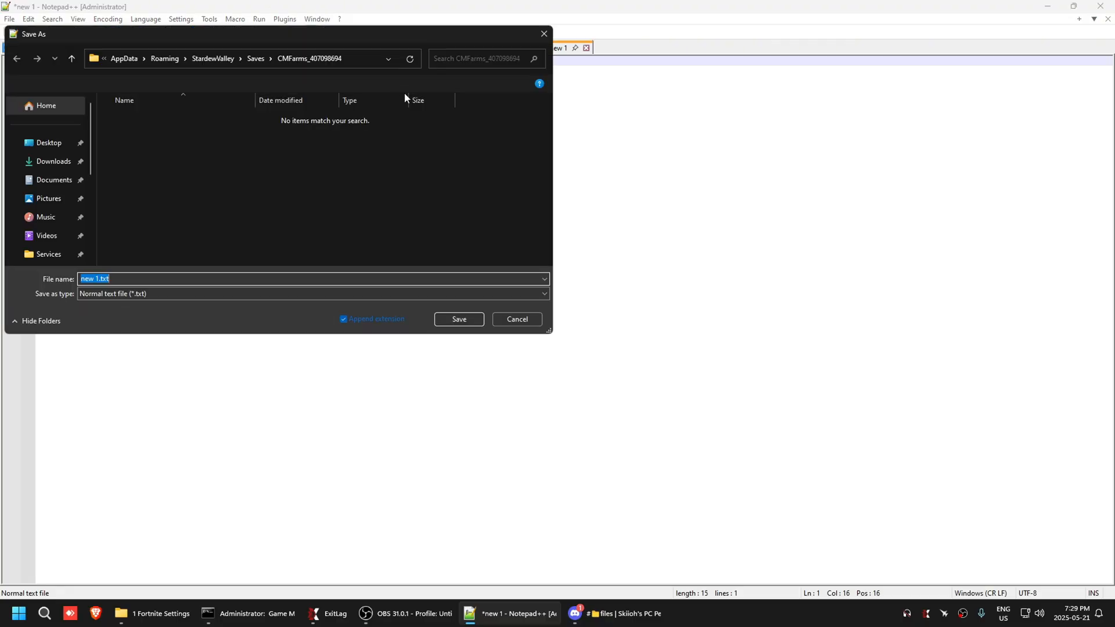
{"action": "left_click", "coordinate": [49, 142]}
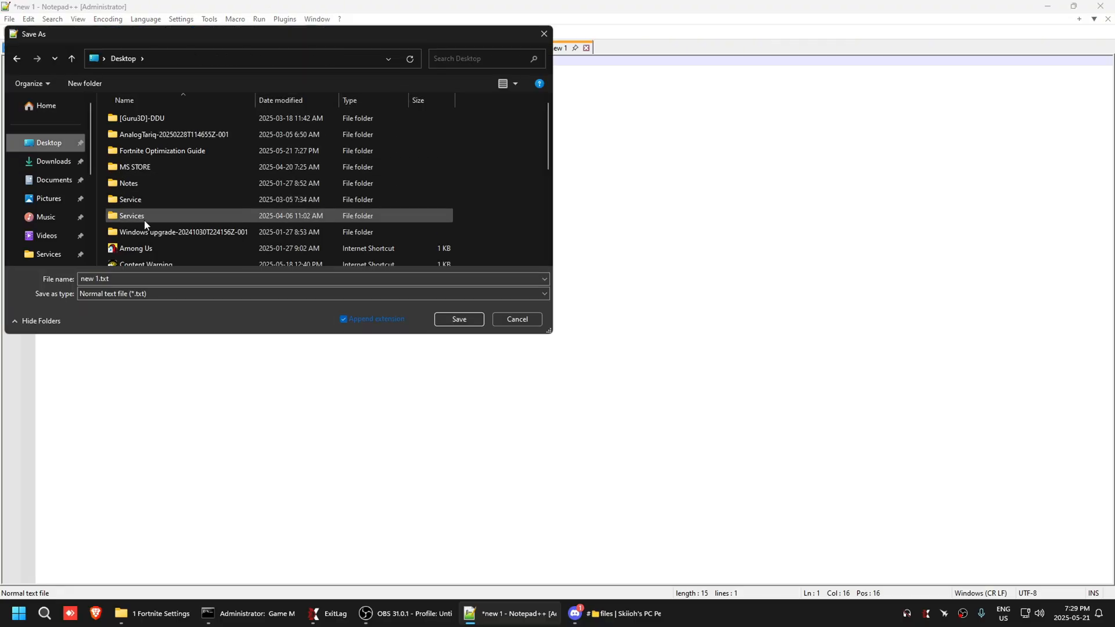
{"action": "double_click", "coordinate": [162, 151]}
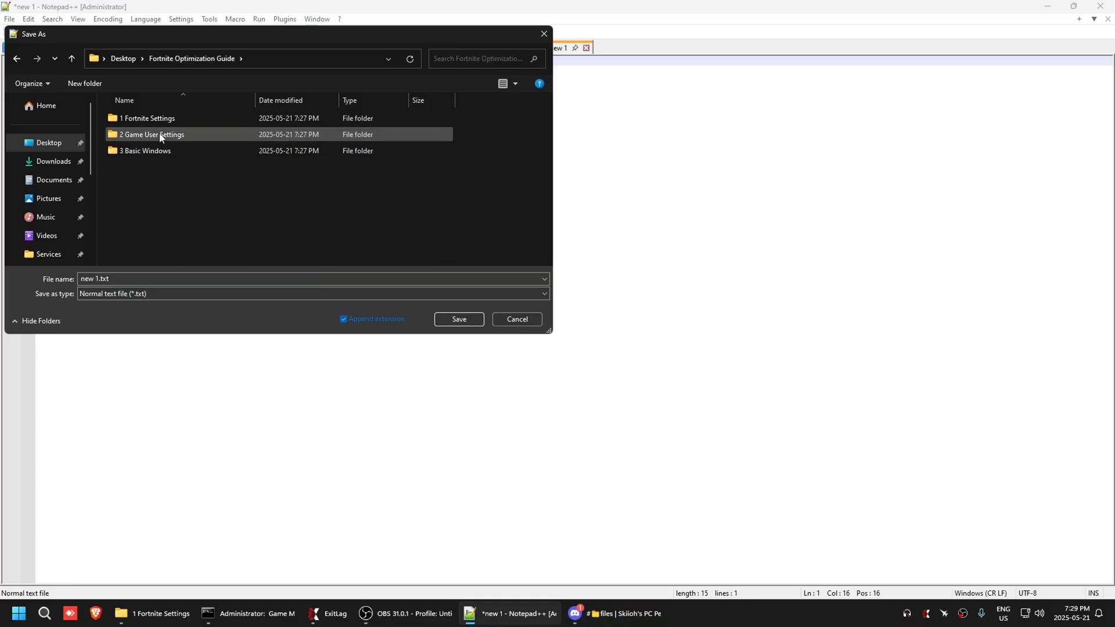
{"action": "double_click", "coordinate": [147, 118]}
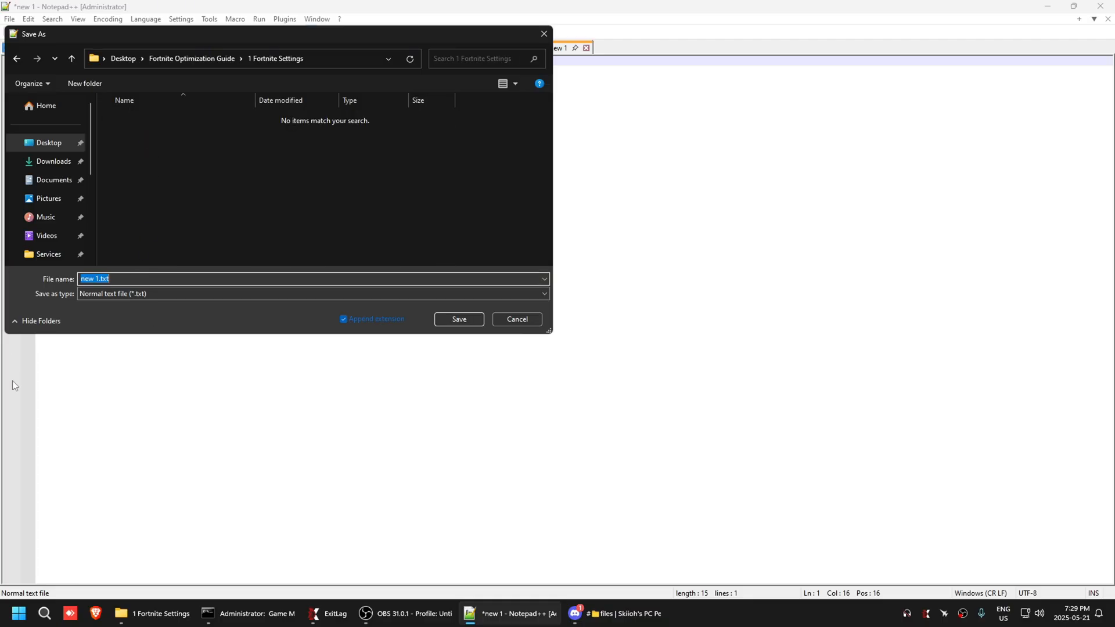
{"action": "type", "text": "WATCH TEH VIDEO"}
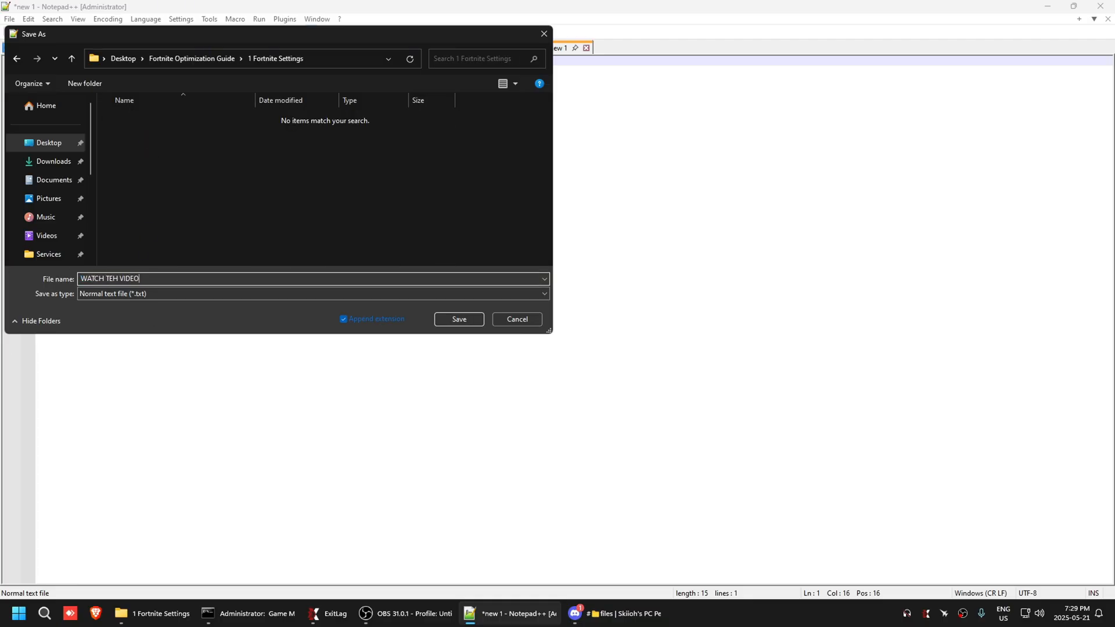